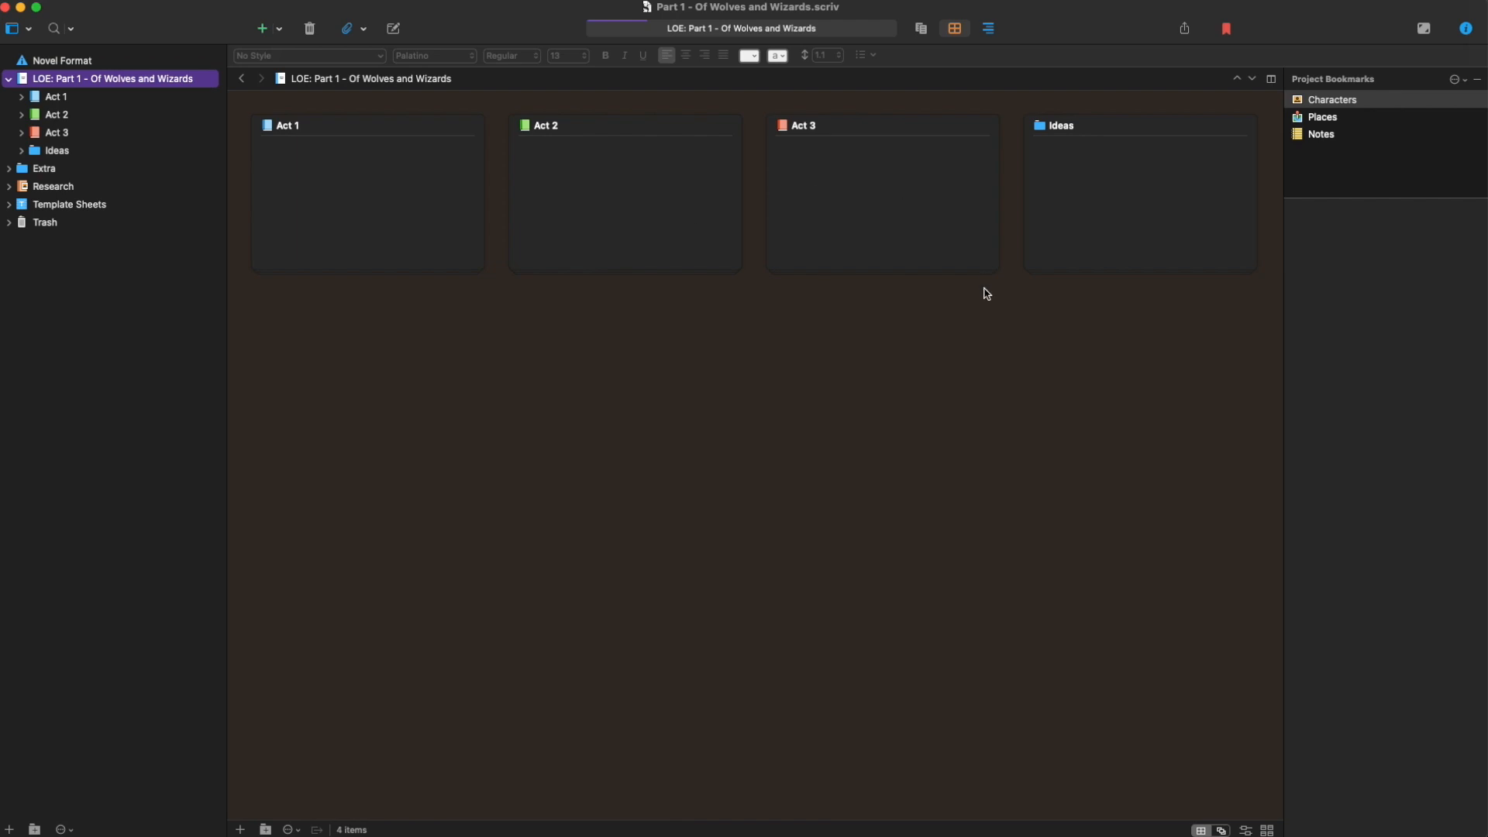
mouse_move(131, 91)
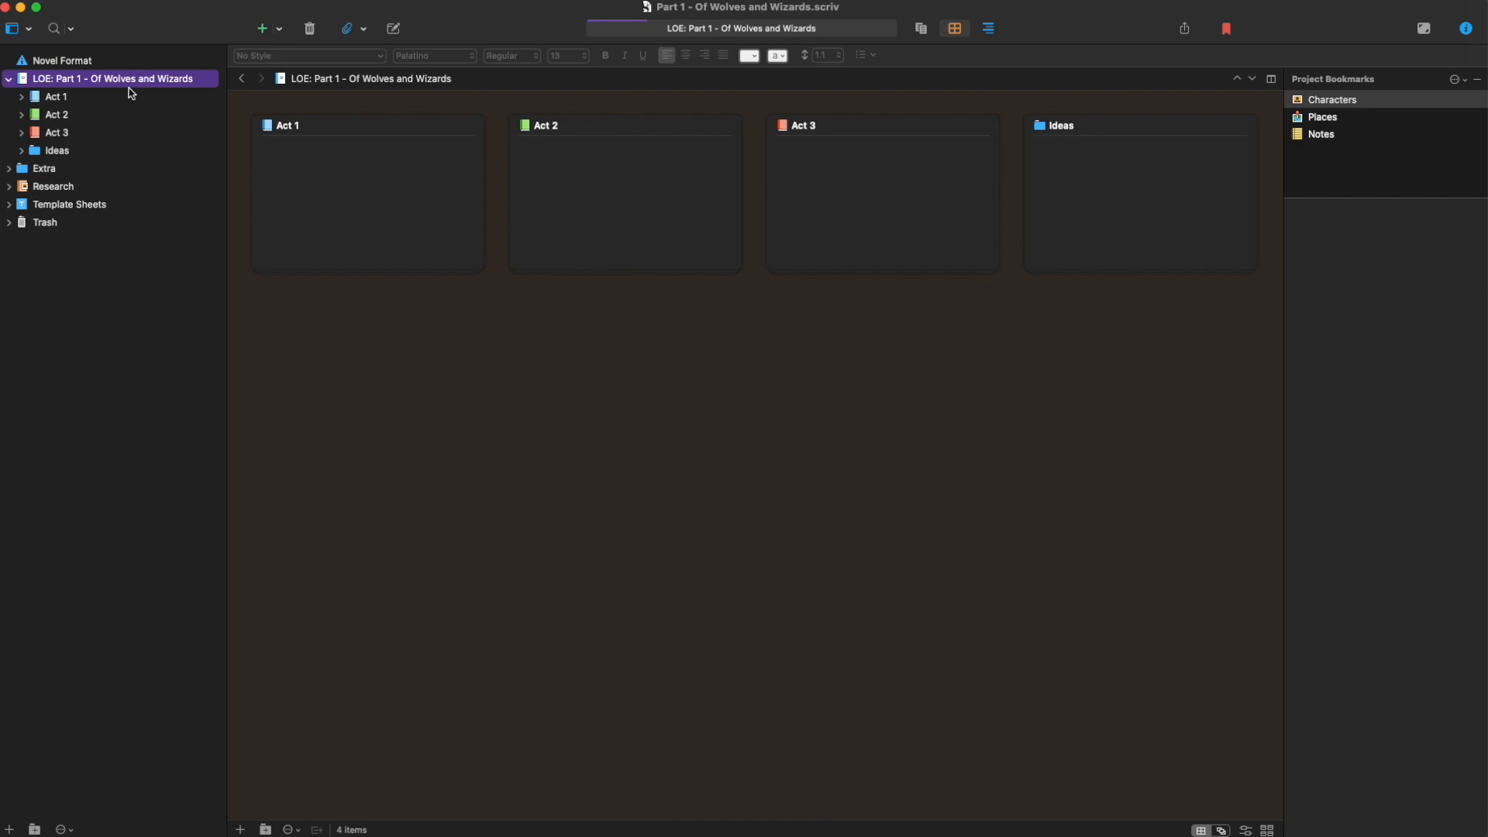
mouse_move(104, 92)
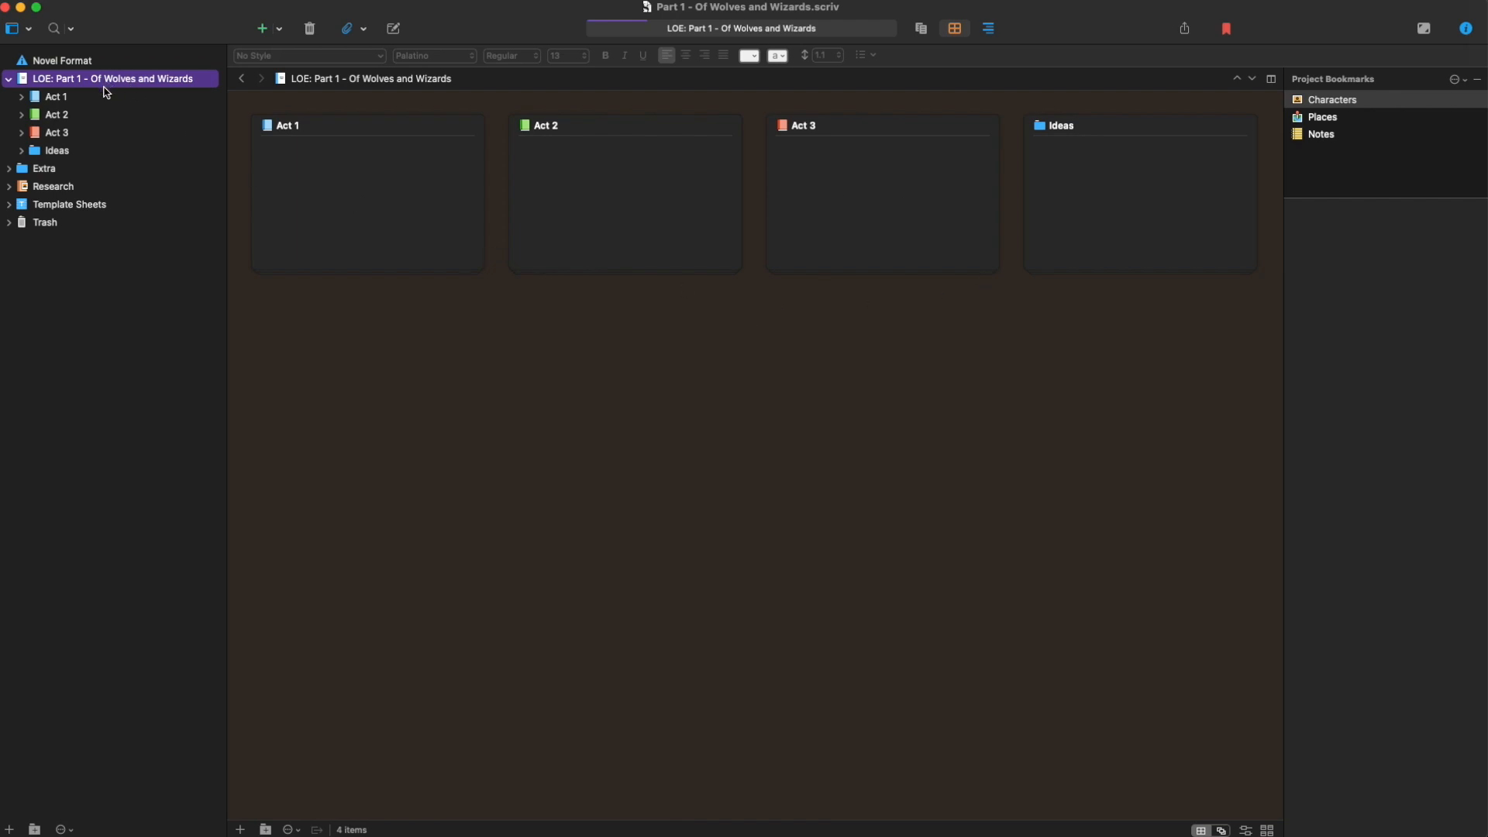
mouse_move(119, 95)
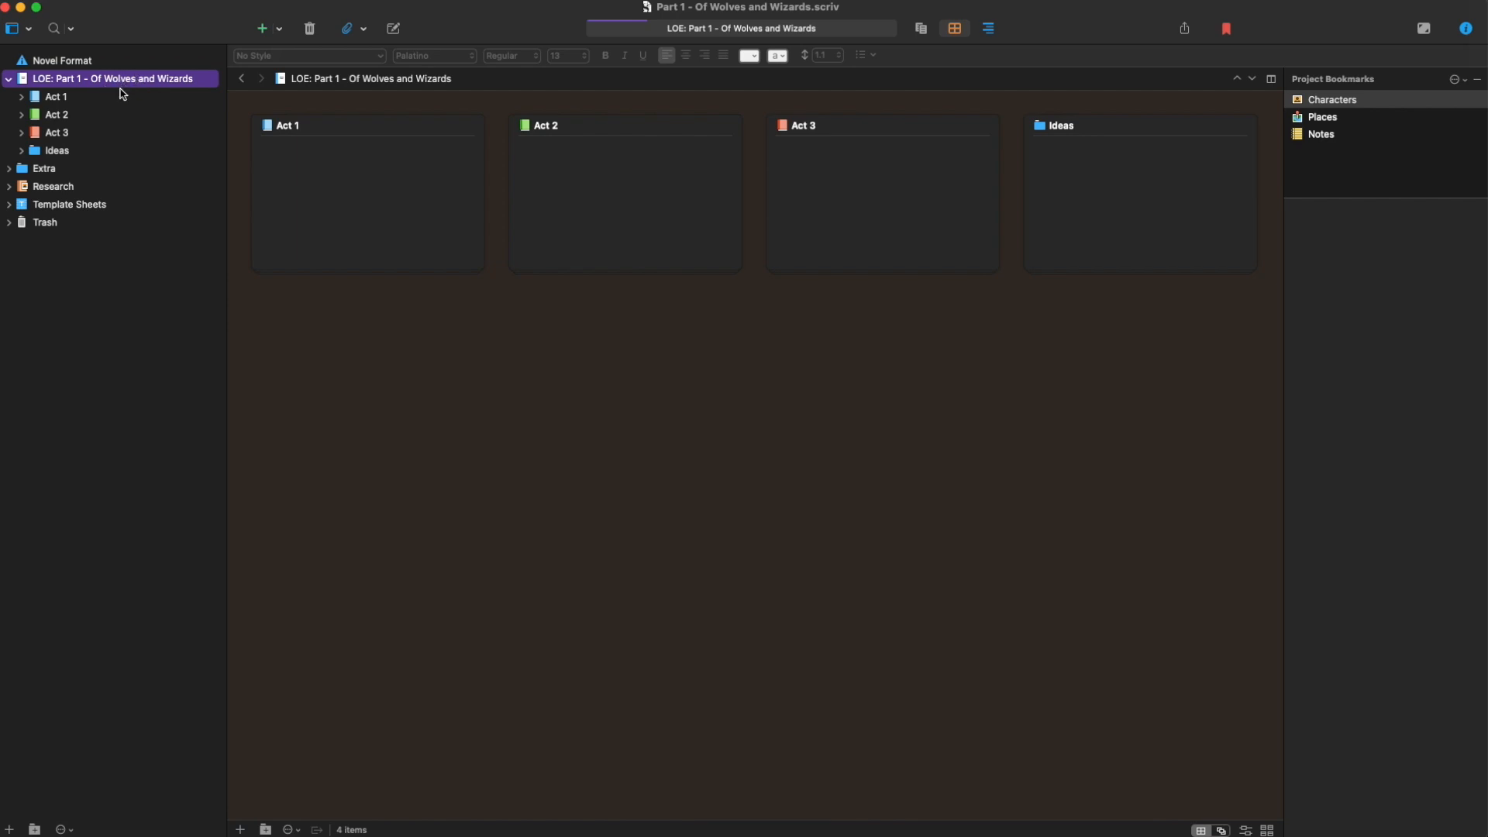
mouse_move(142, 118)
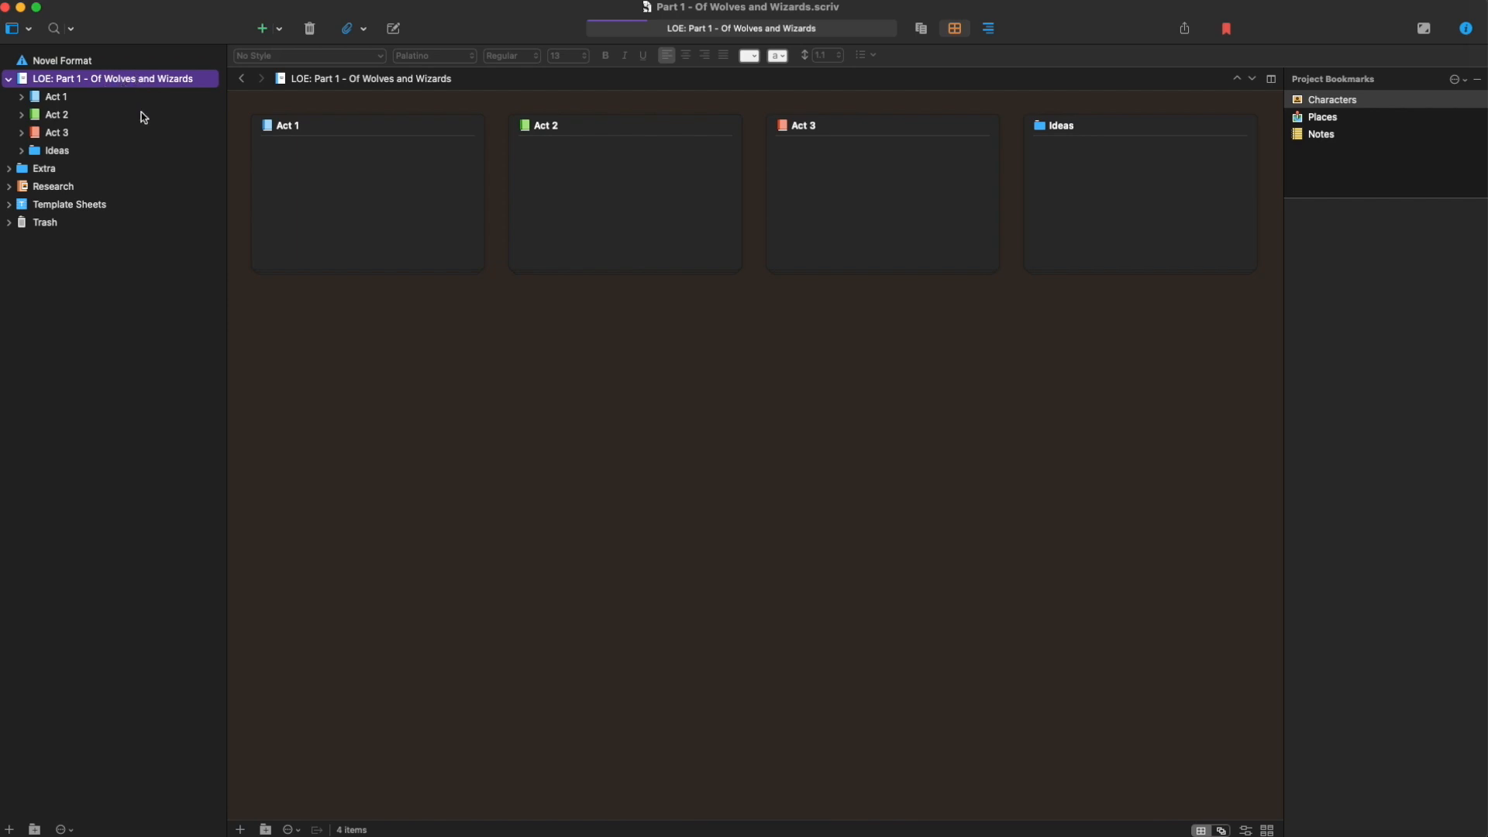
mouse_move(332, 206)
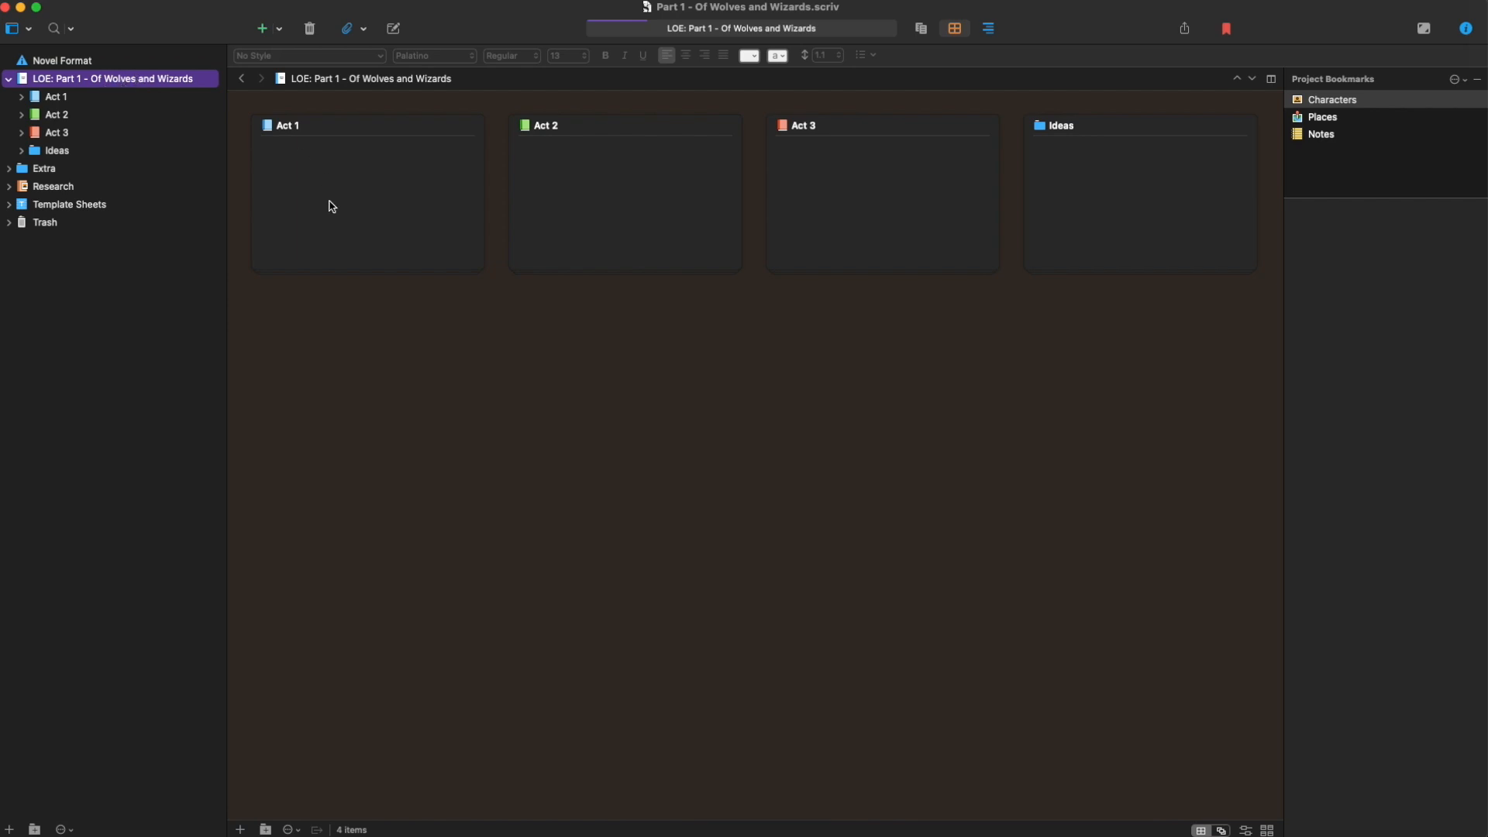
mouse_move(40, 86)
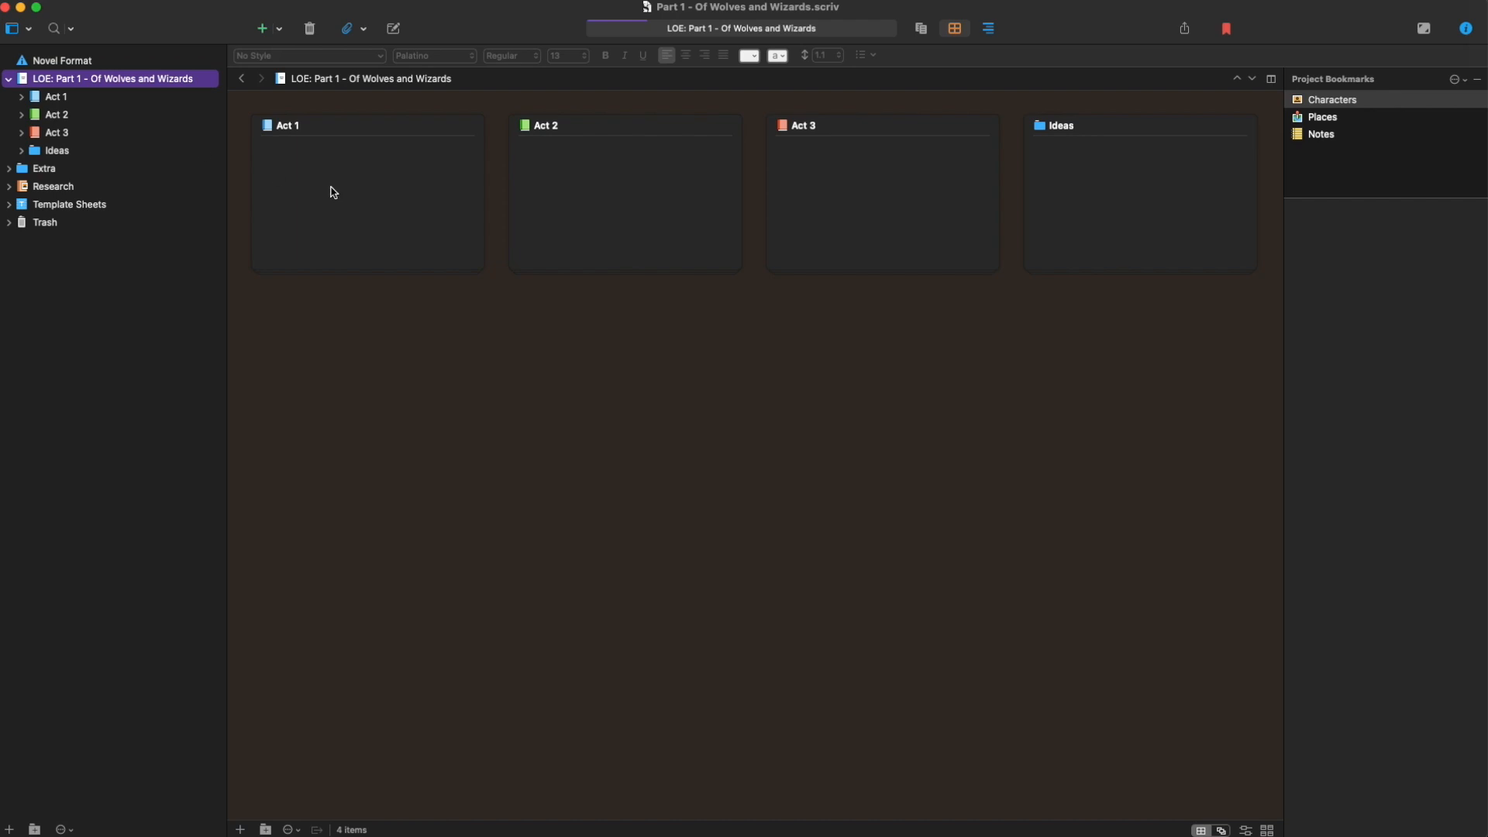
mouse_move(75, 107)
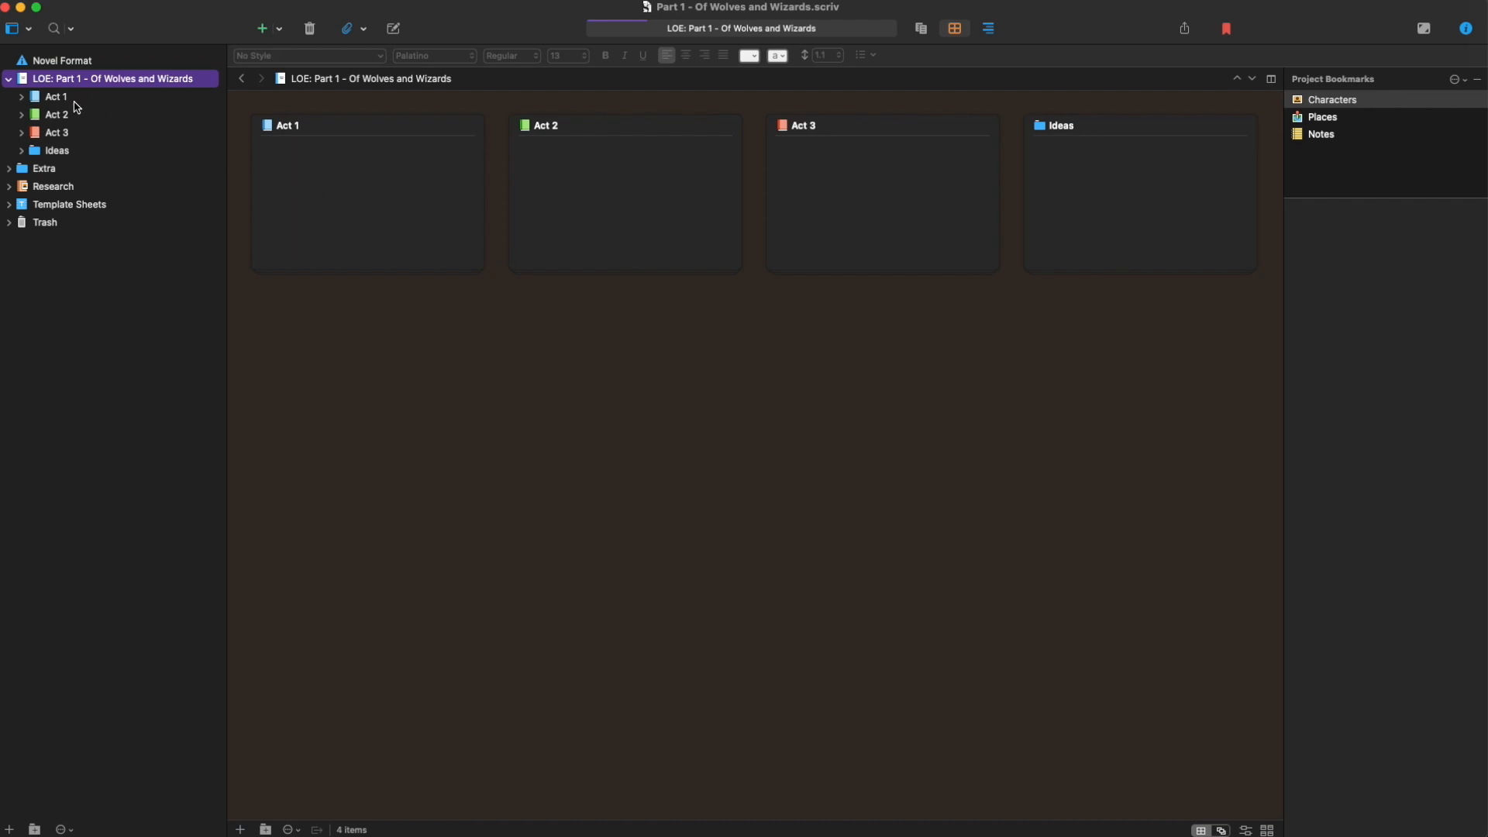
mouse_move(79, 133)
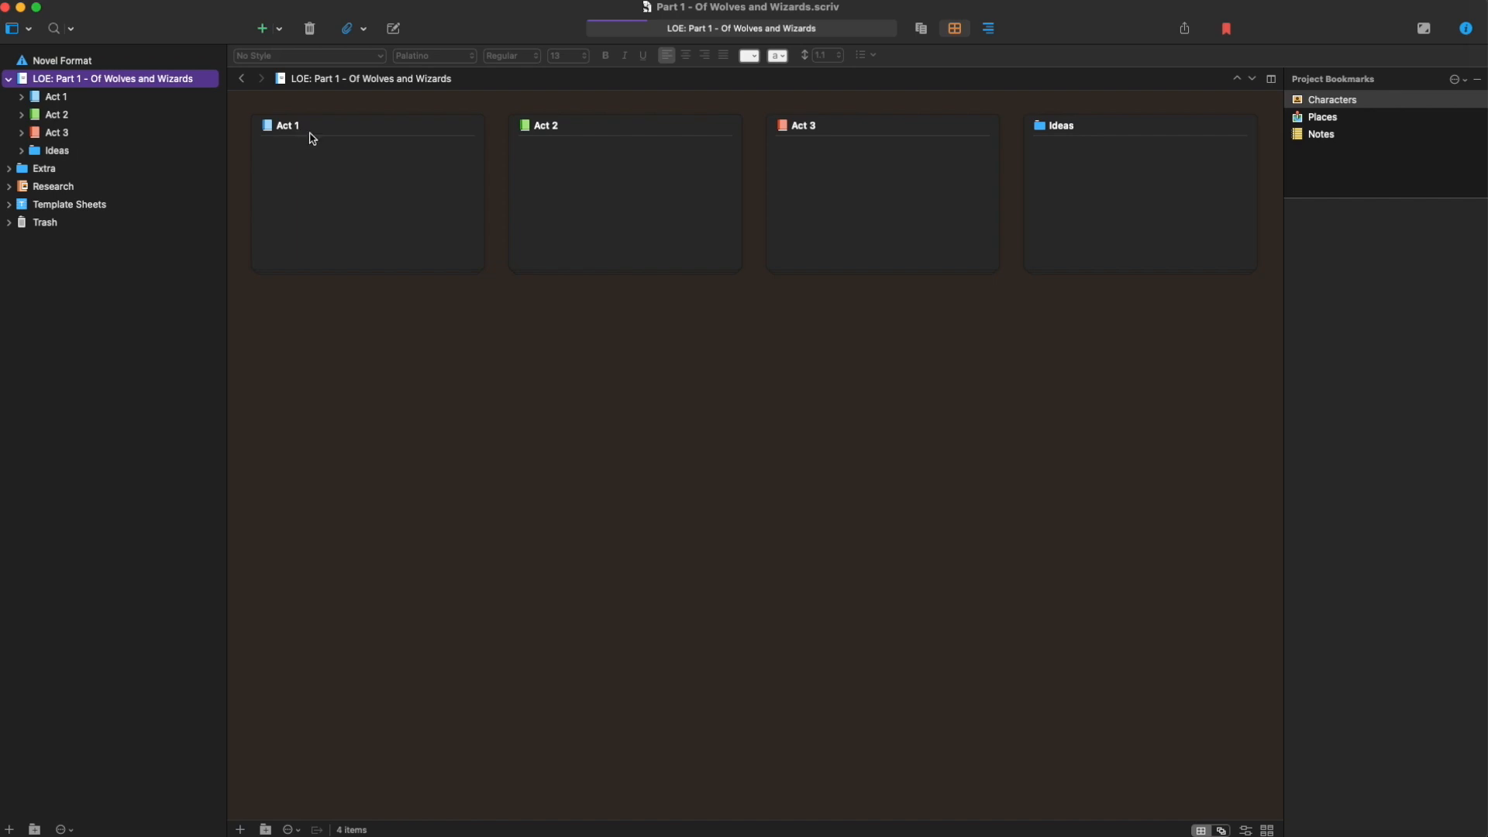
mouse_move(440, 278)
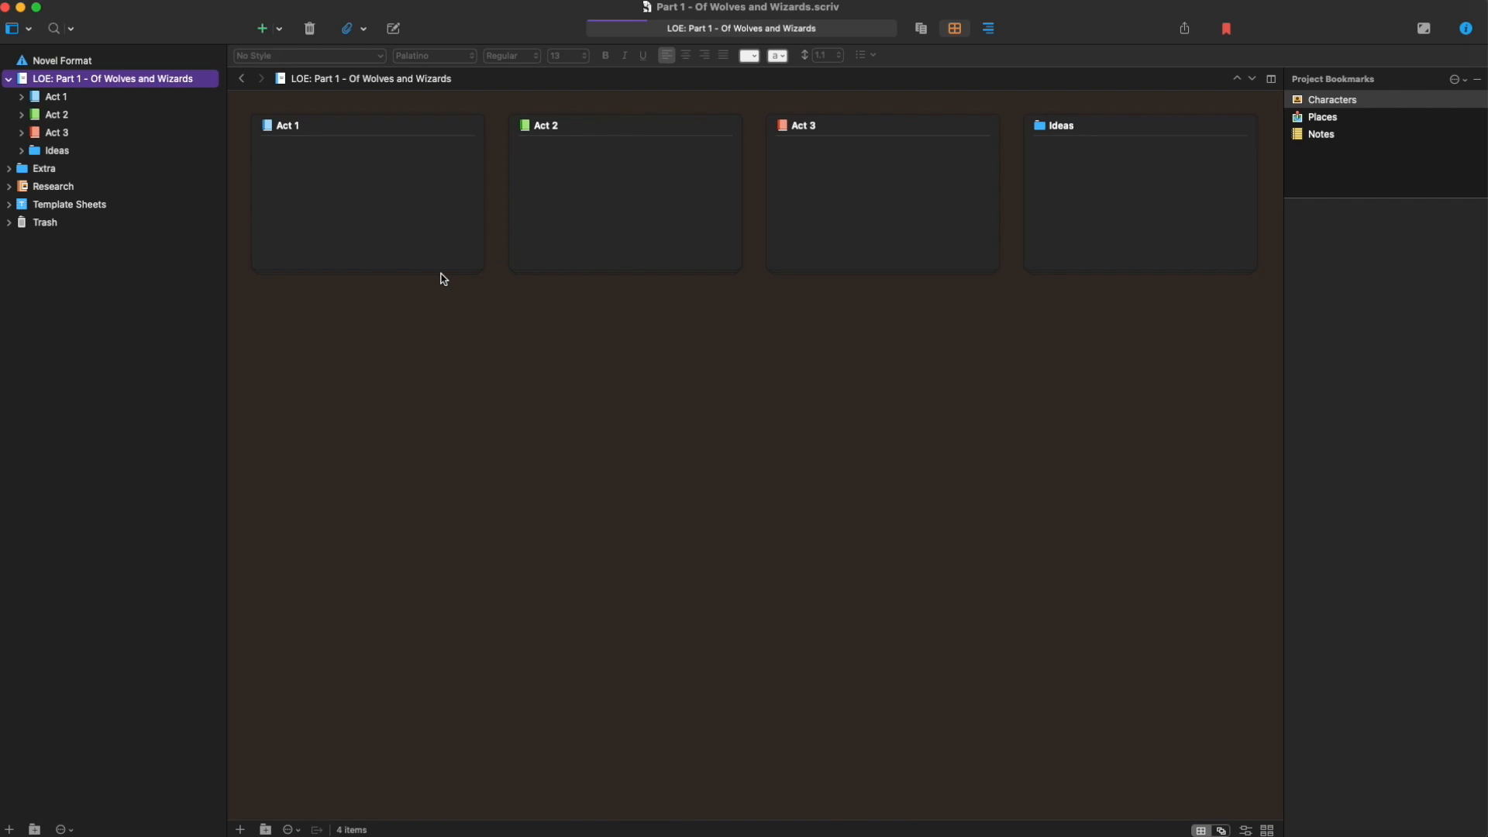
mouse_move(315, 161)
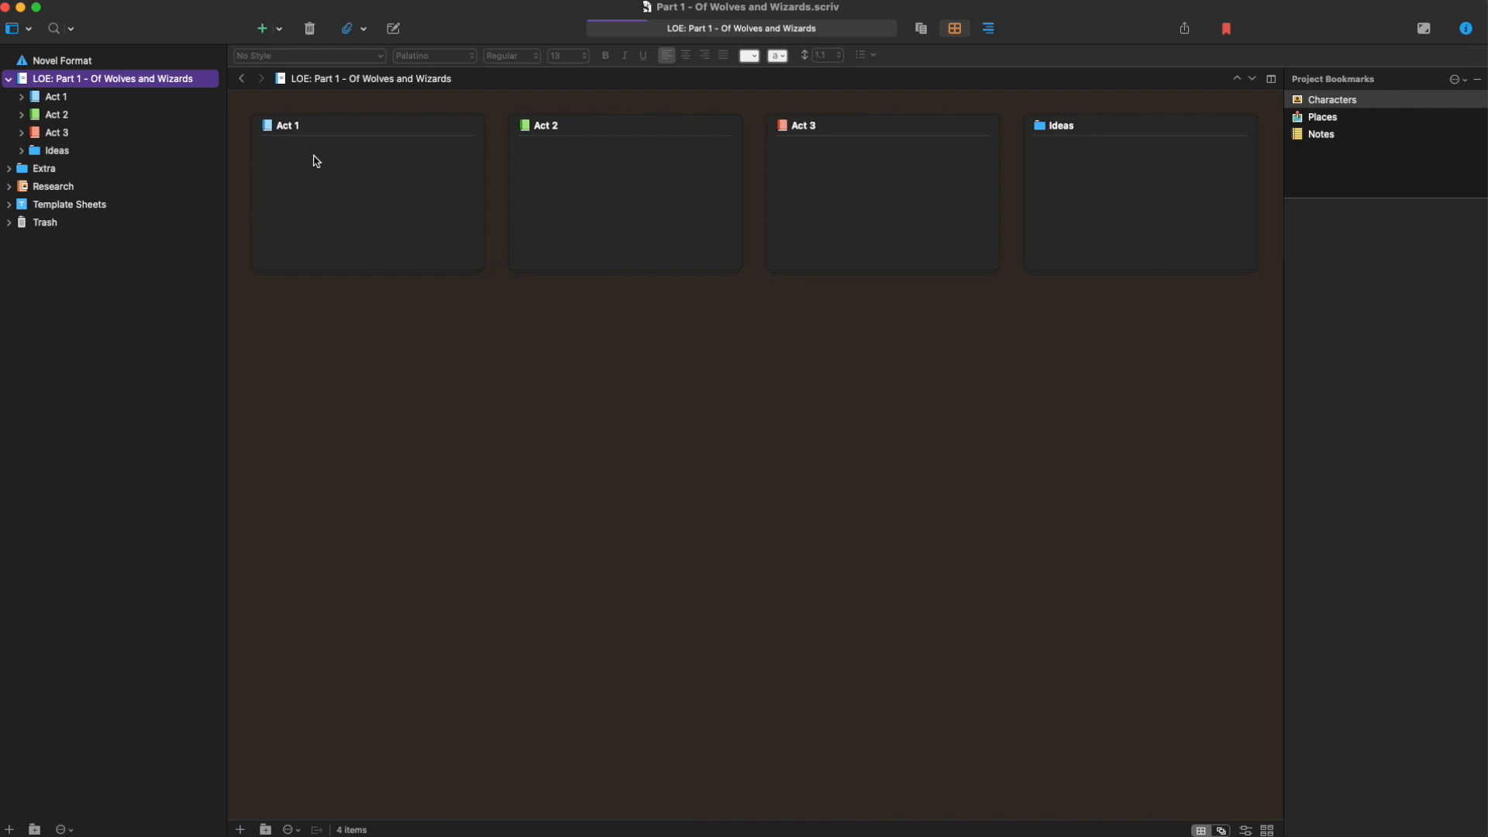
mouse_move(514, 335)
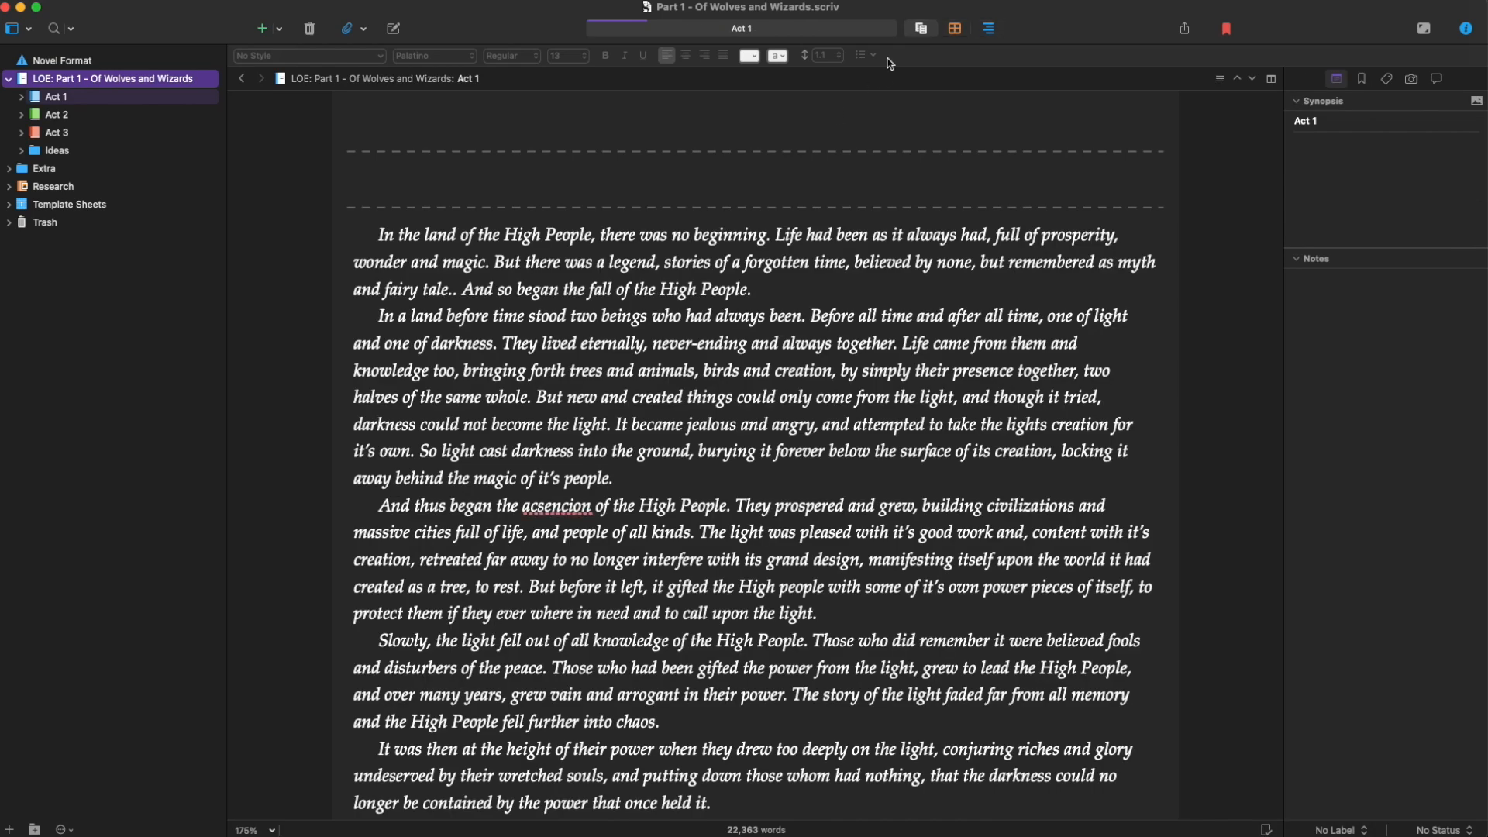
scroll(down, 3)
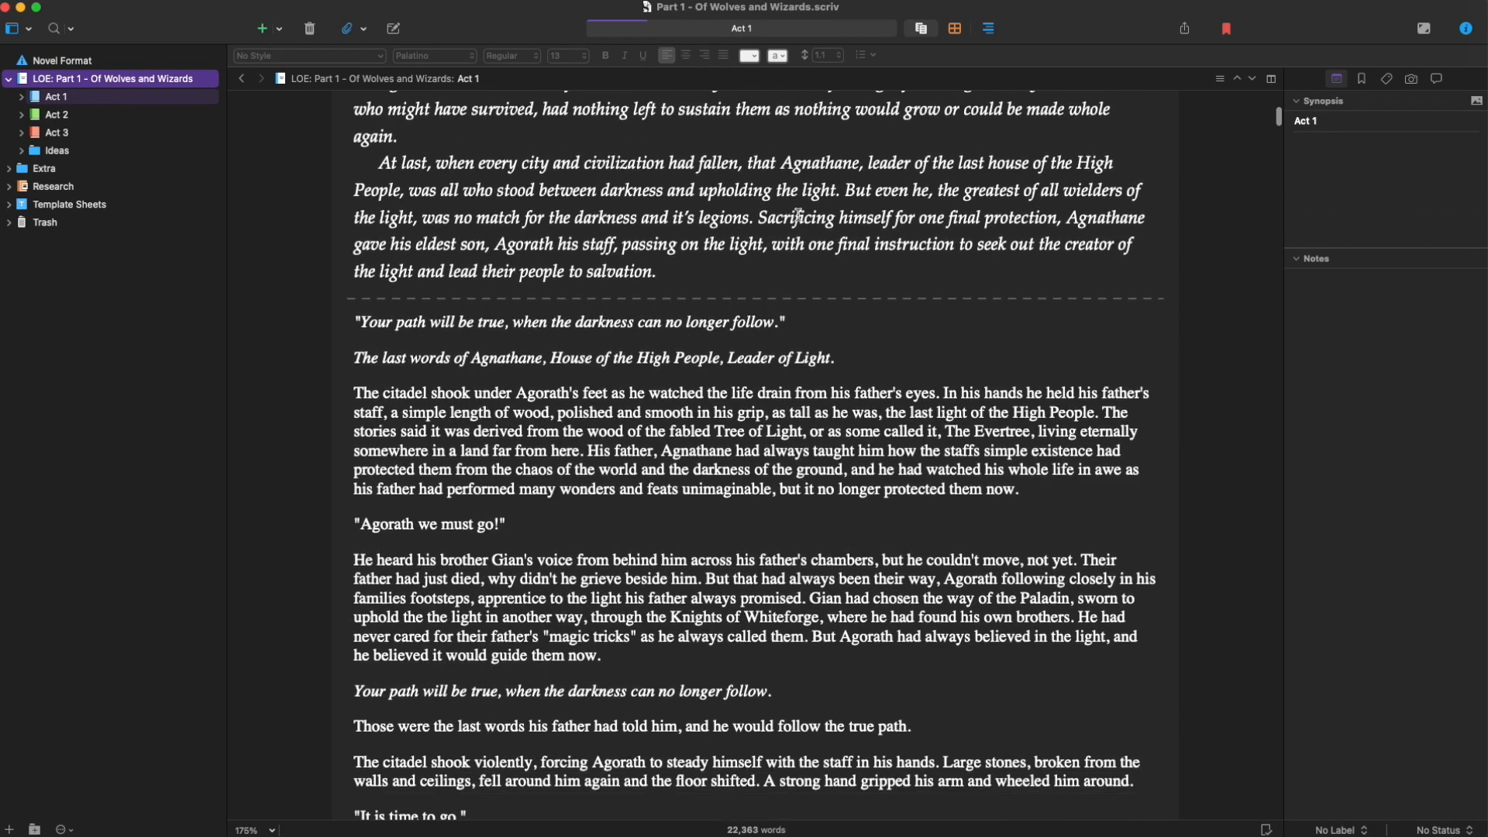
scroll(down, 3)
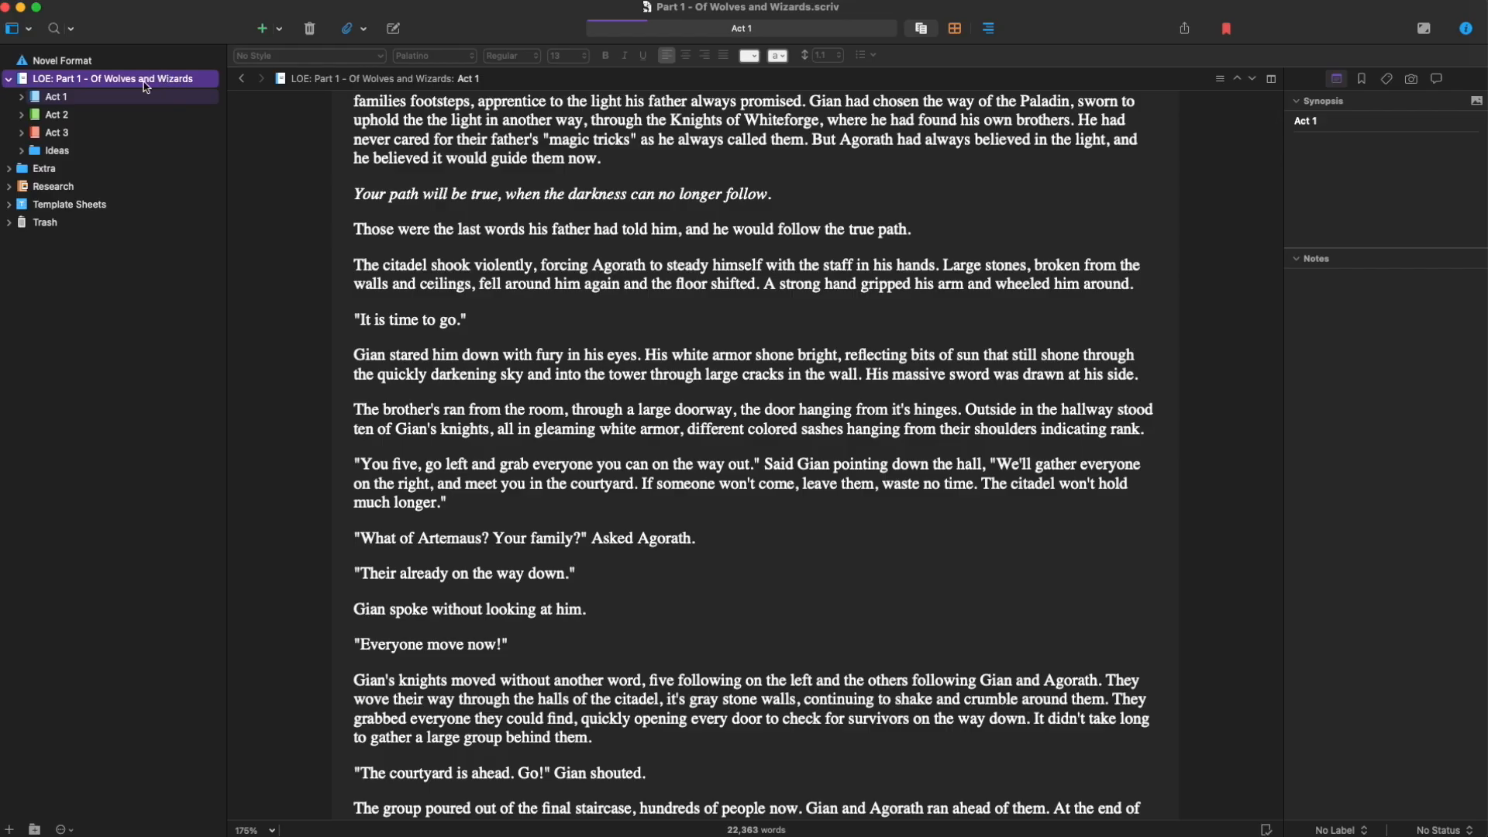
scroll(down, 3)
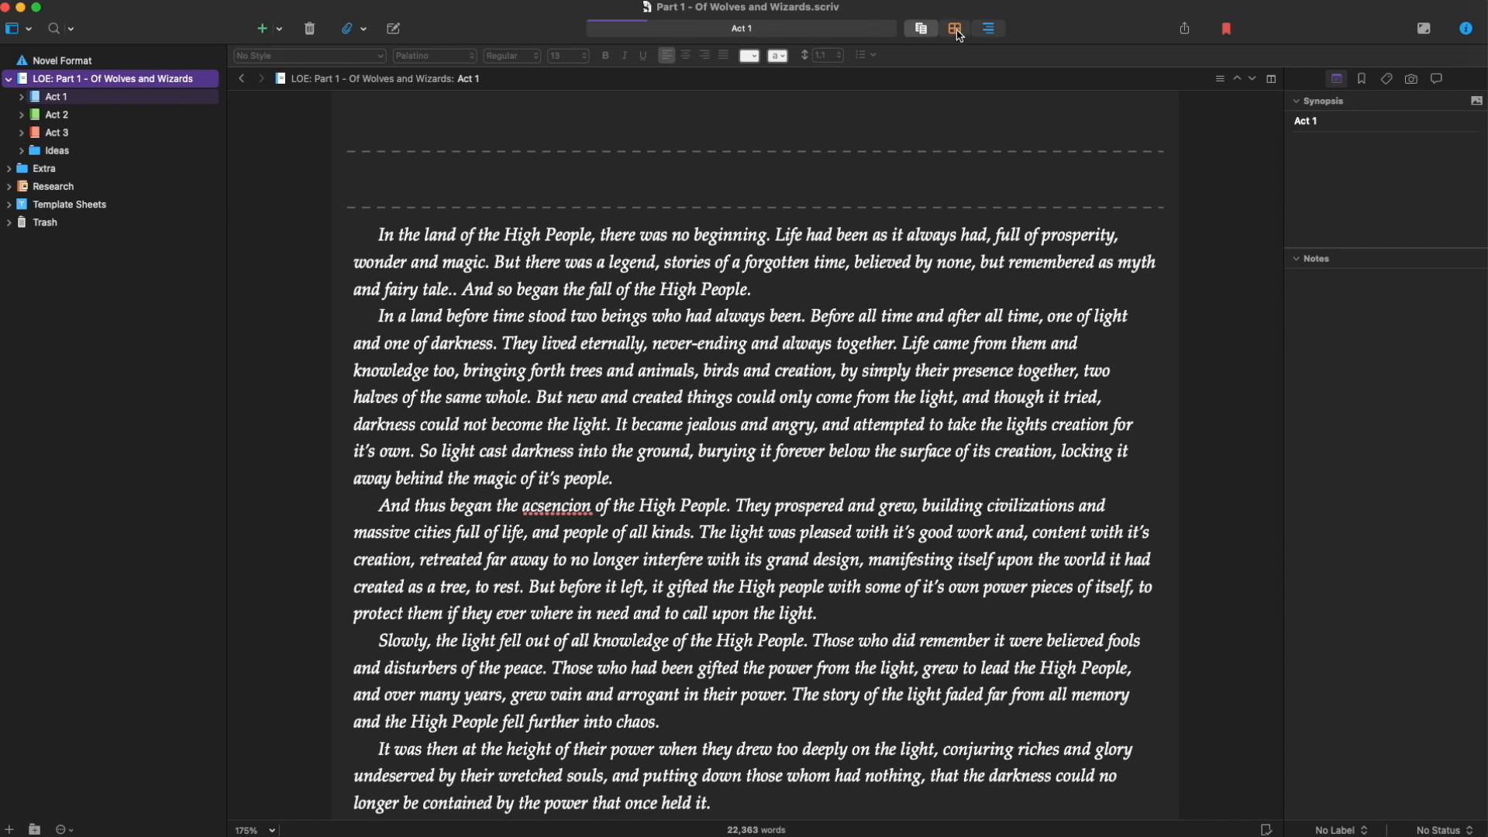
Show Act 1's Prologue and Chapters 1–12 as corkboard index cards with synopses
click(953, 28)
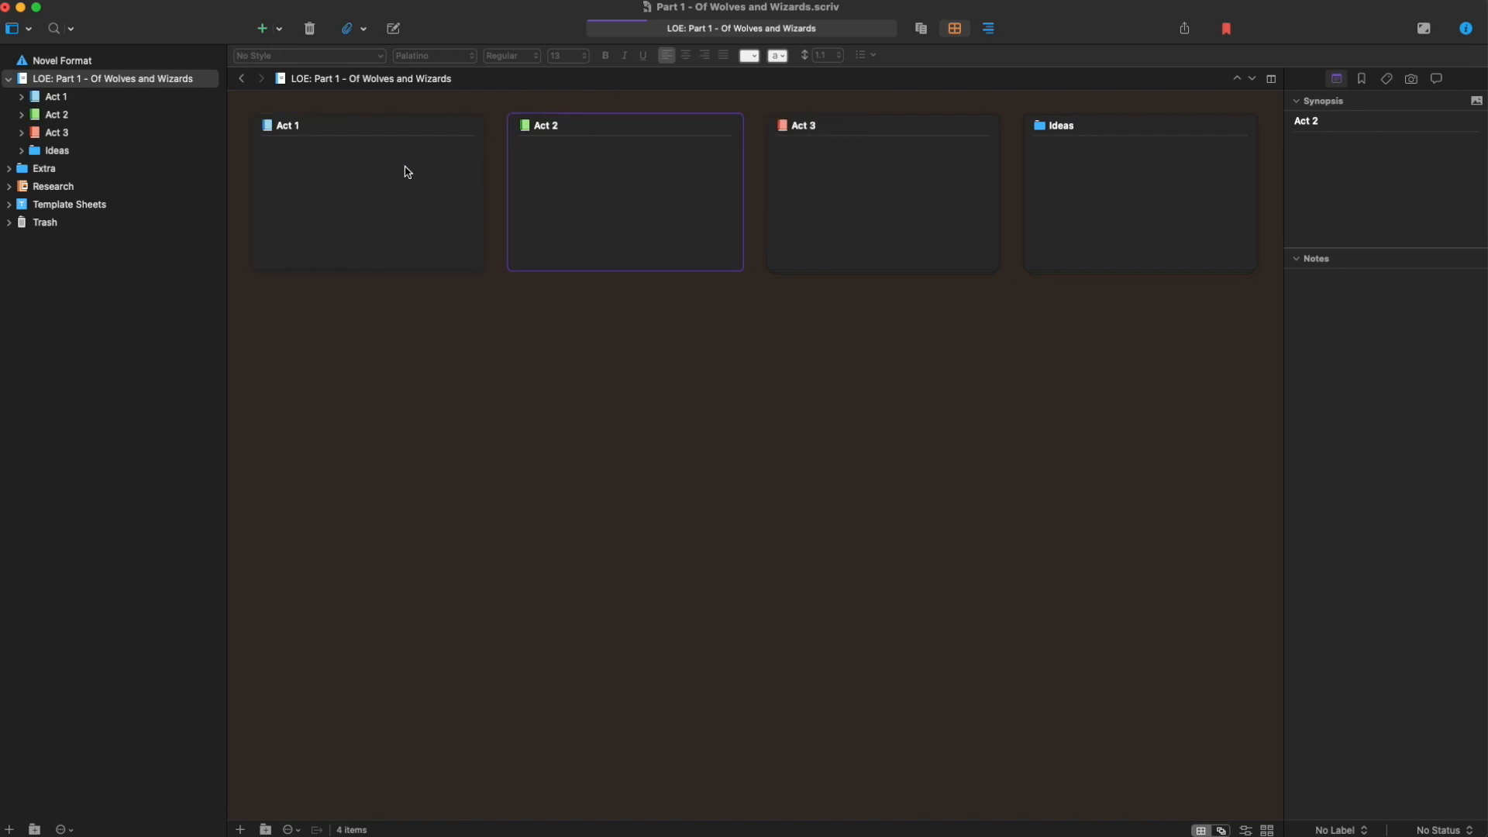
mouse_move(1100, 204)
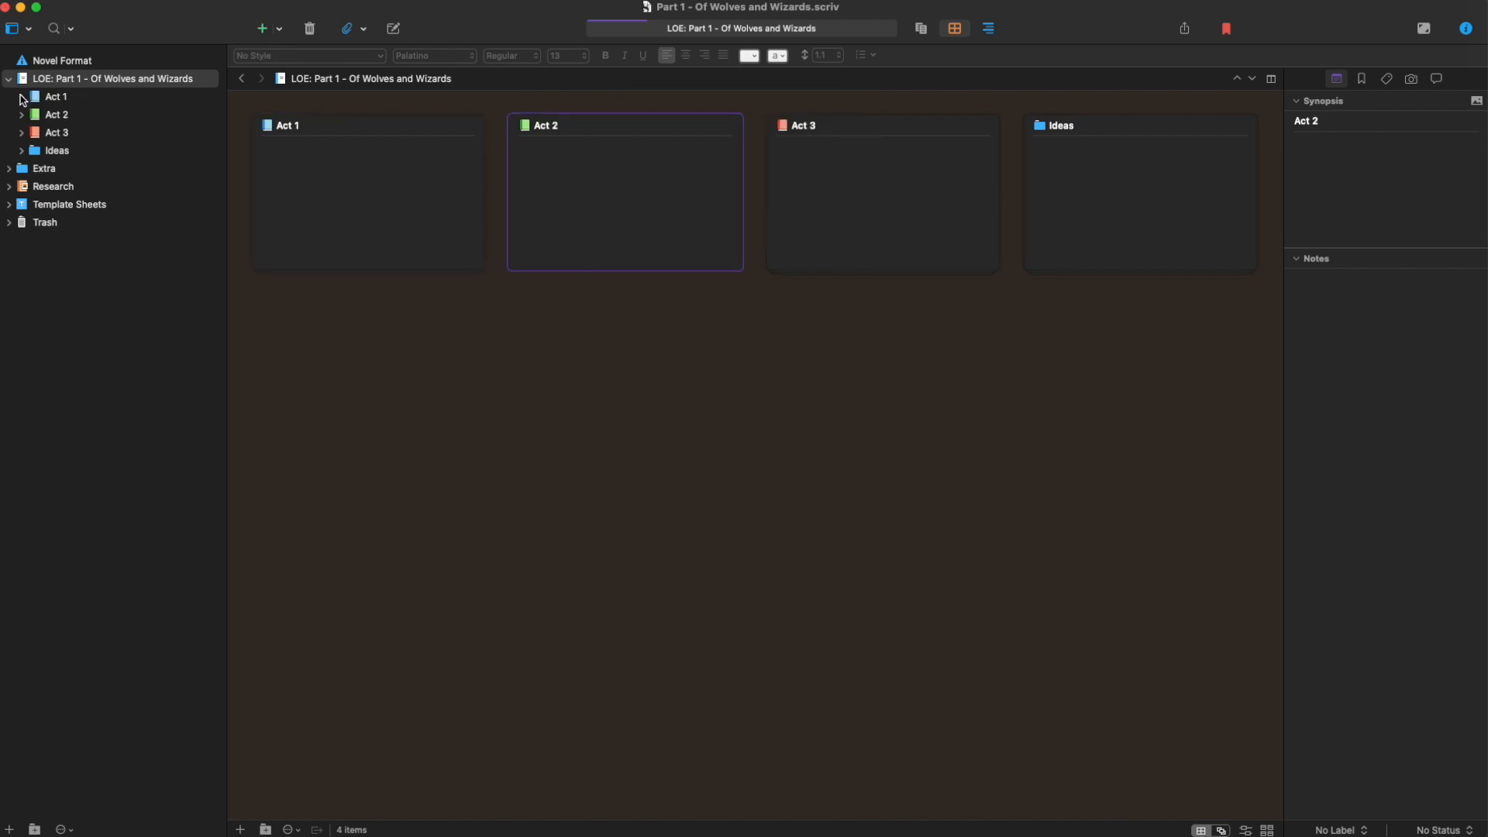
click(55, 96)
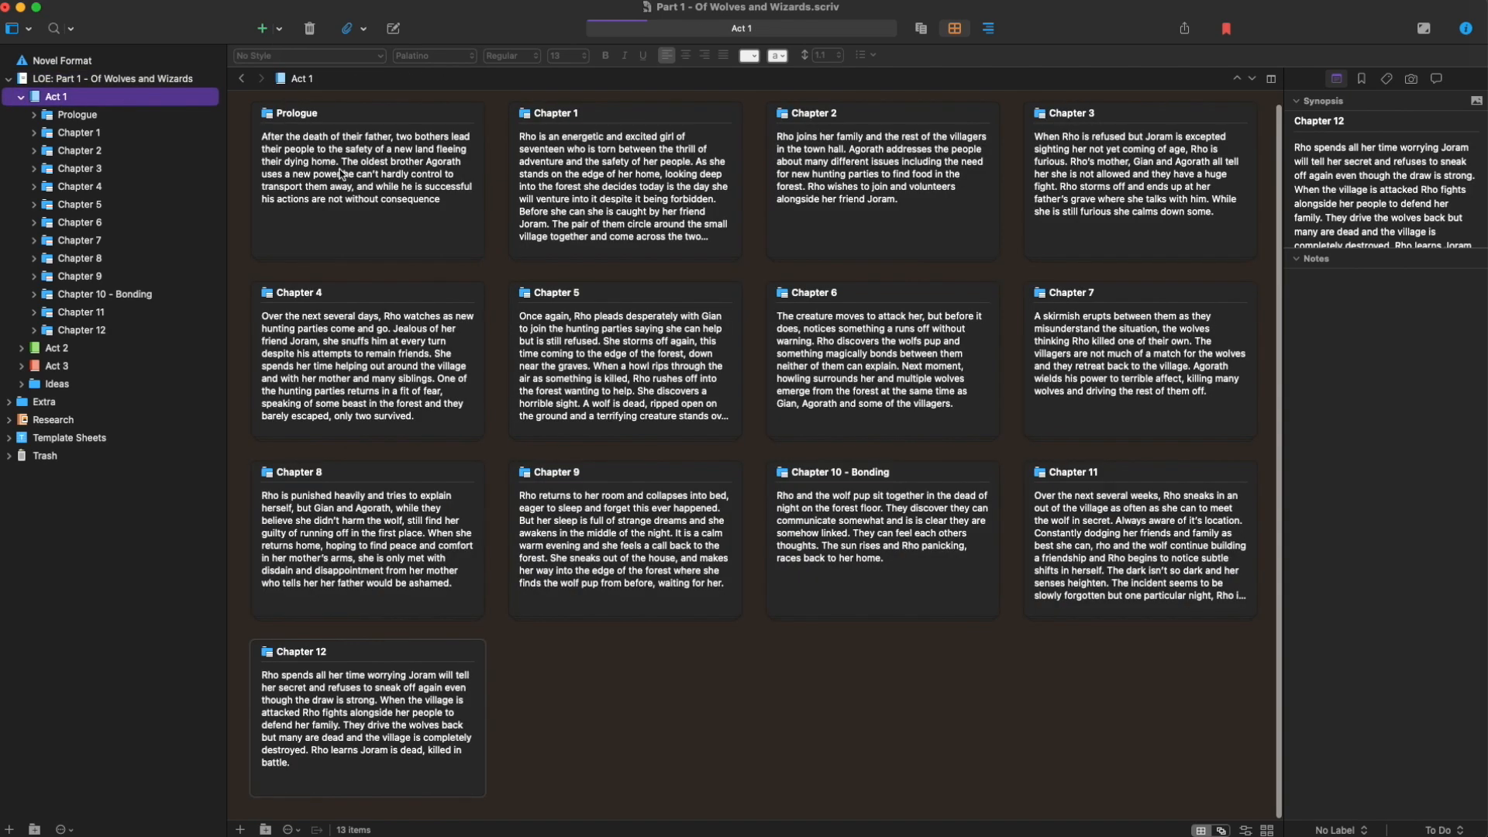
mouse_move(418, 236)
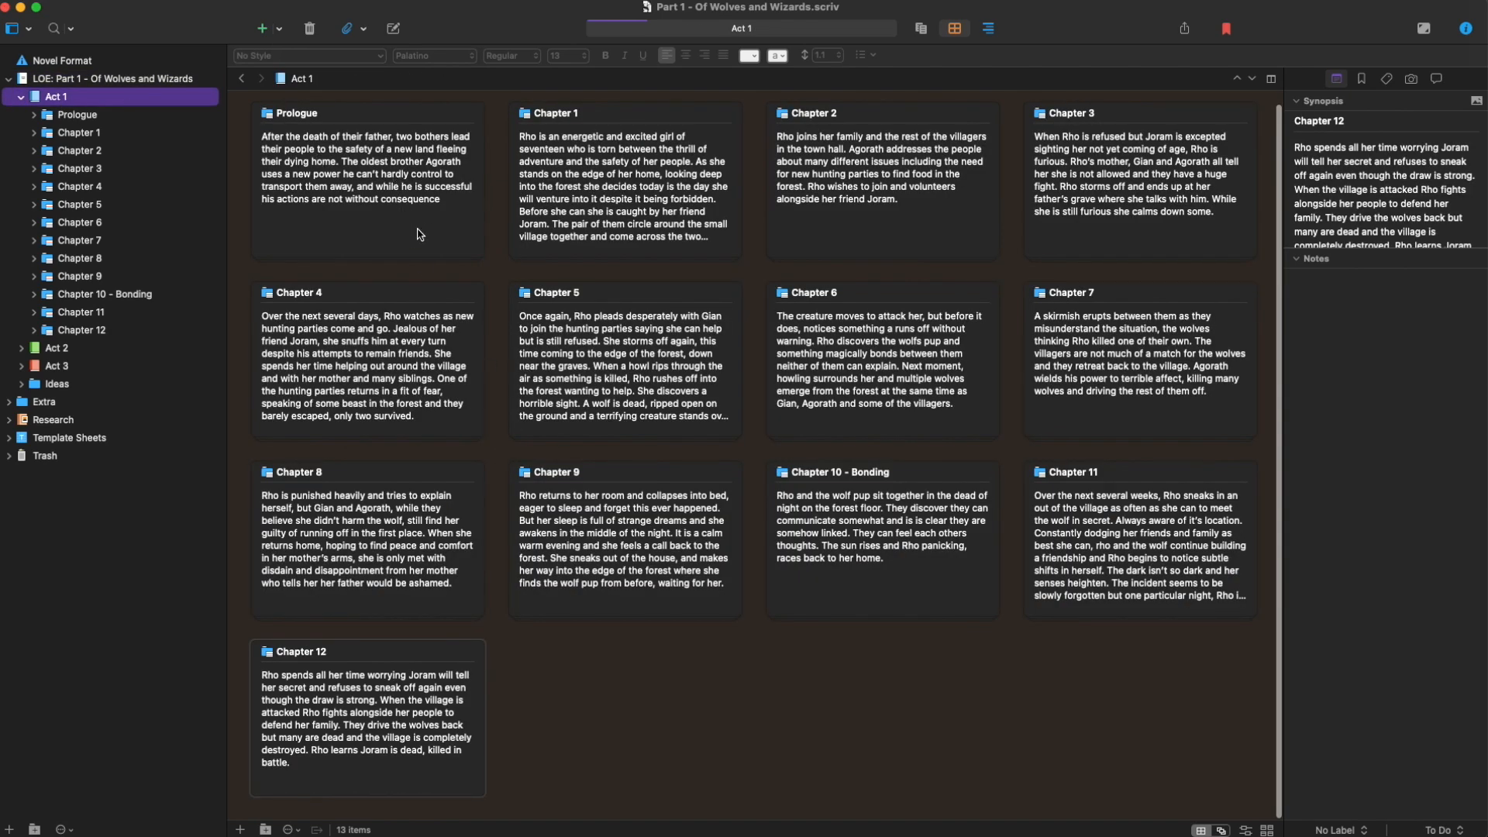
mouse_move(794, 180)
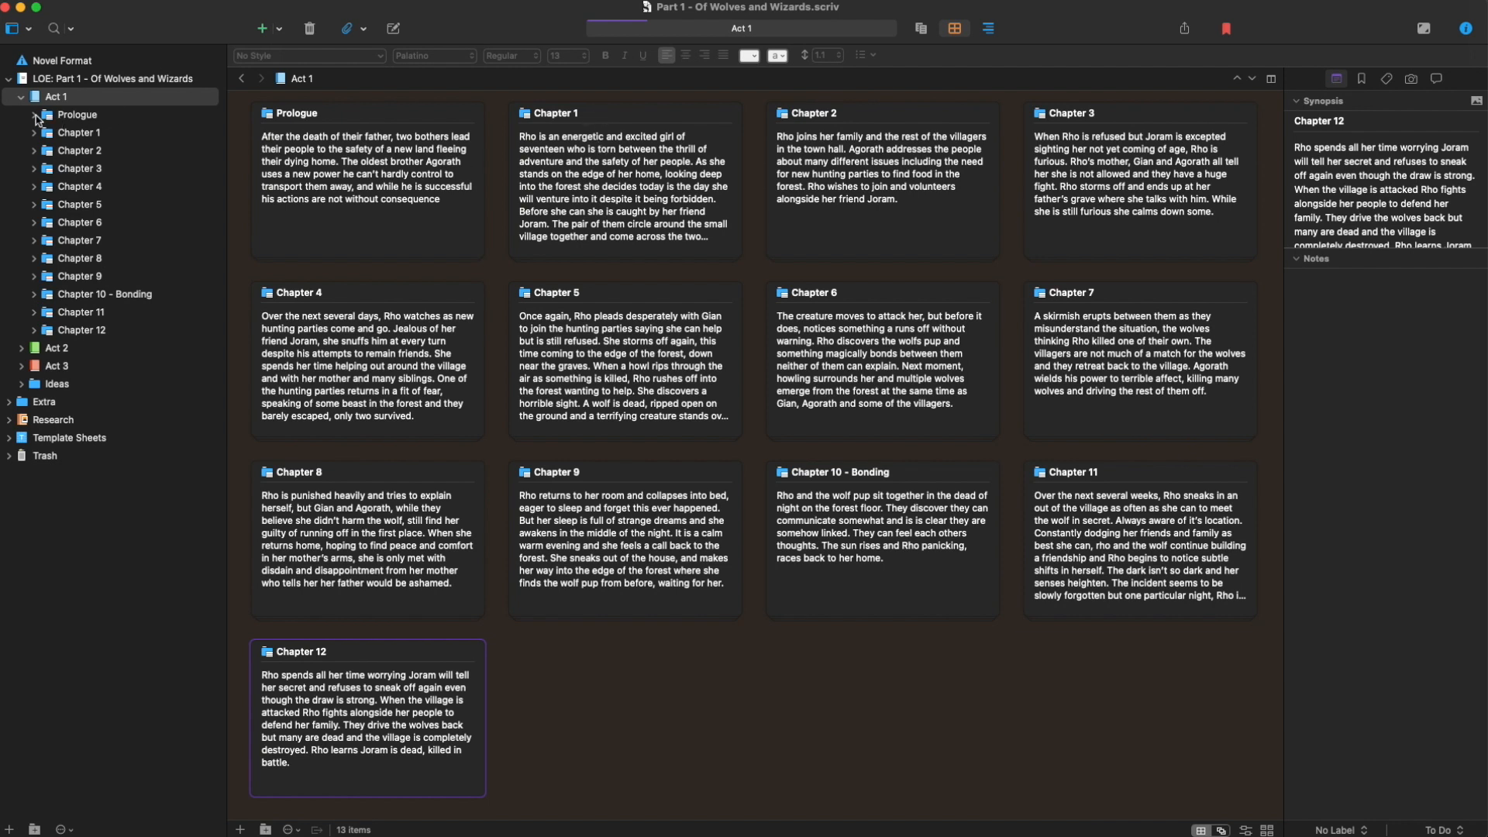
Read the A New World scene, then return to the Prologue's three scene cards
click(76, 113)
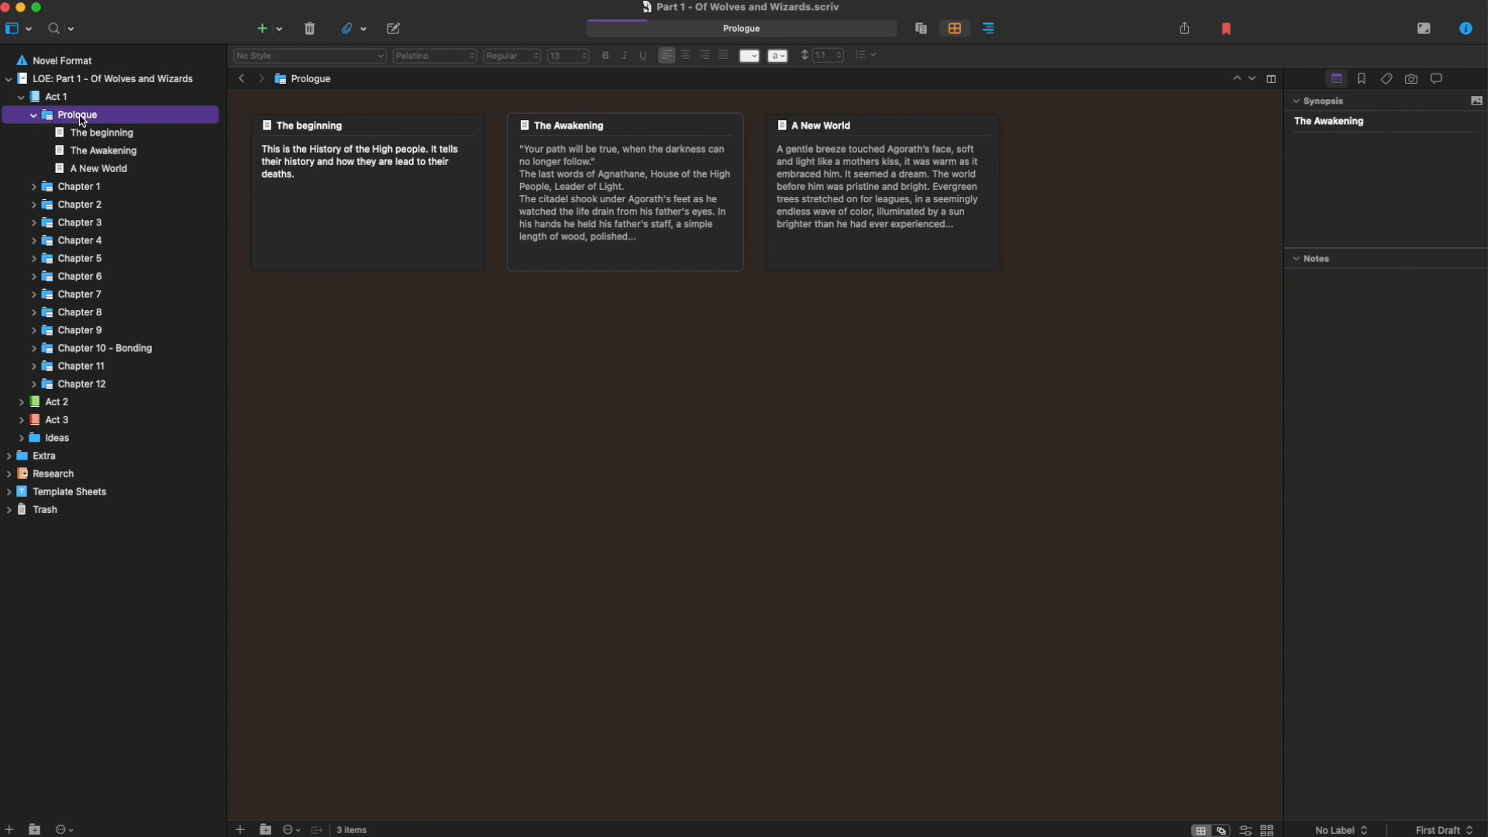
mouse_move(100, 121)
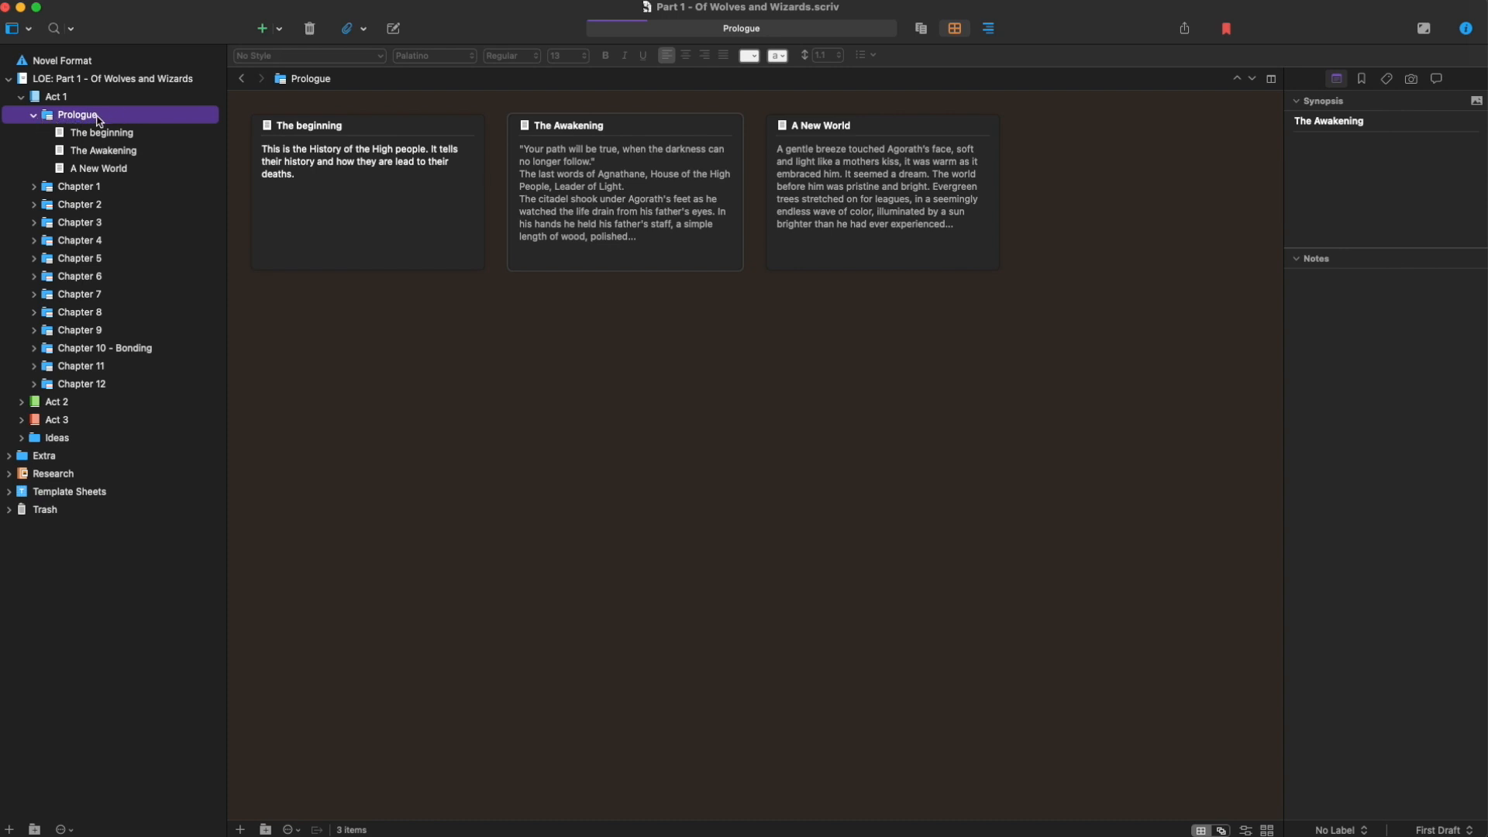
mouse_move(96, 135)
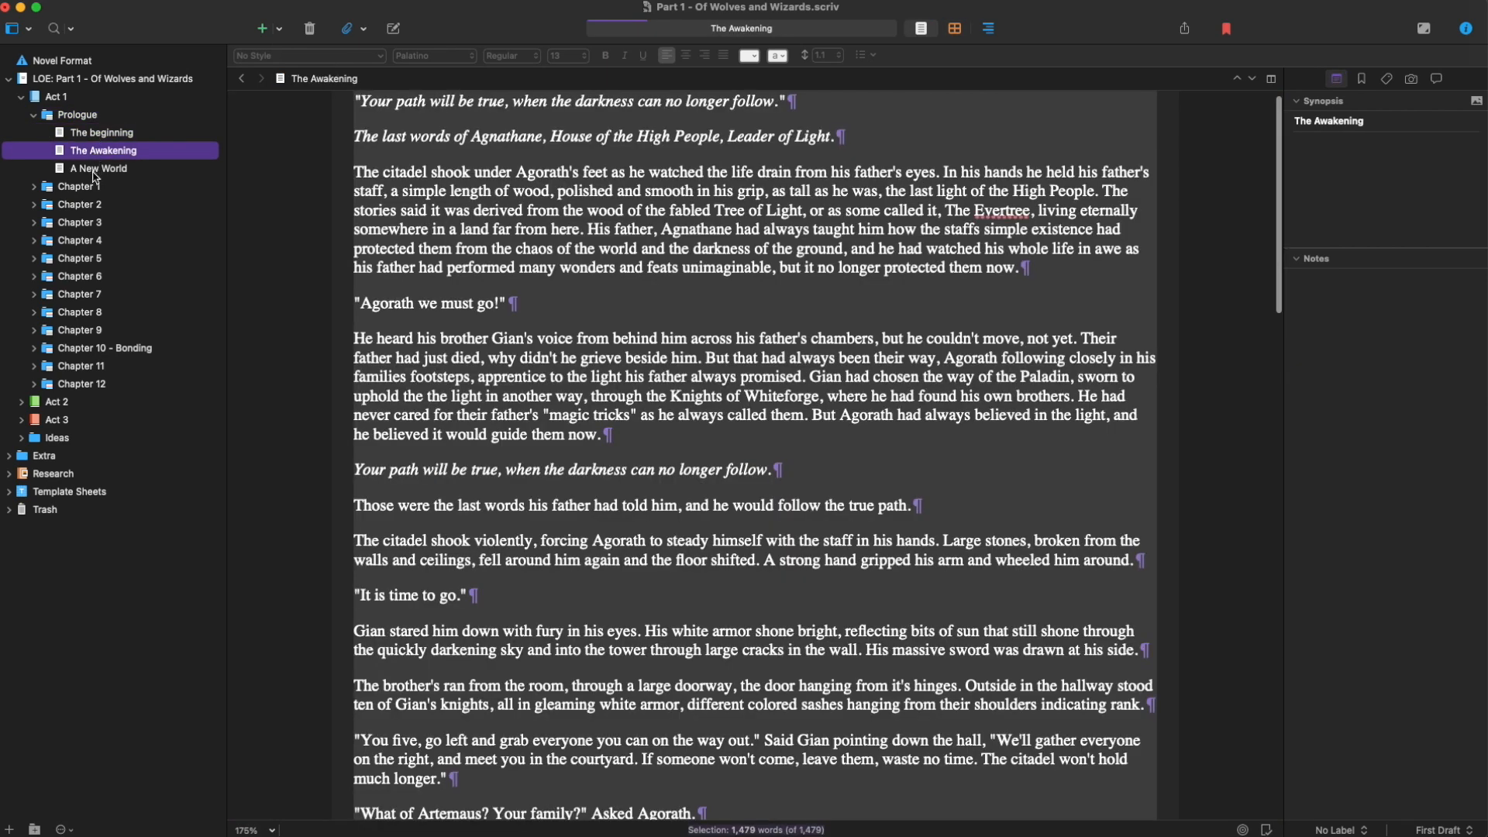
click(98, 168)
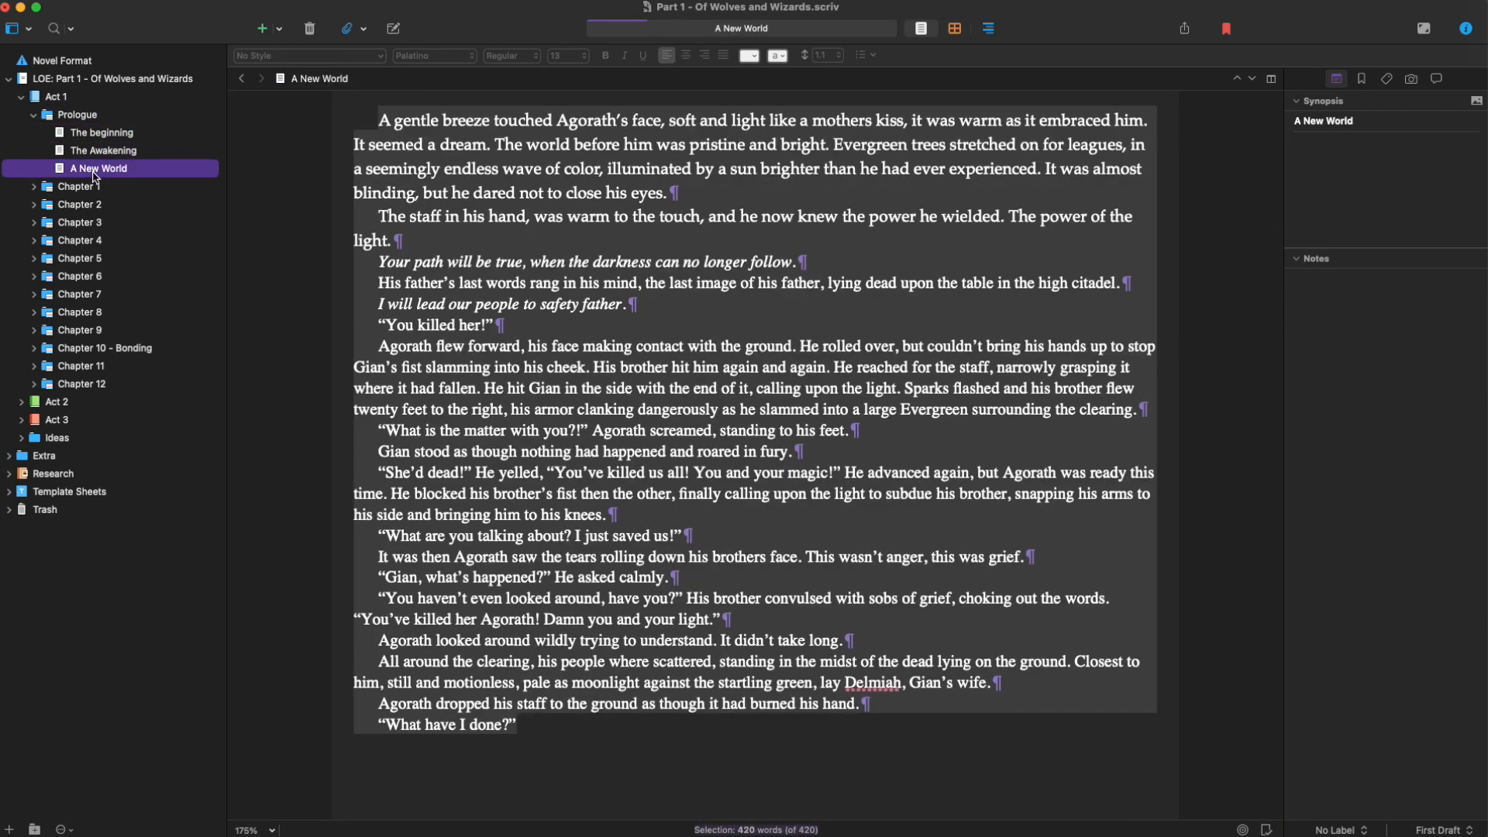
click(76, 114)
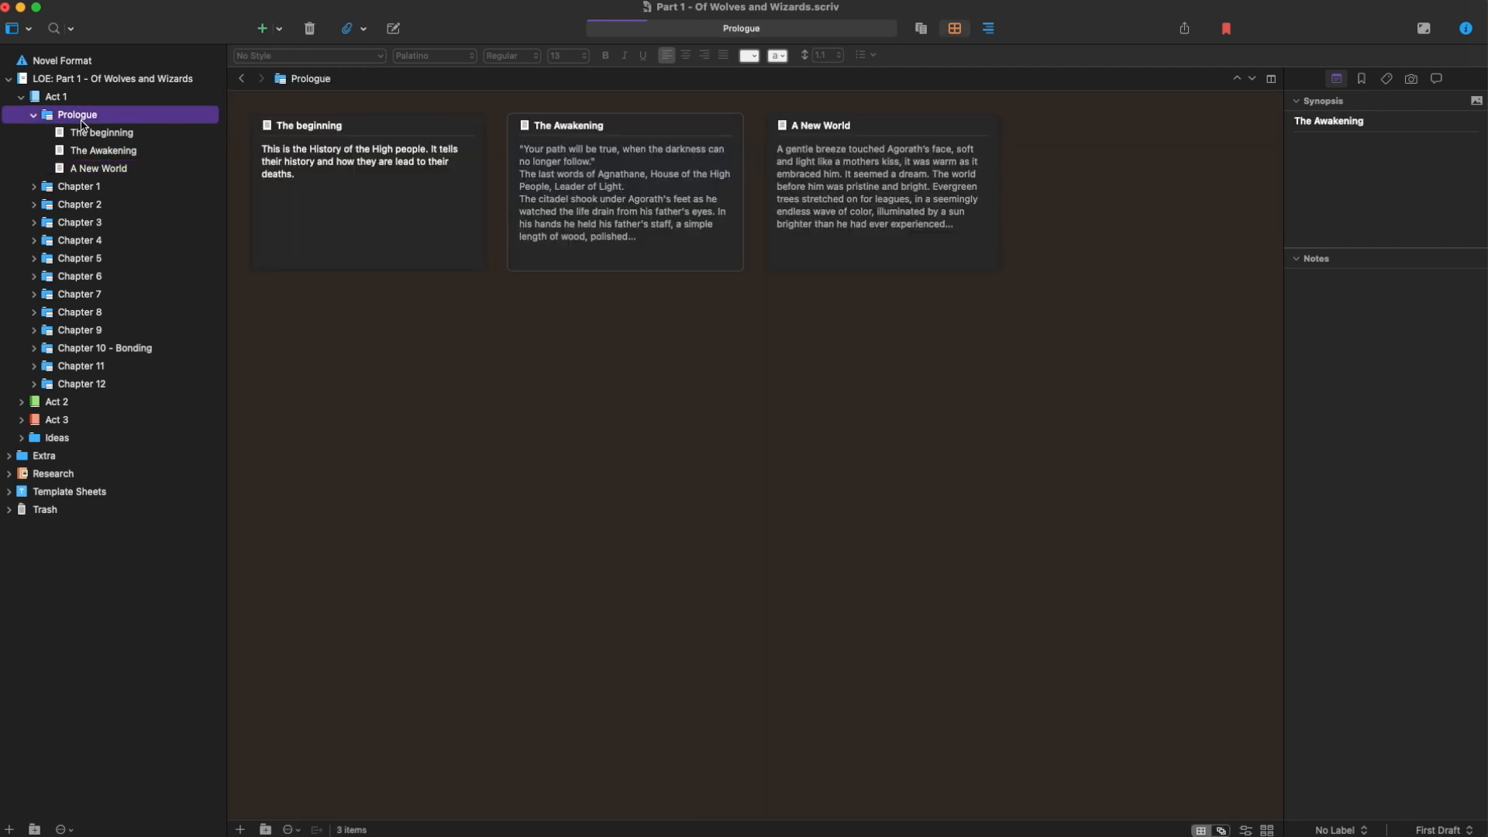
mouse_move(363, 196)
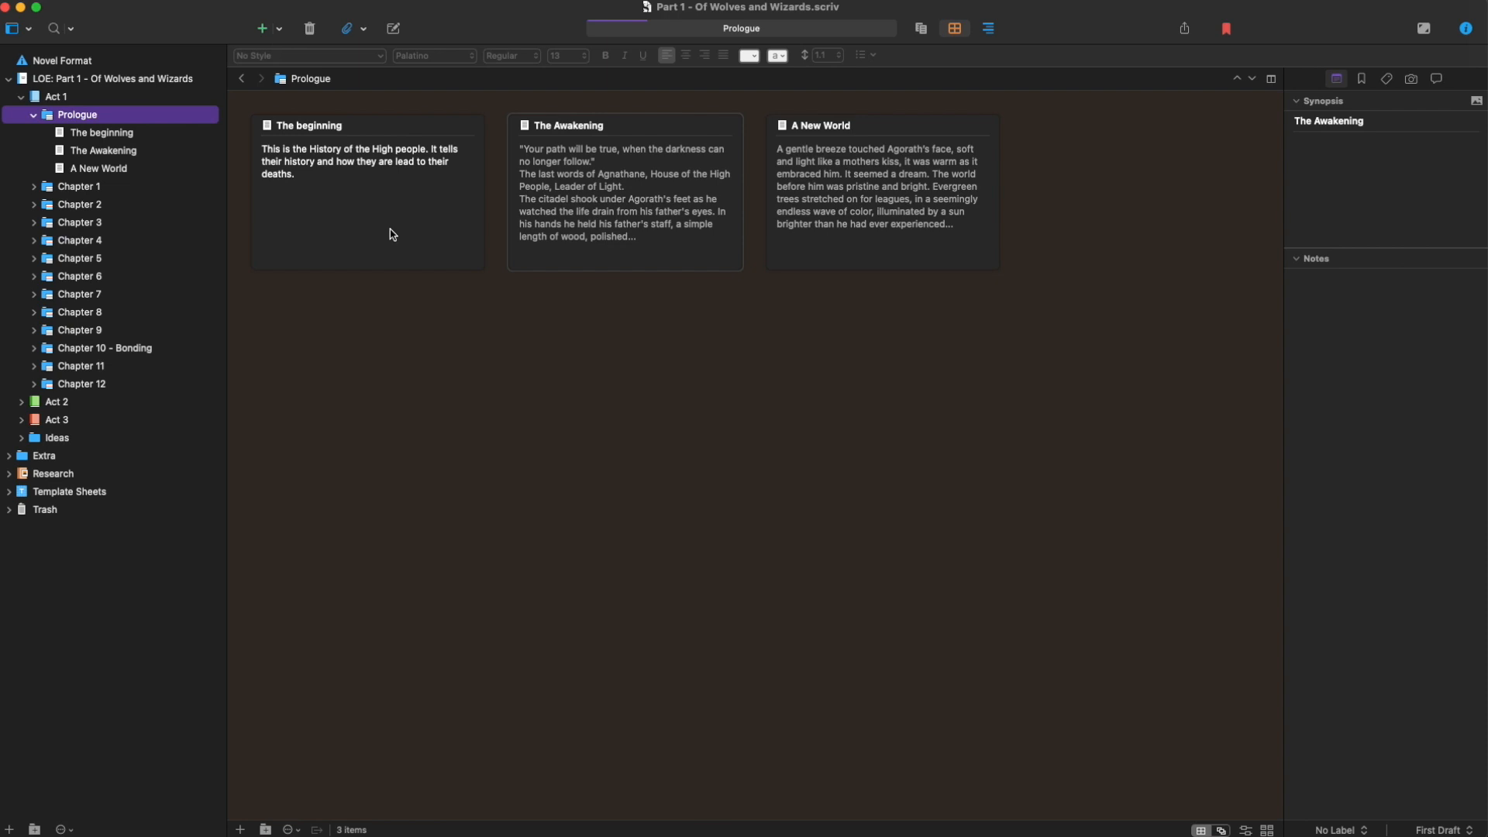
mouse_move(415, 240)
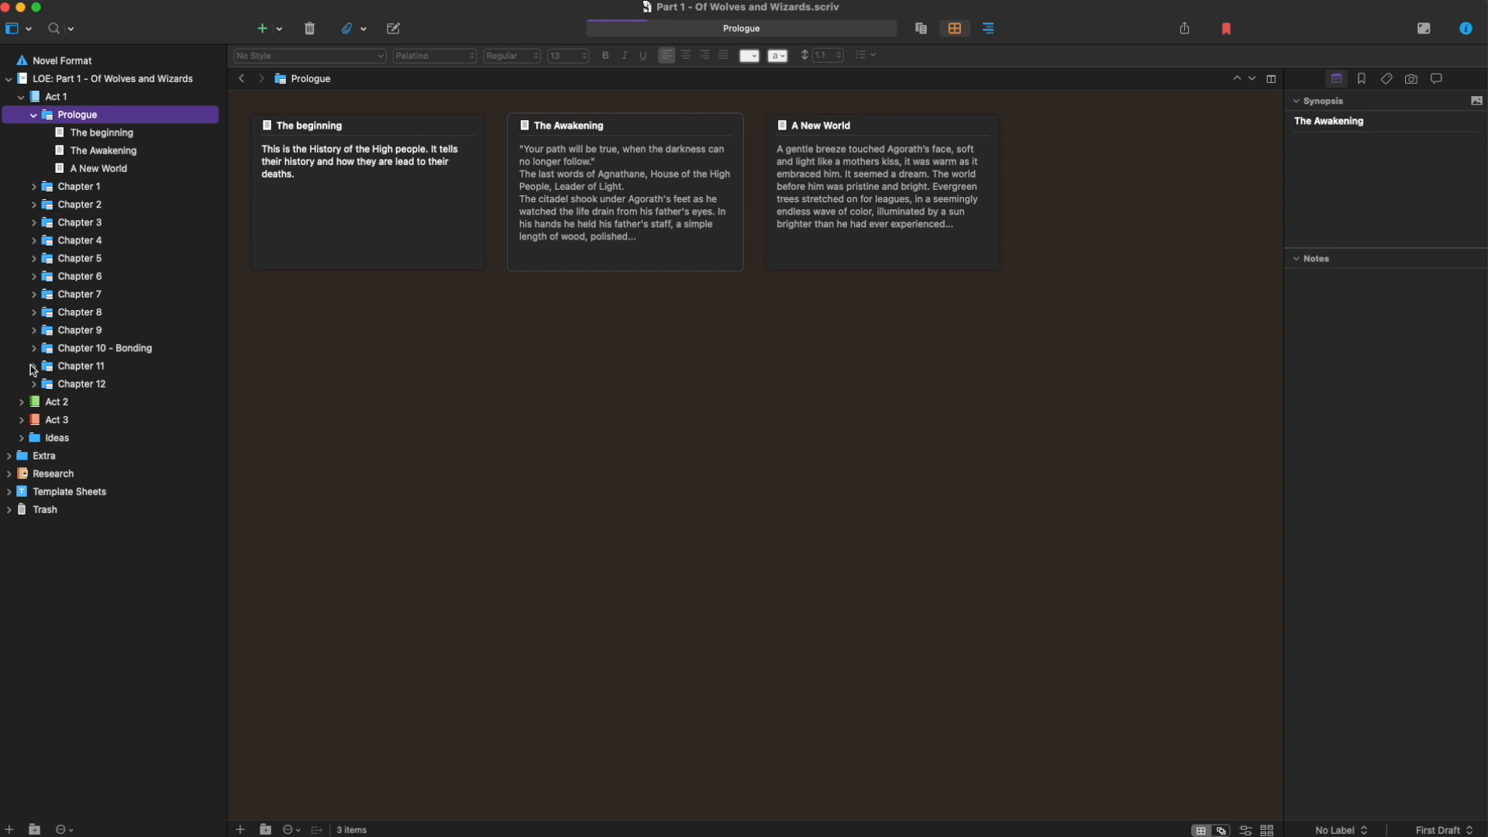
Expand Act 2's obstacle folders to reveal Chapters 13–36 and collapse Act 1 in the binder
click(20, 402)
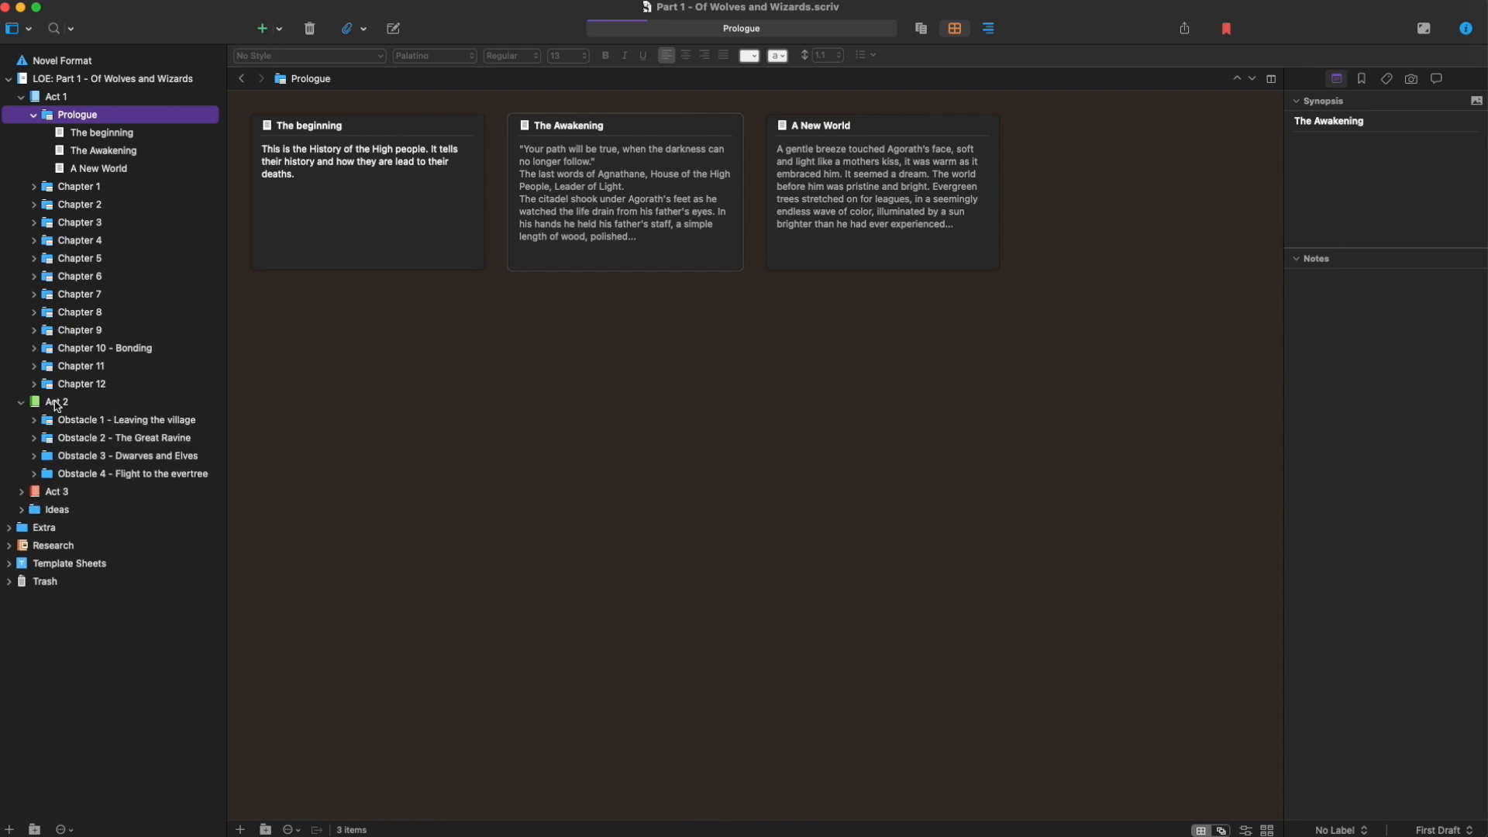
click(57, 401)
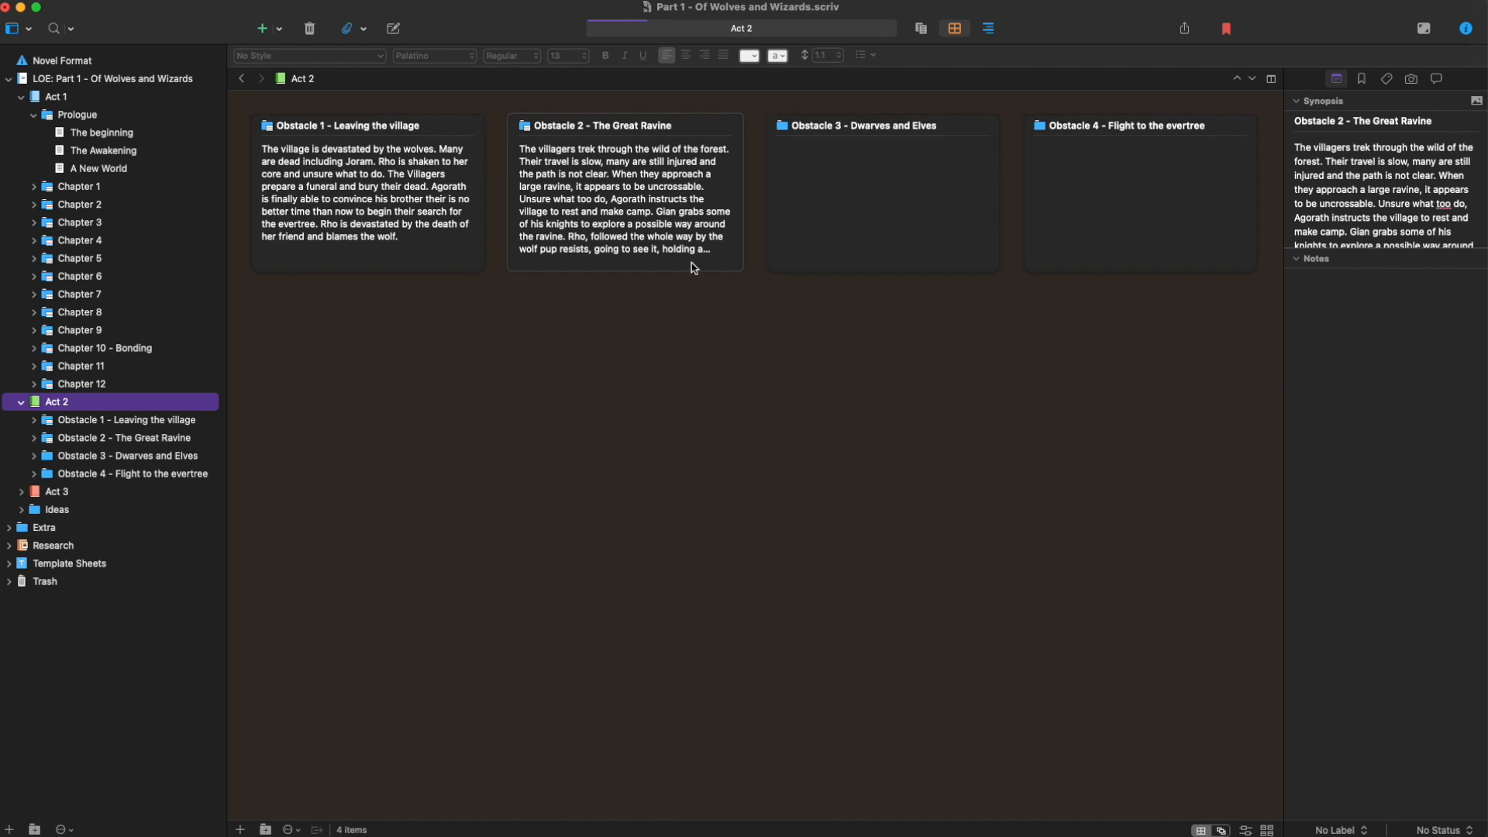
mouse_move(863, 327)
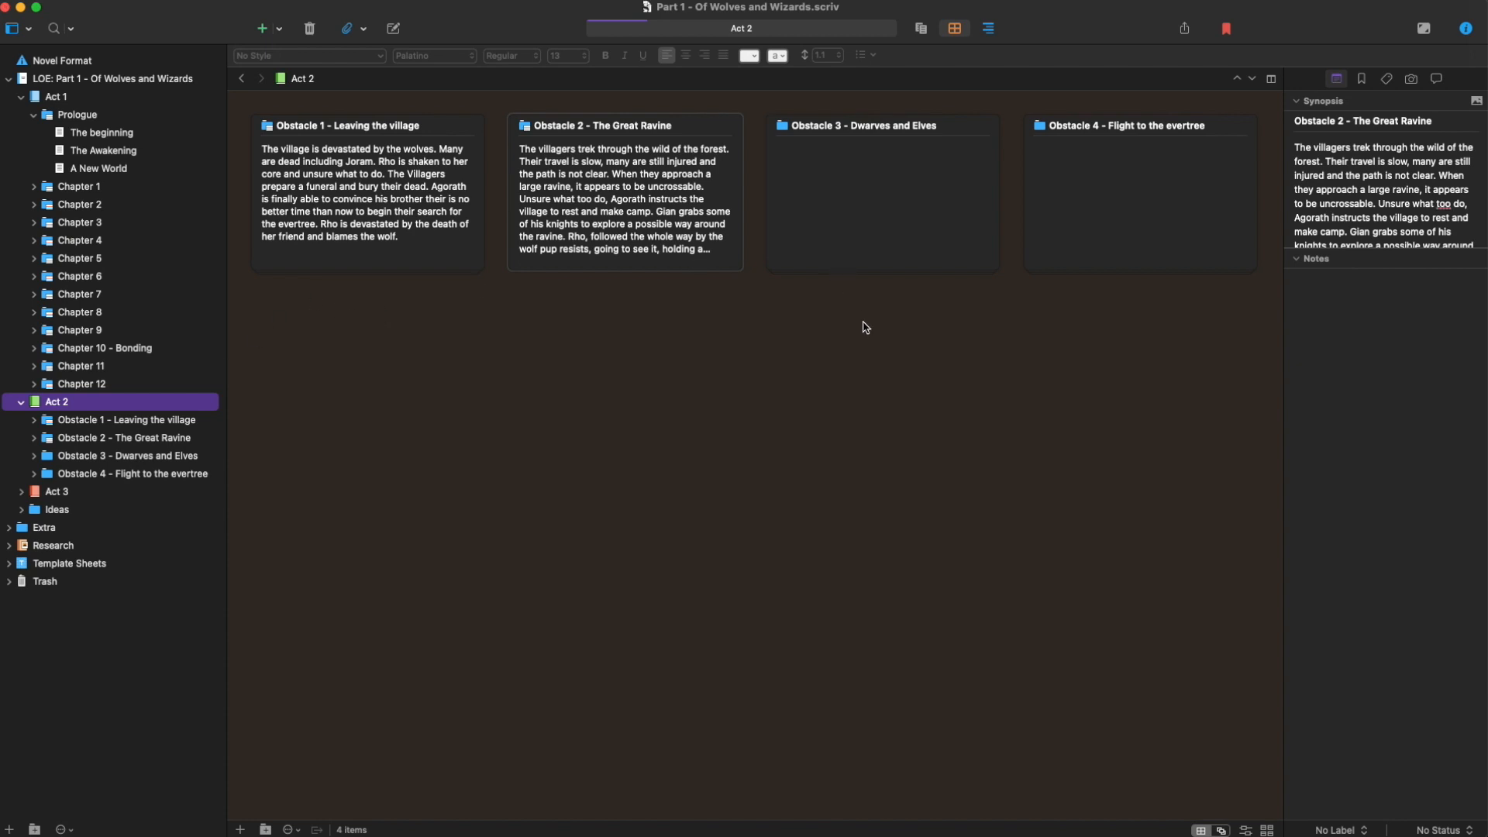
mouse_move(76, 366)
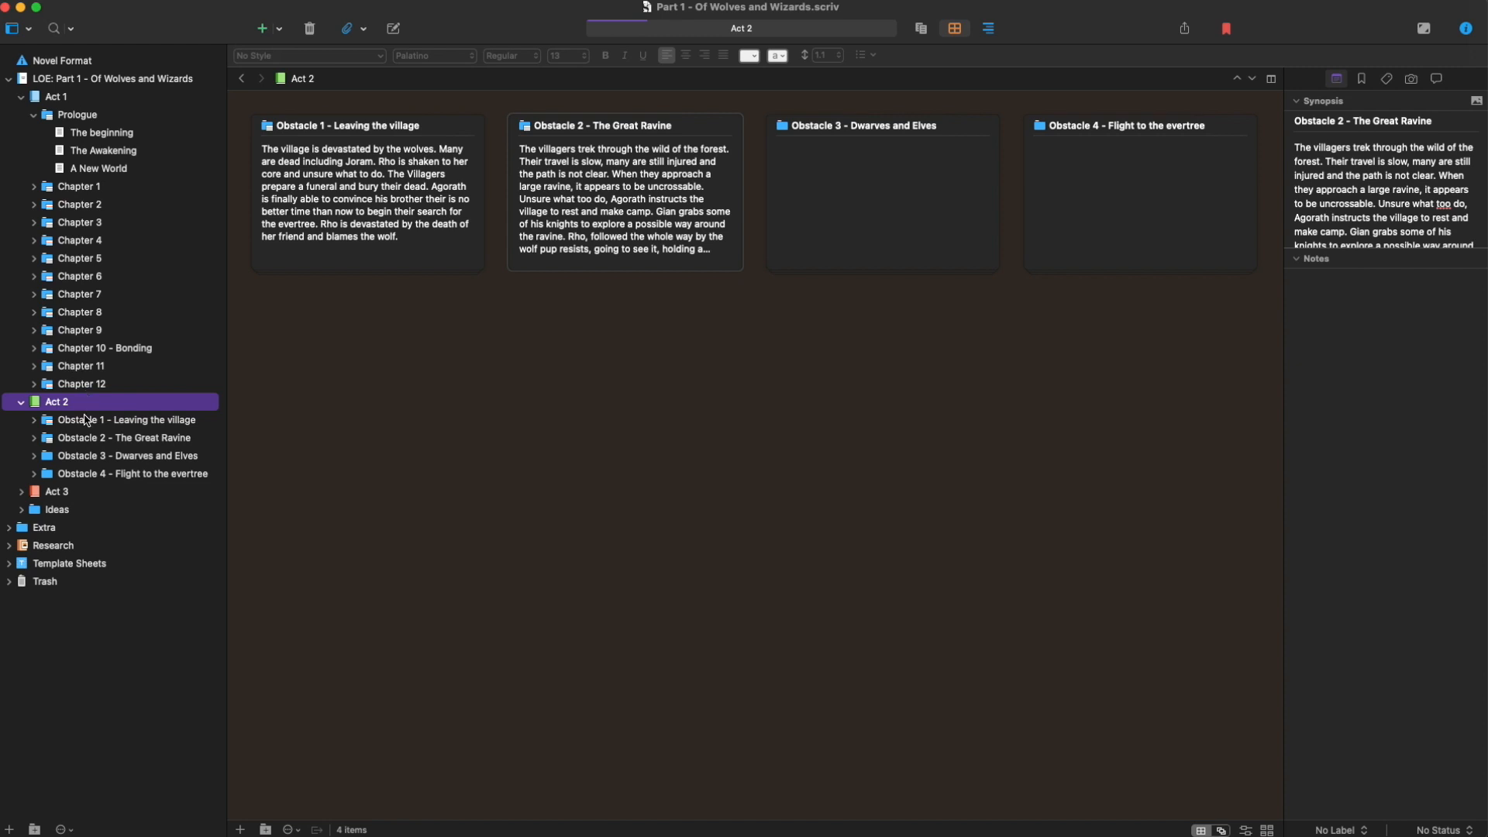
mouse_move(61, 423)
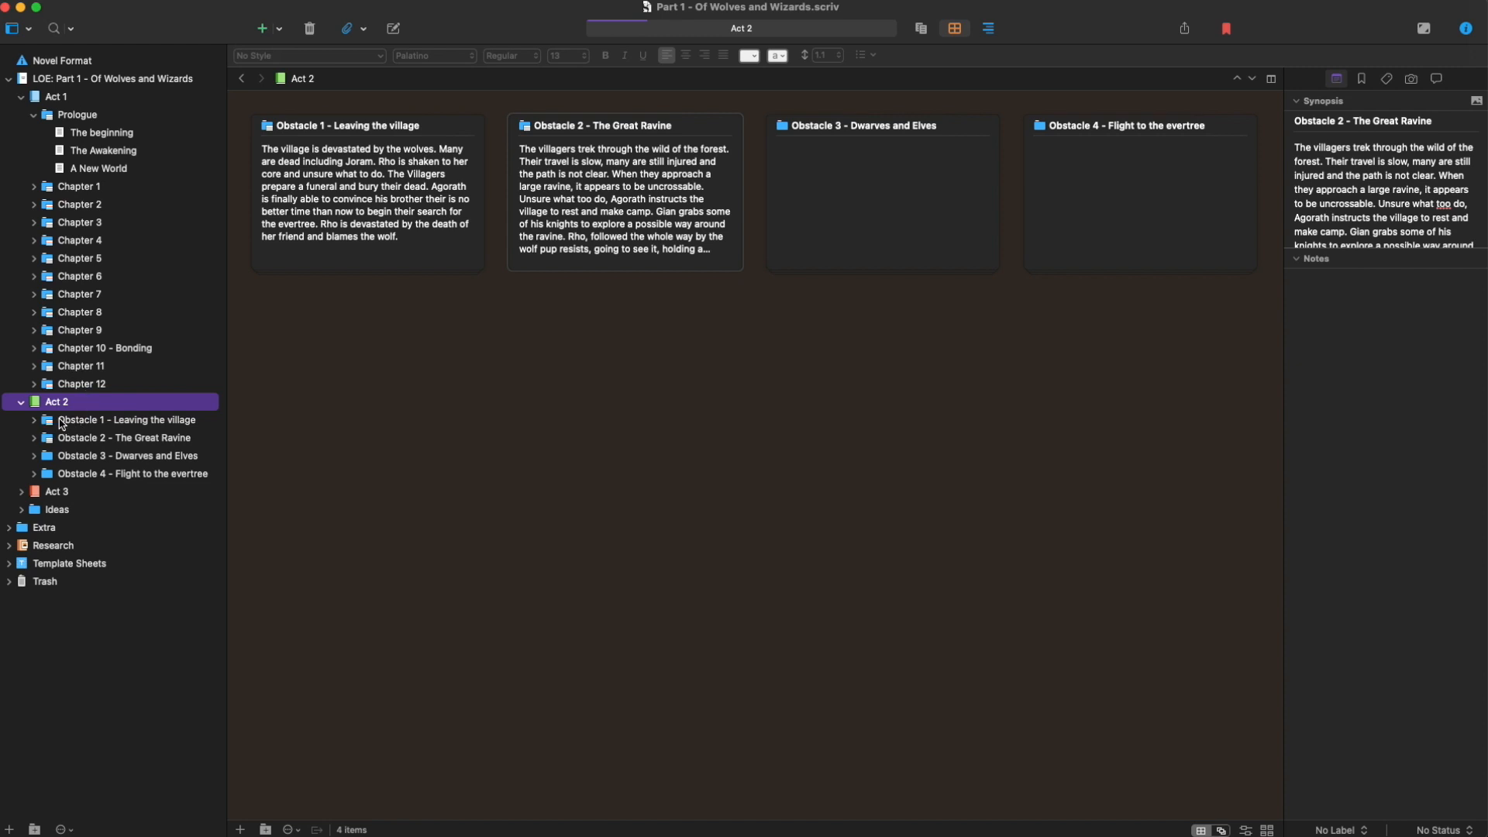
mouse_move(83, 446)
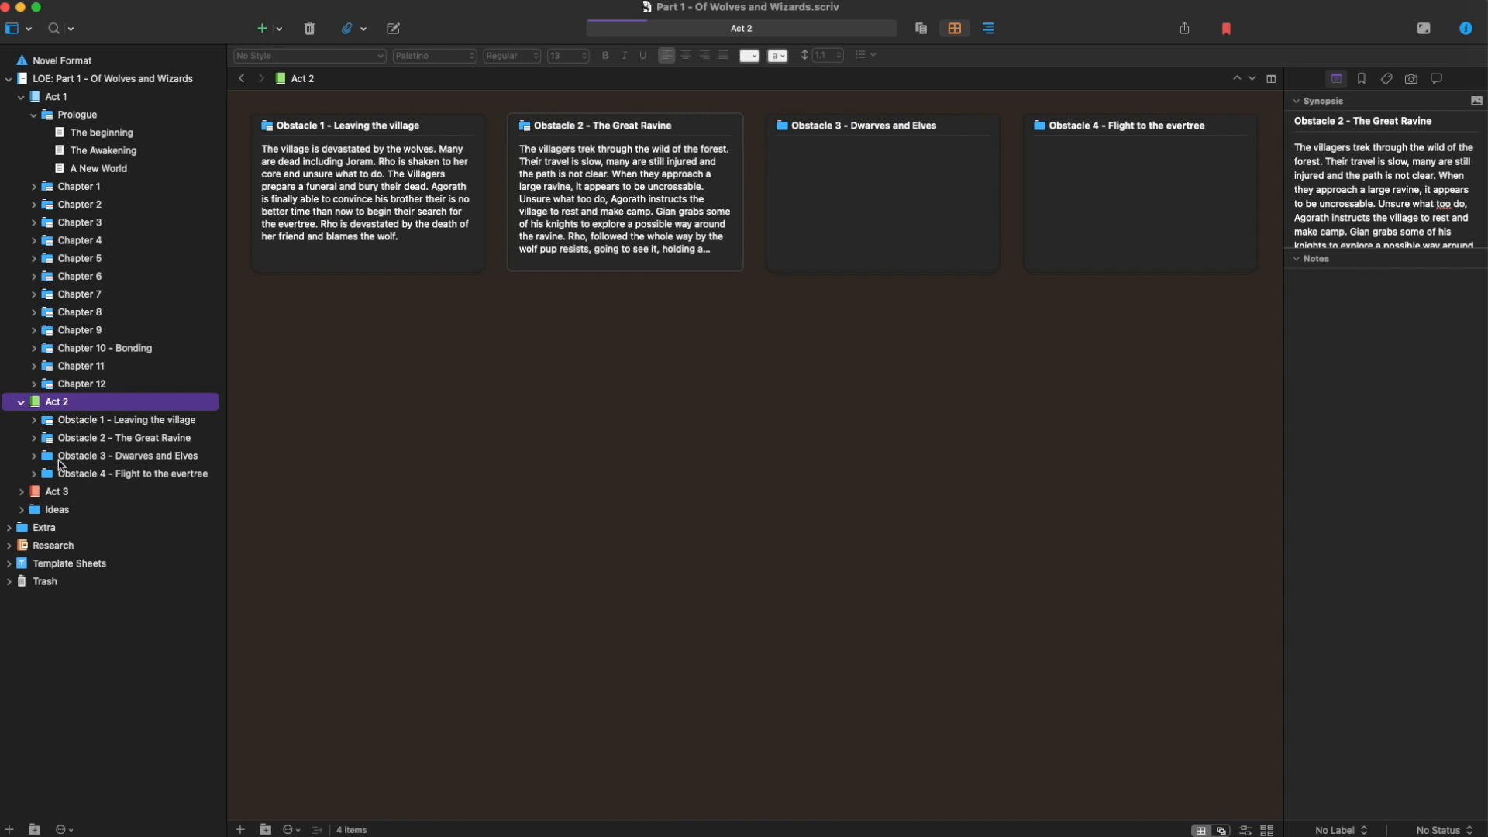
click(34, 420)
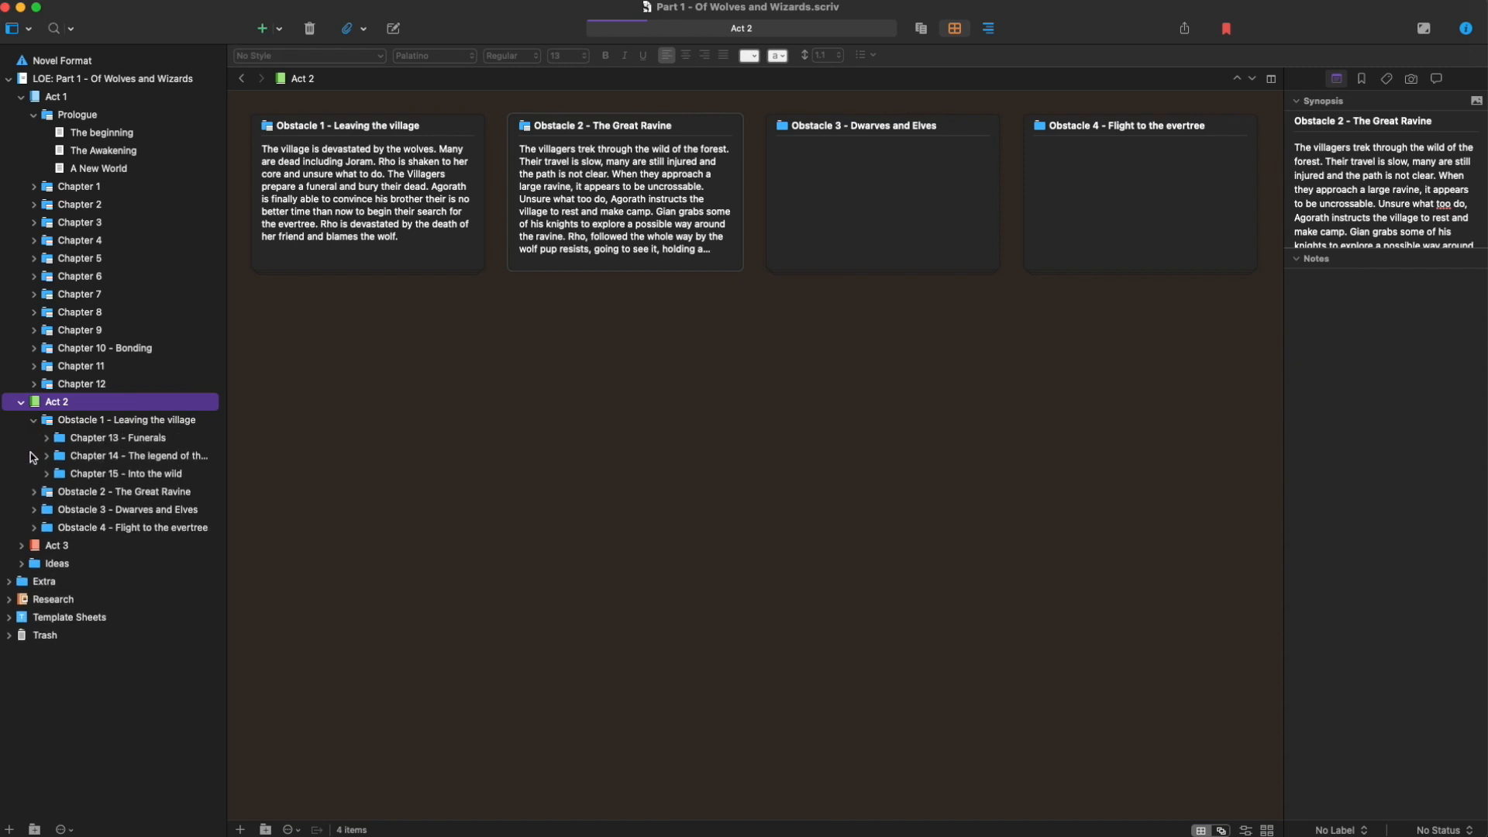
mouse_move(81, 447)
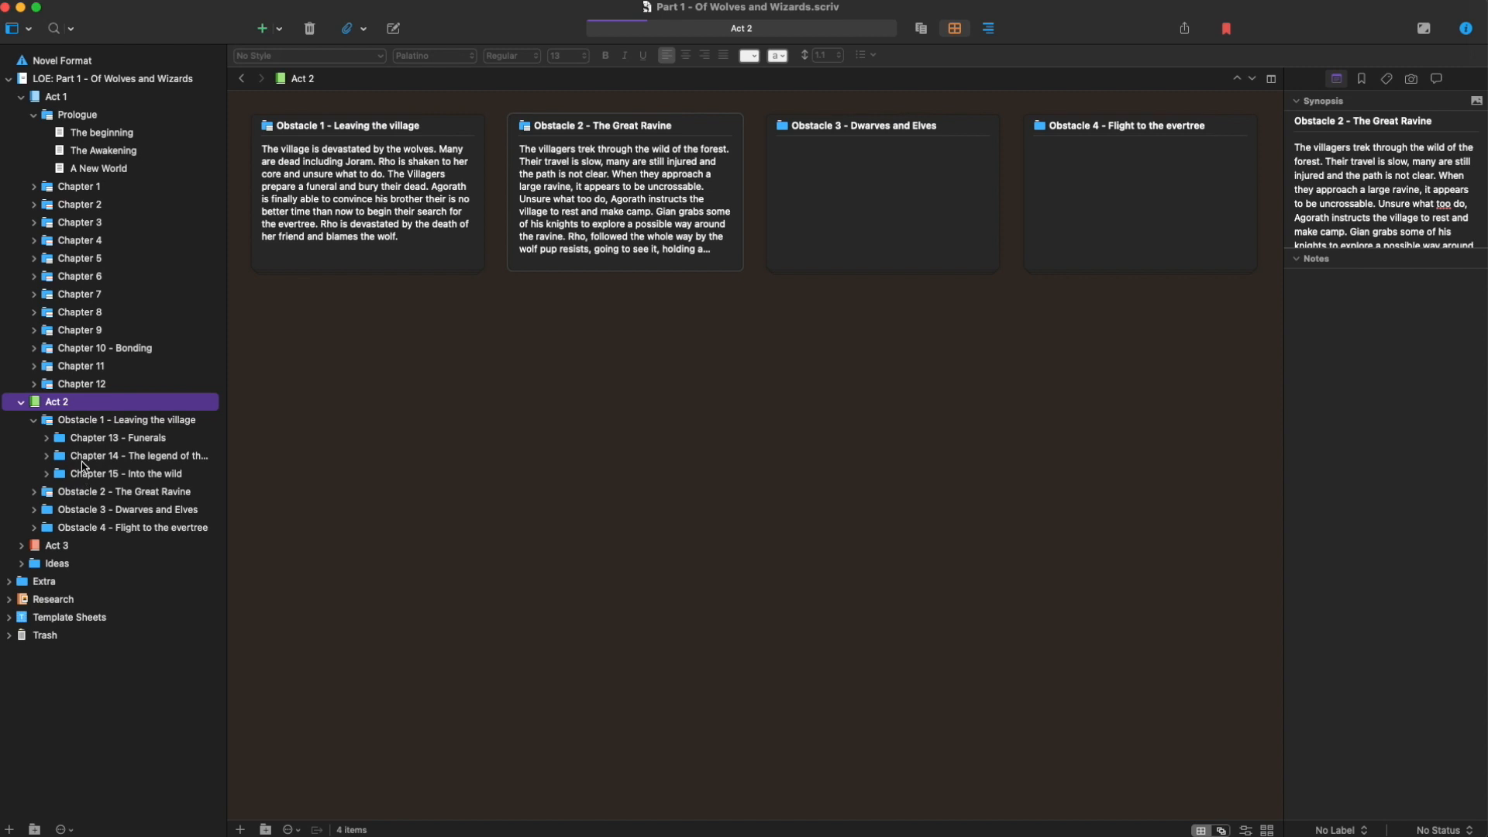
click(33, 491)
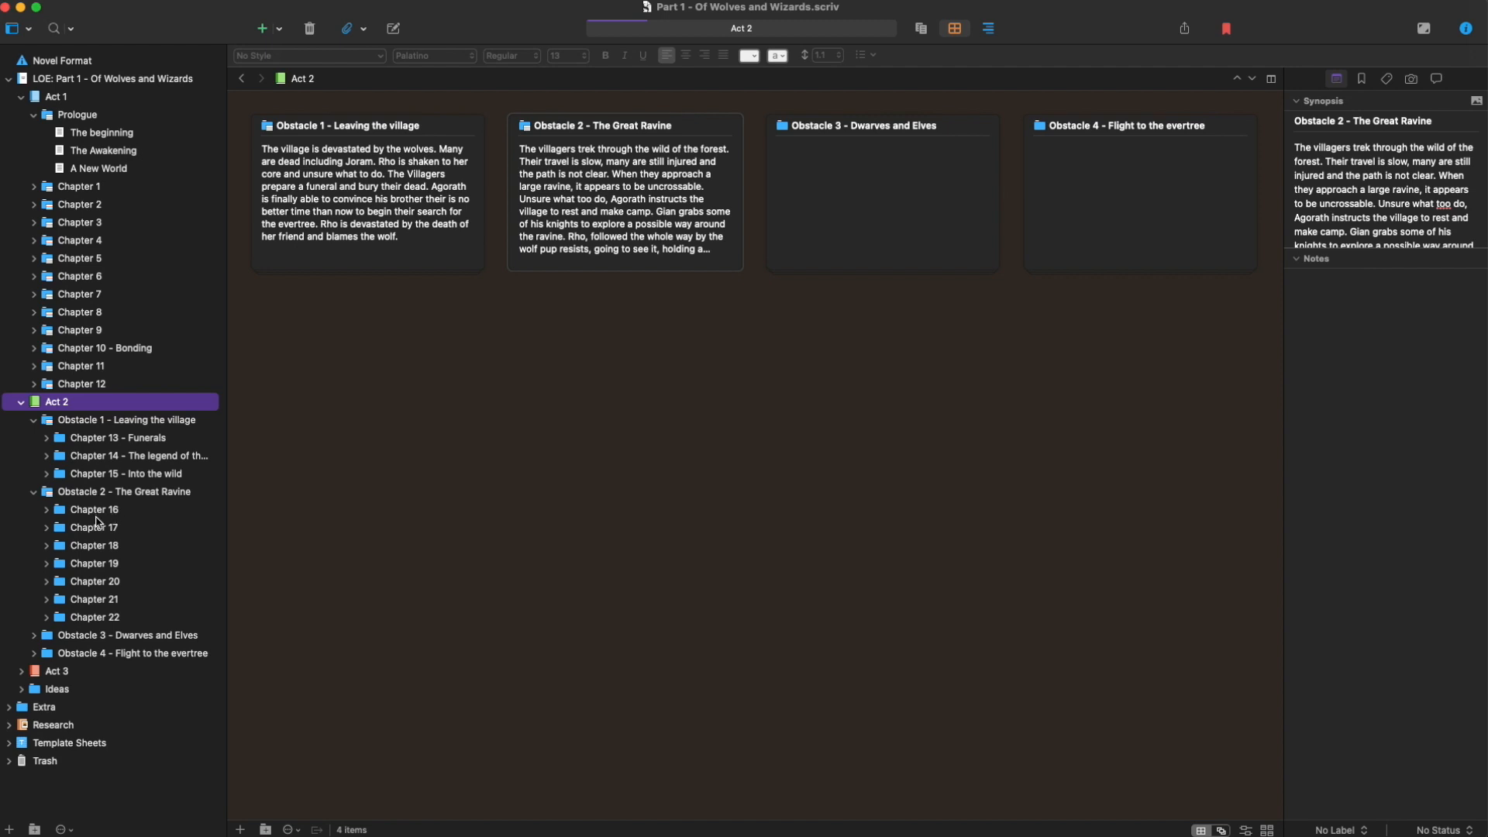
click(34, 636)
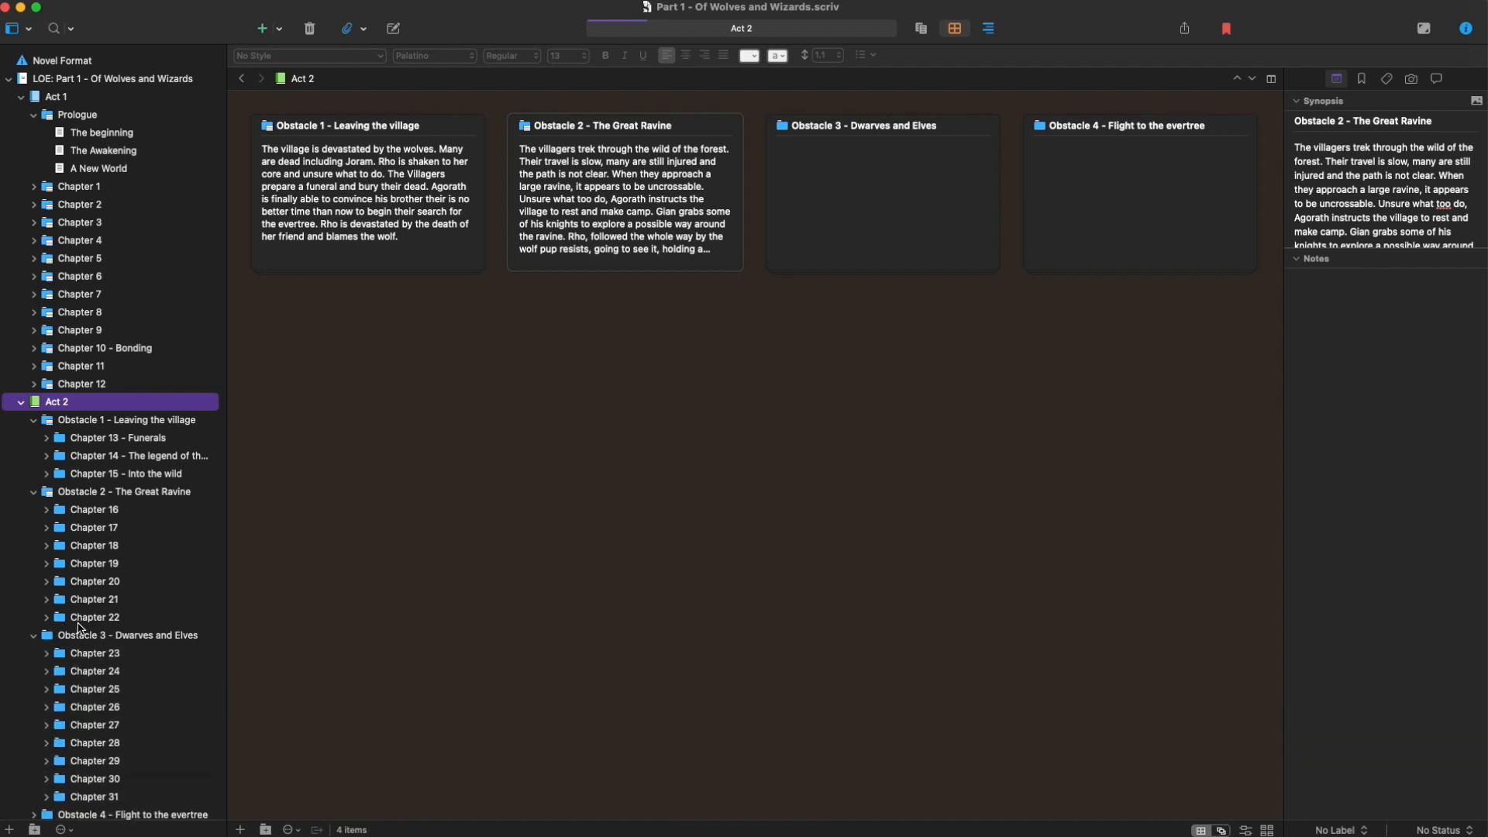
scroll(down, 3)
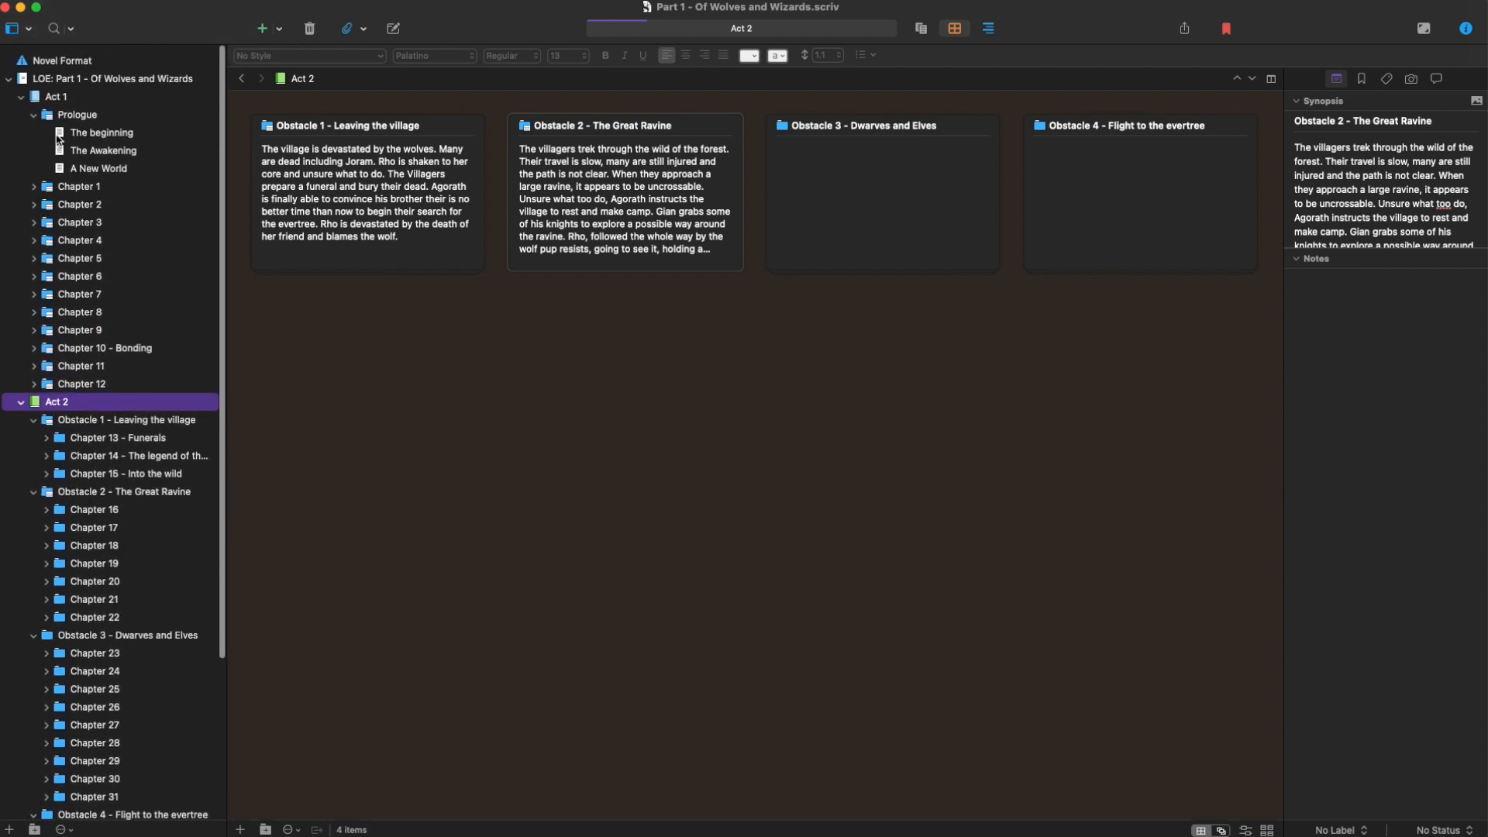
click(33, 96)
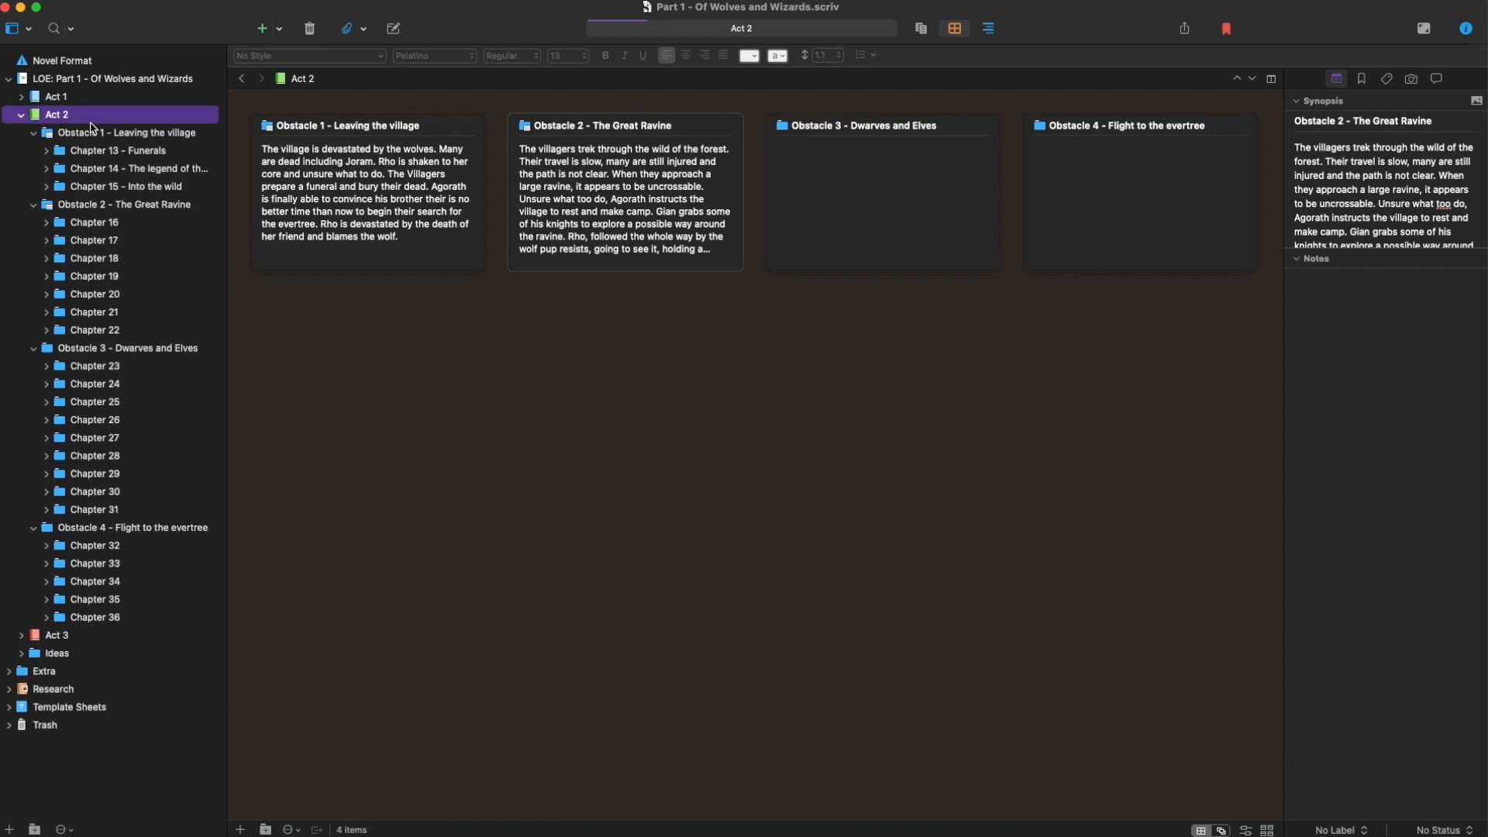
View Obstacle 1 then Obstacle 2's chapters 16–22 as cards and expand Act 3
click(129, 131)
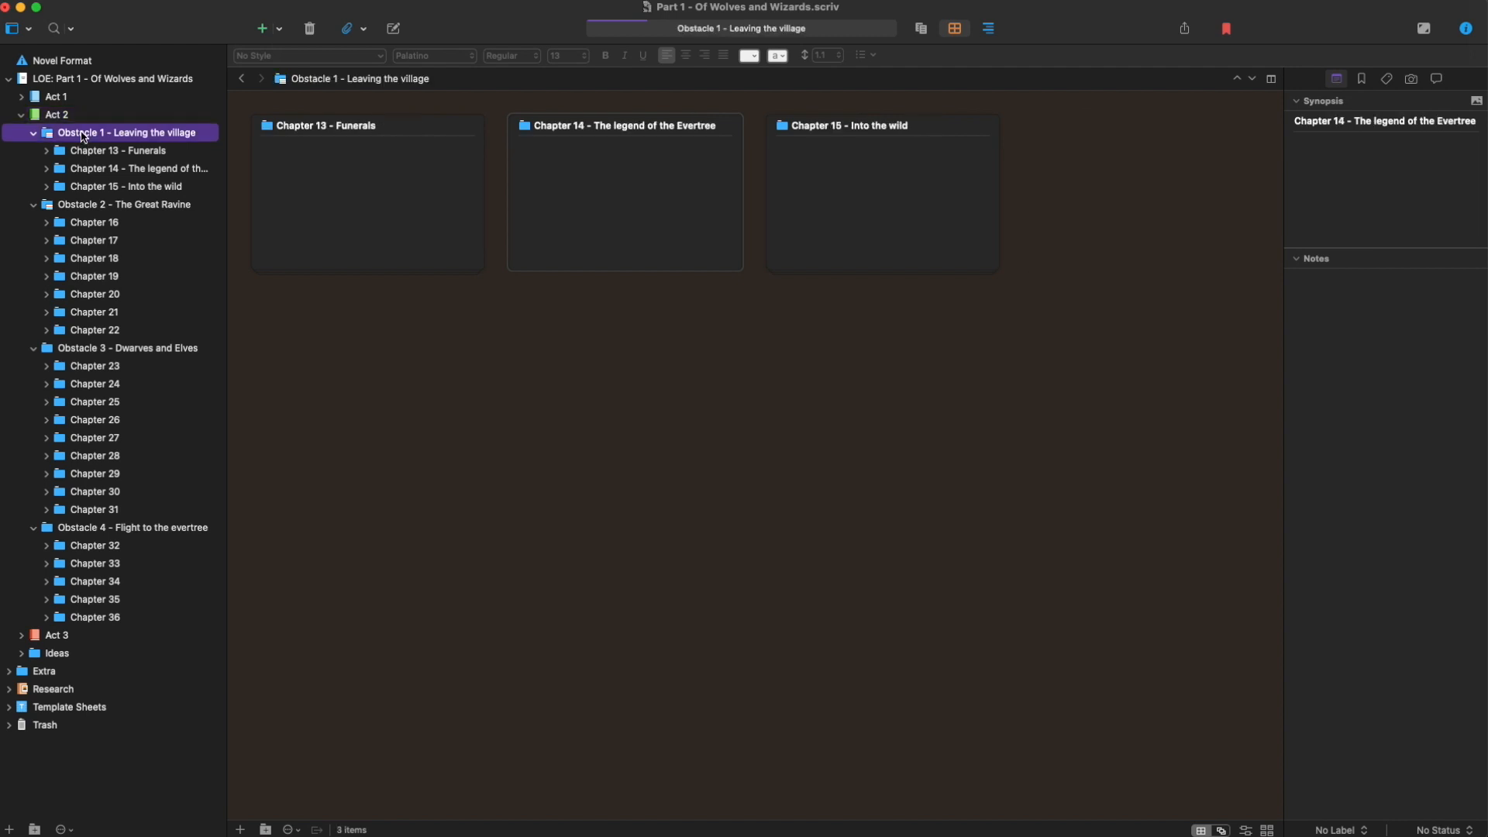
mouse_move(826, 197)
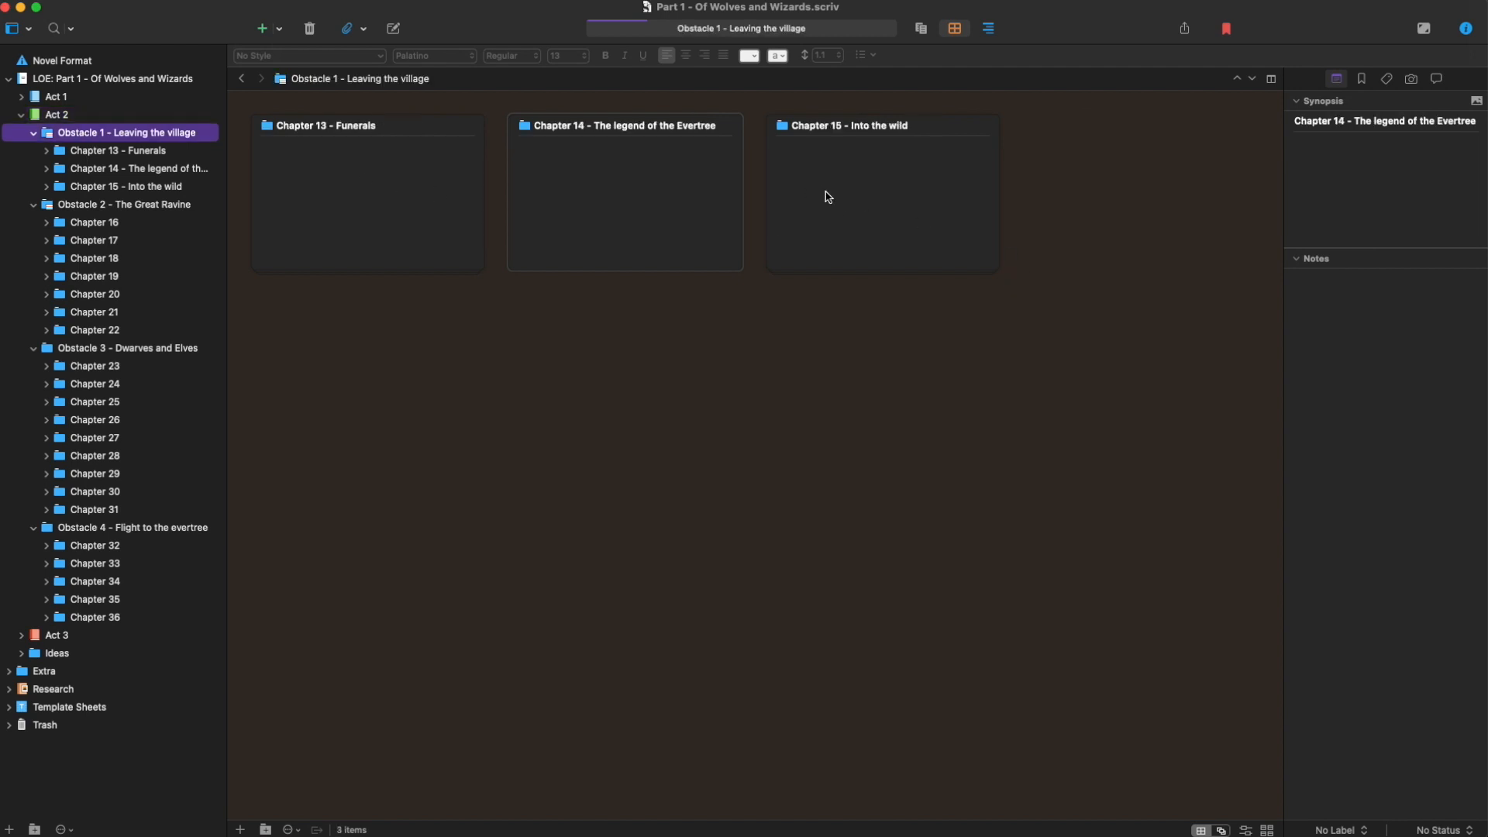
mouse_move(111, 204)
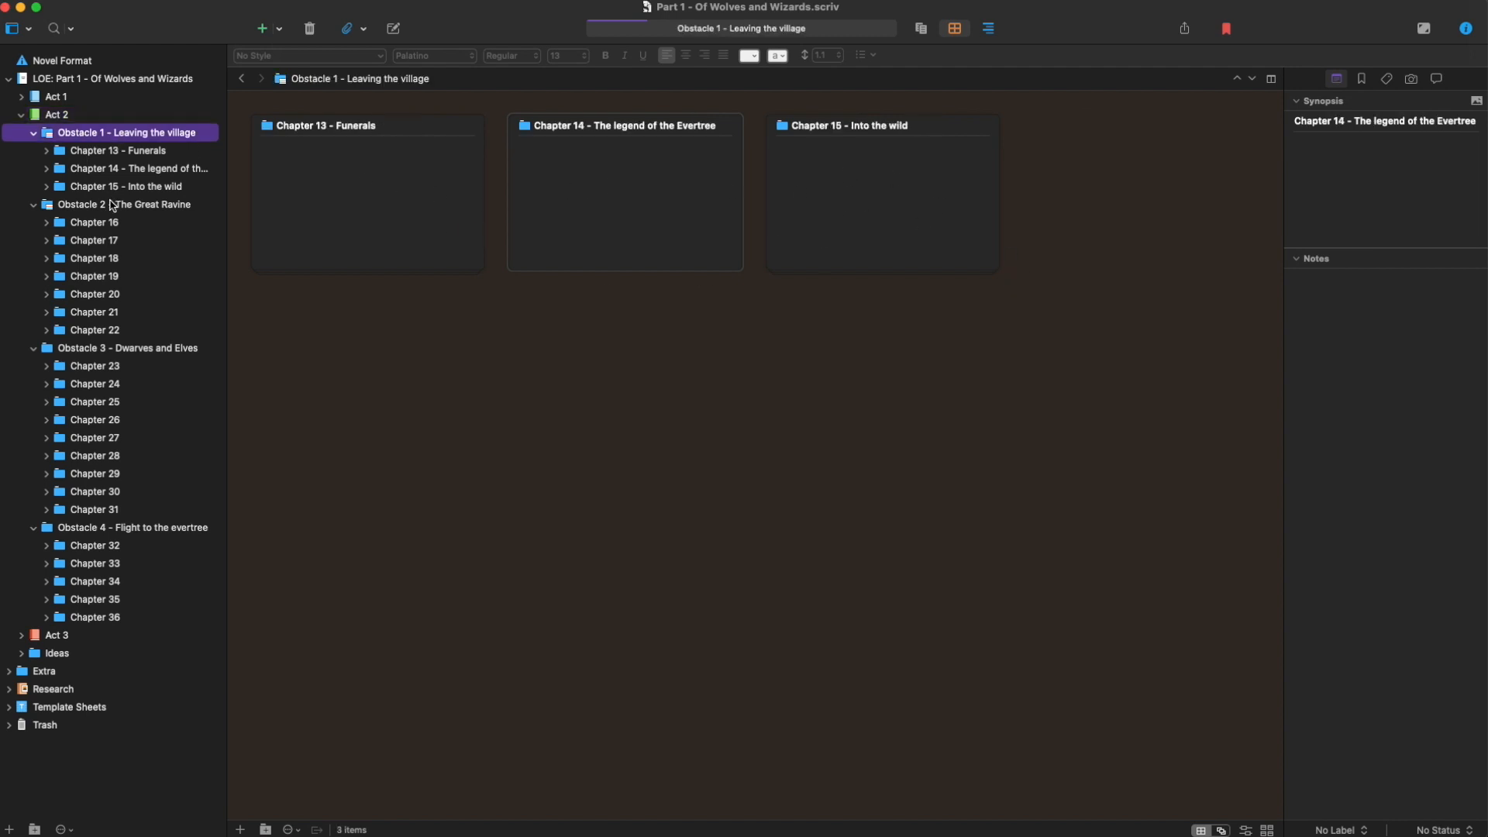
click(124, 204)
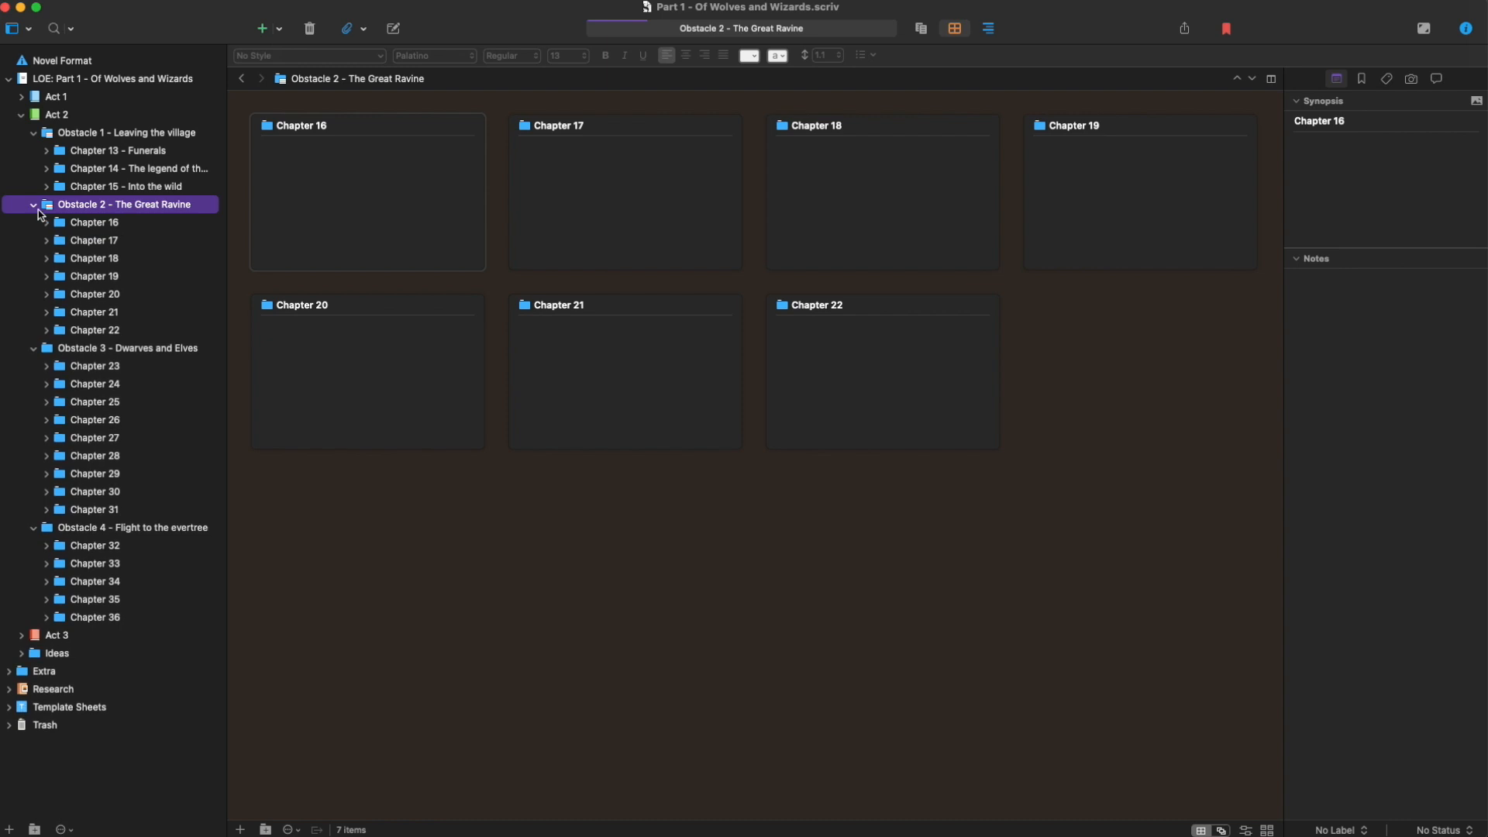
click(32, 204)
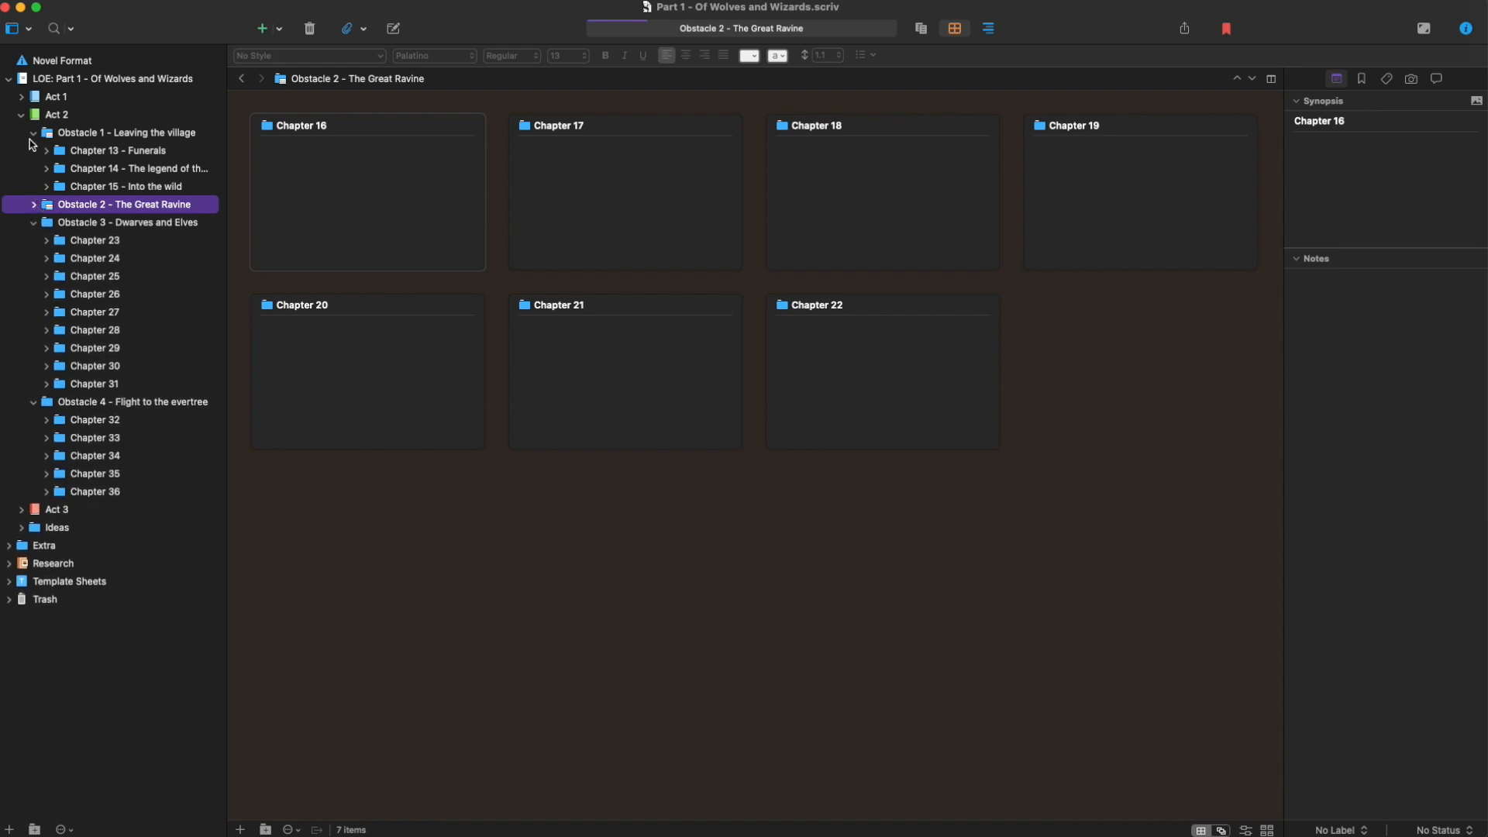
click(21, 508)
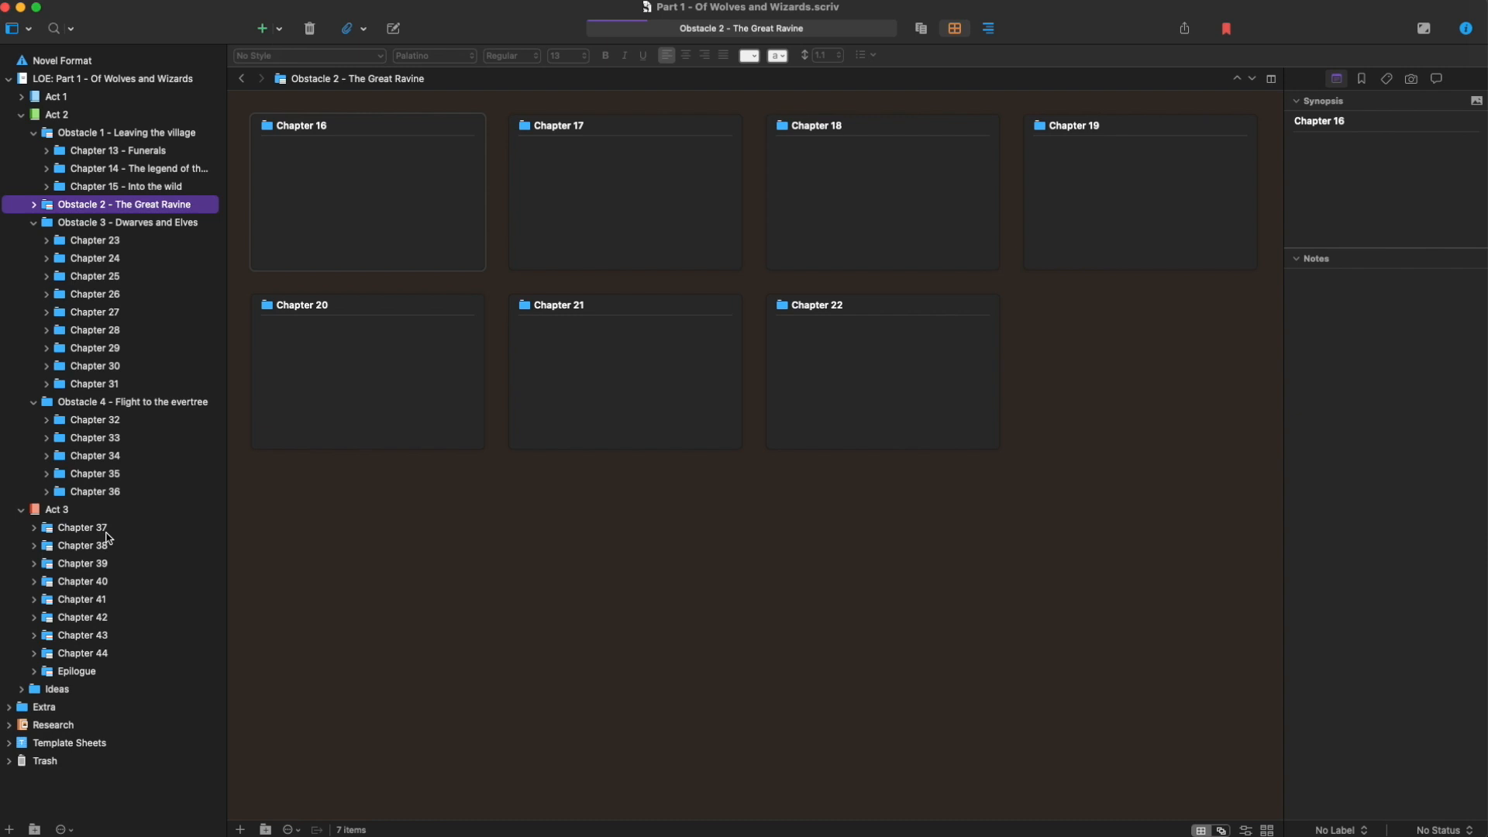
Fold the obstacles, Act 3 and Act 2 back up and expand the Ideas folder
click(32, 222)
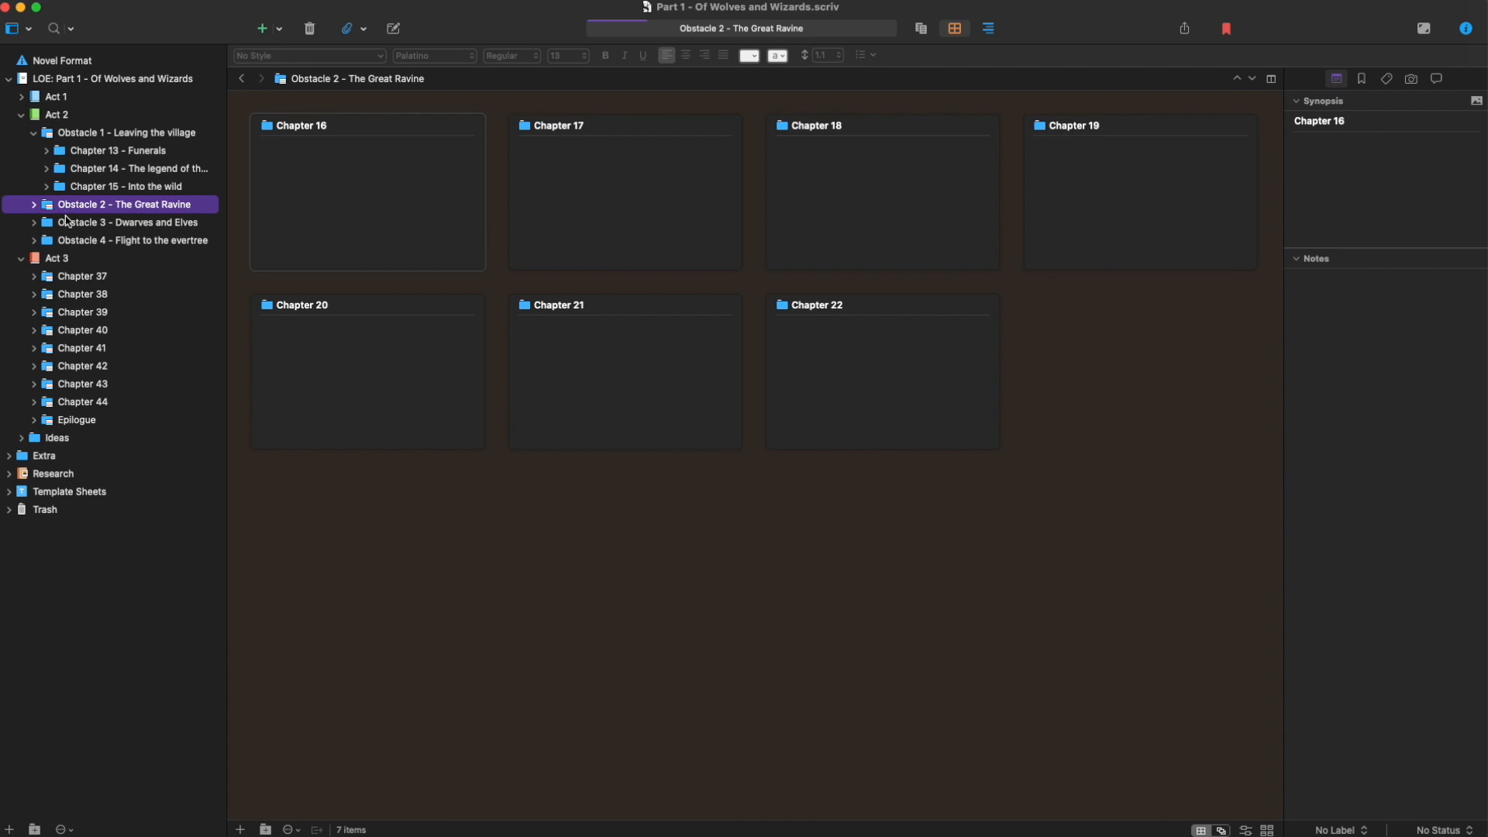
click(20, 259)
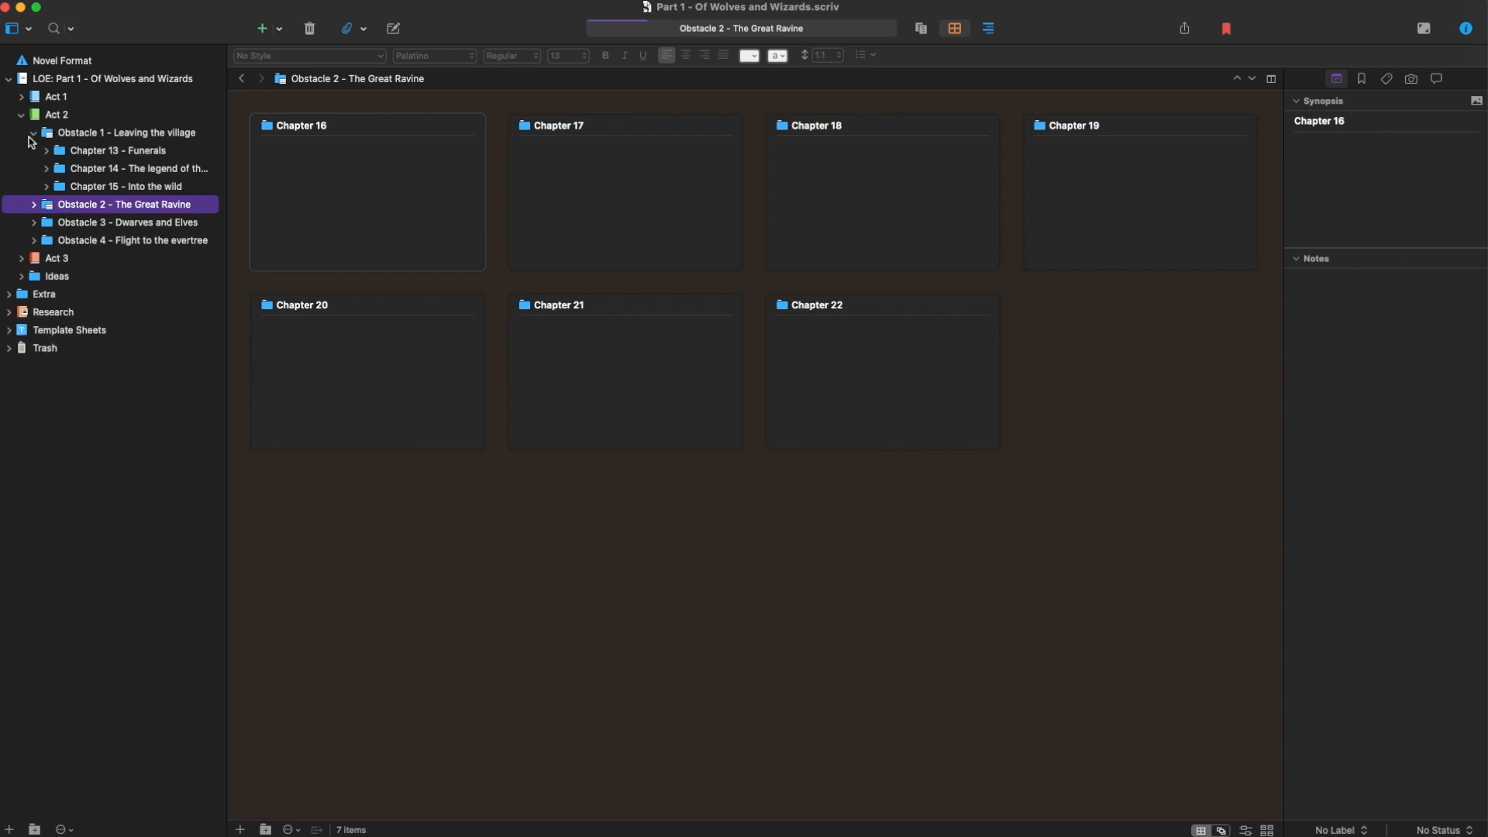
click(20, 115)
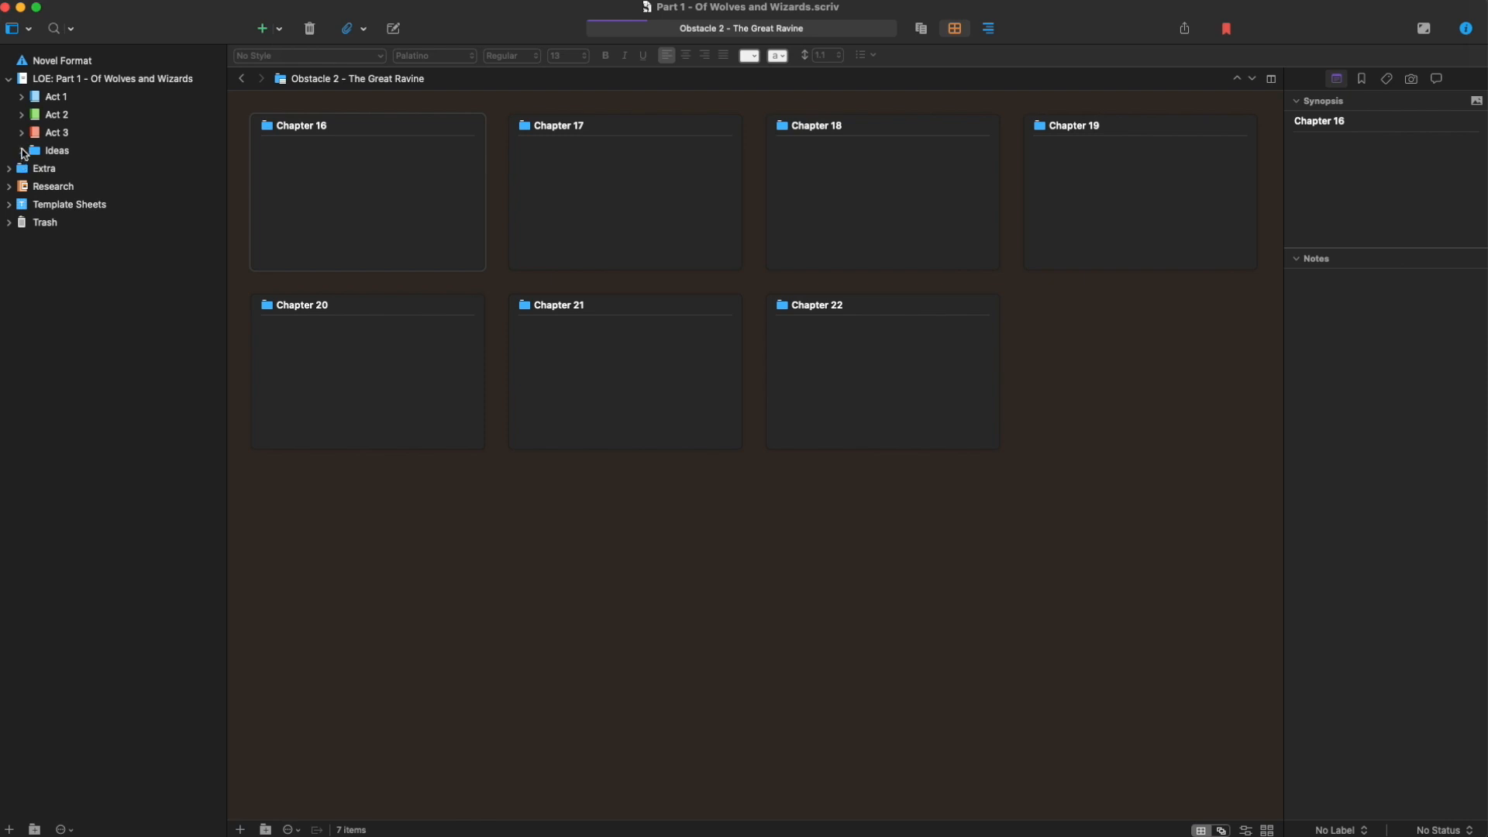
click(20, 151)
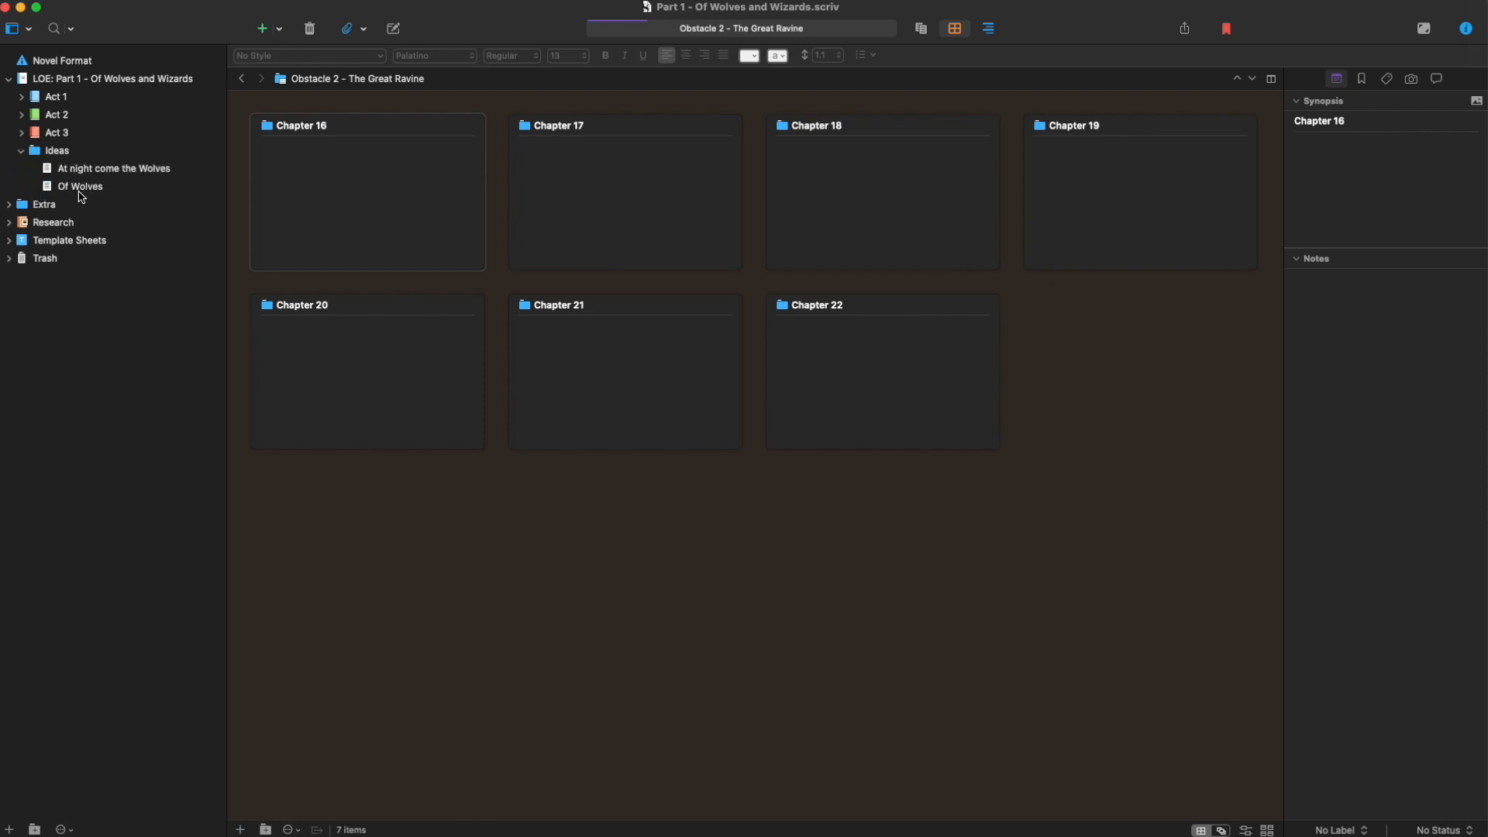
mouse_move(82, 198)
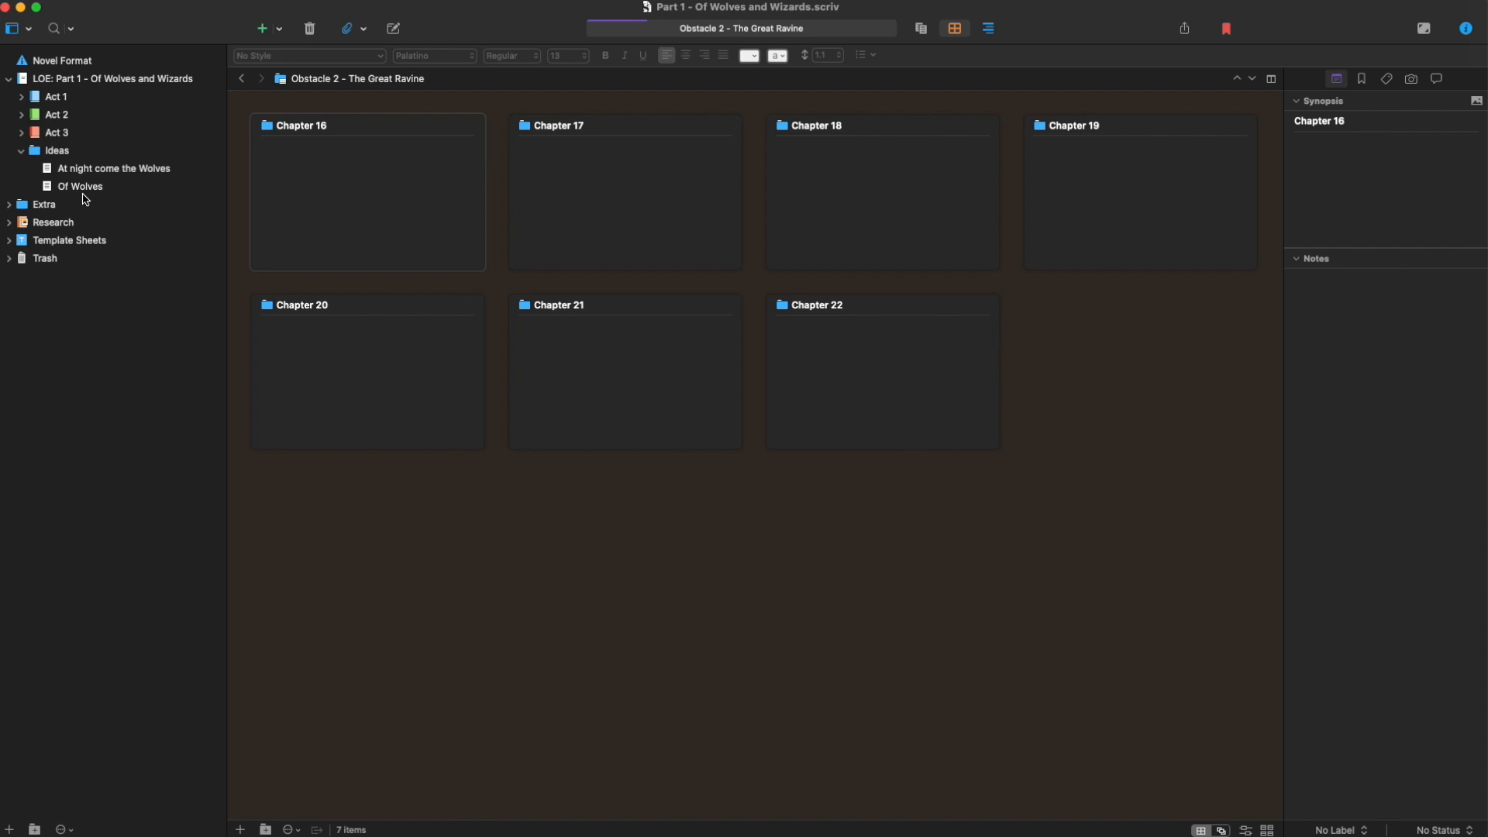
mouse_move(21, 158)
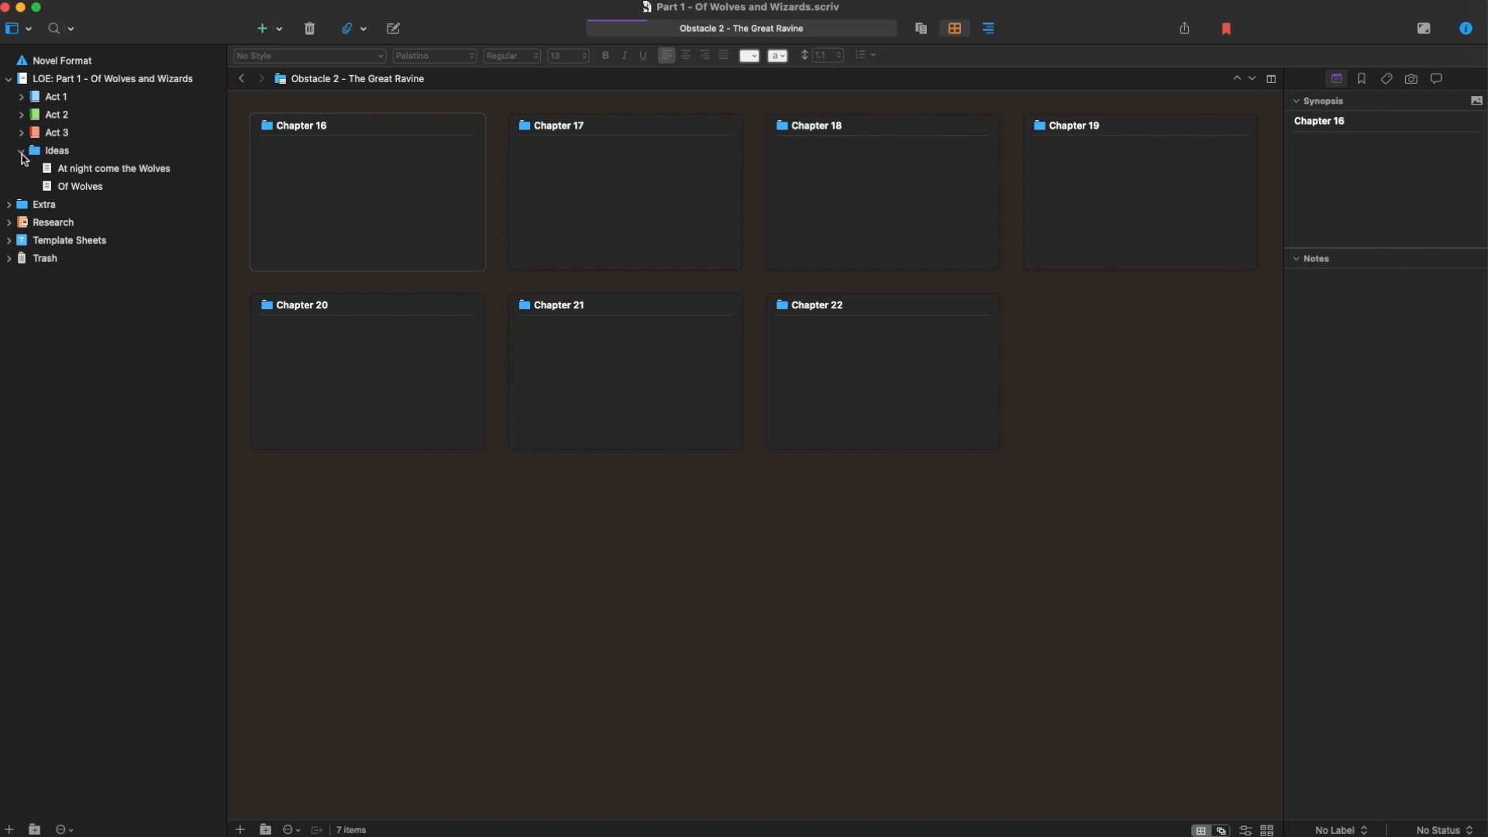
Expand Act 1 and Prologue and open The beginning scene in the editor
click(20, 96)
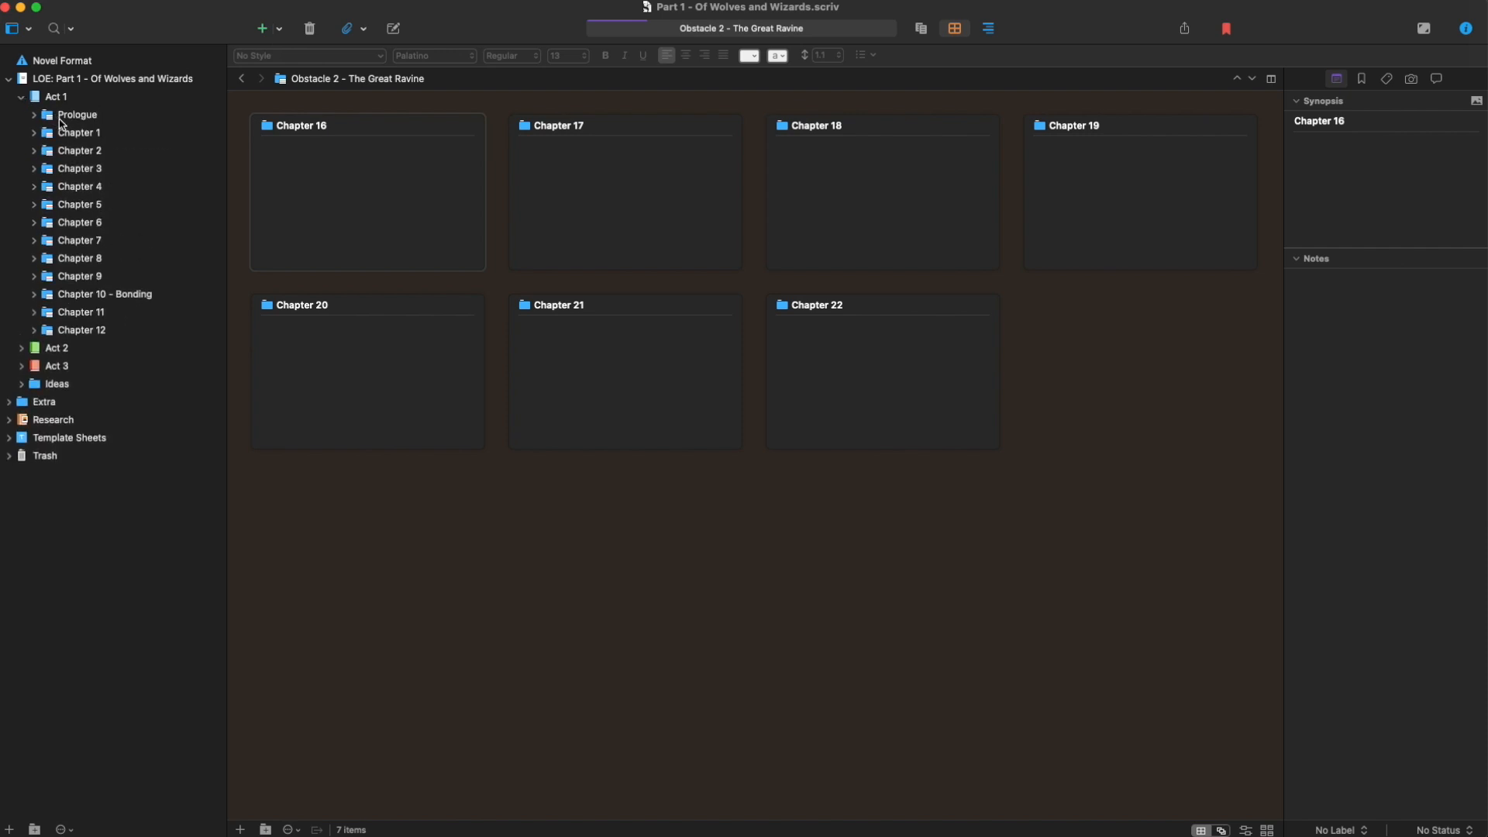
click(33, 113)
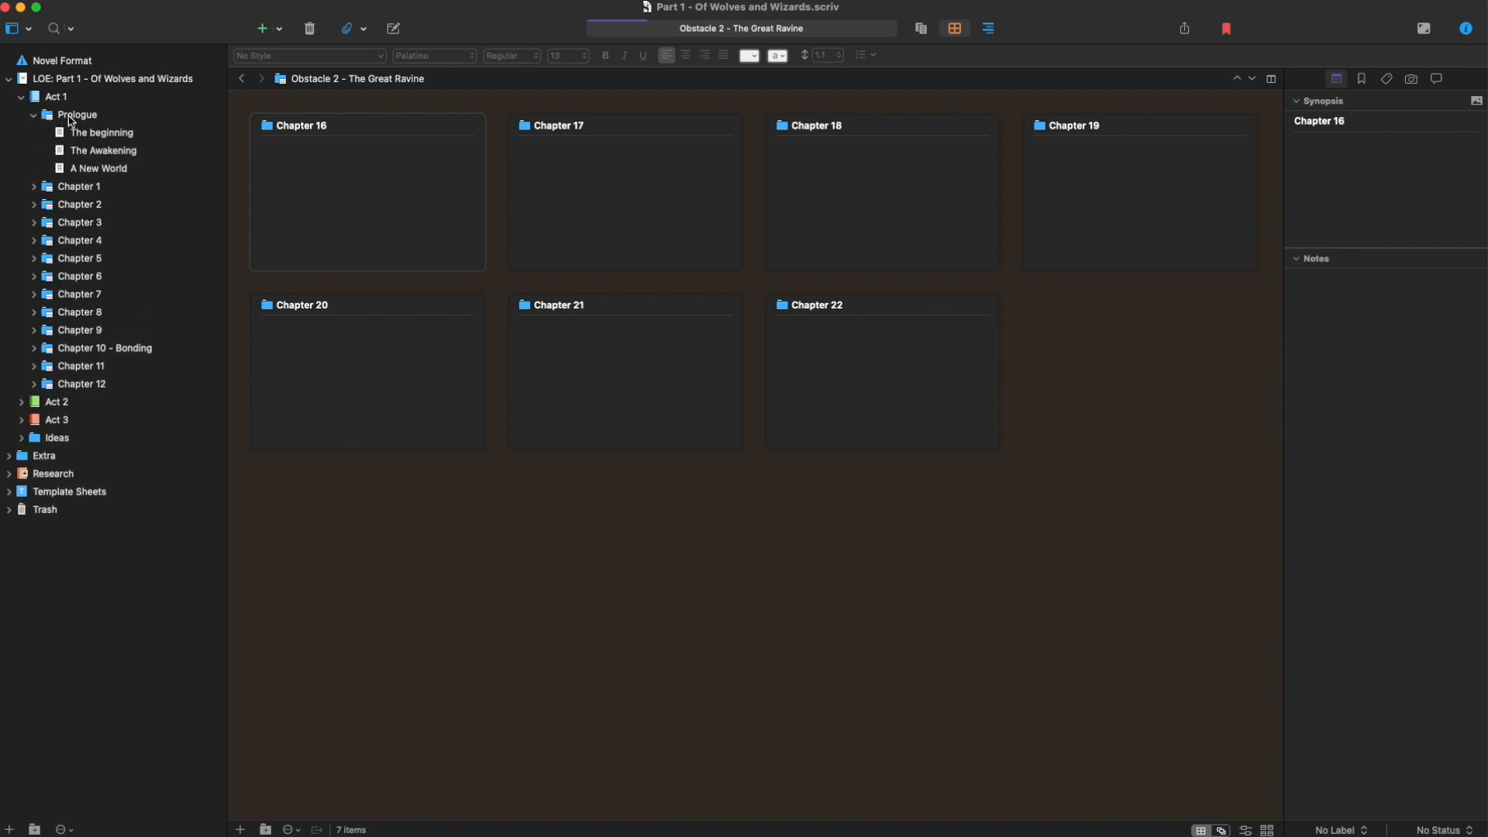
click(75, 113)
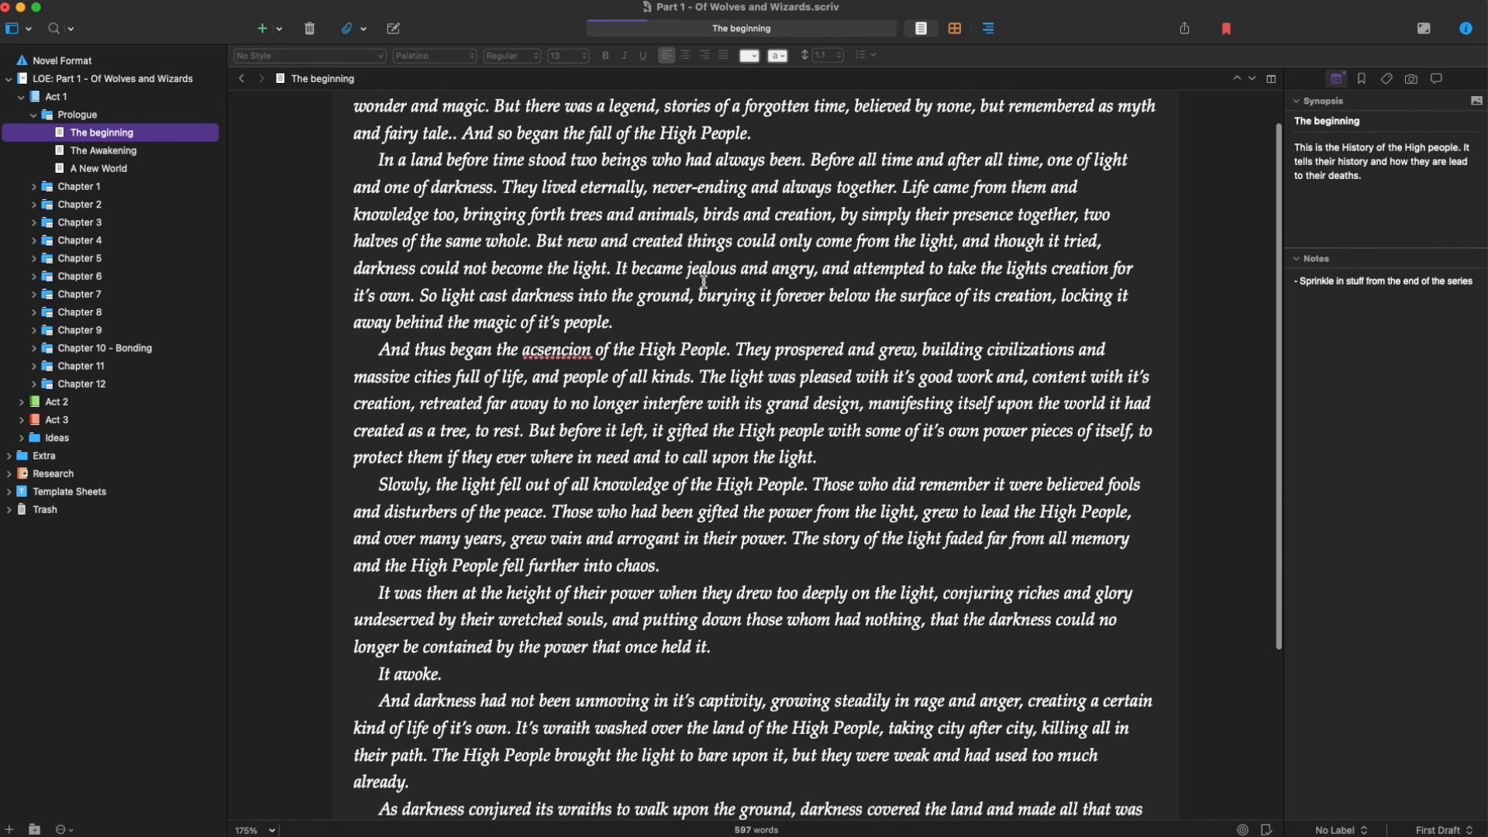
scroll(up, 3)
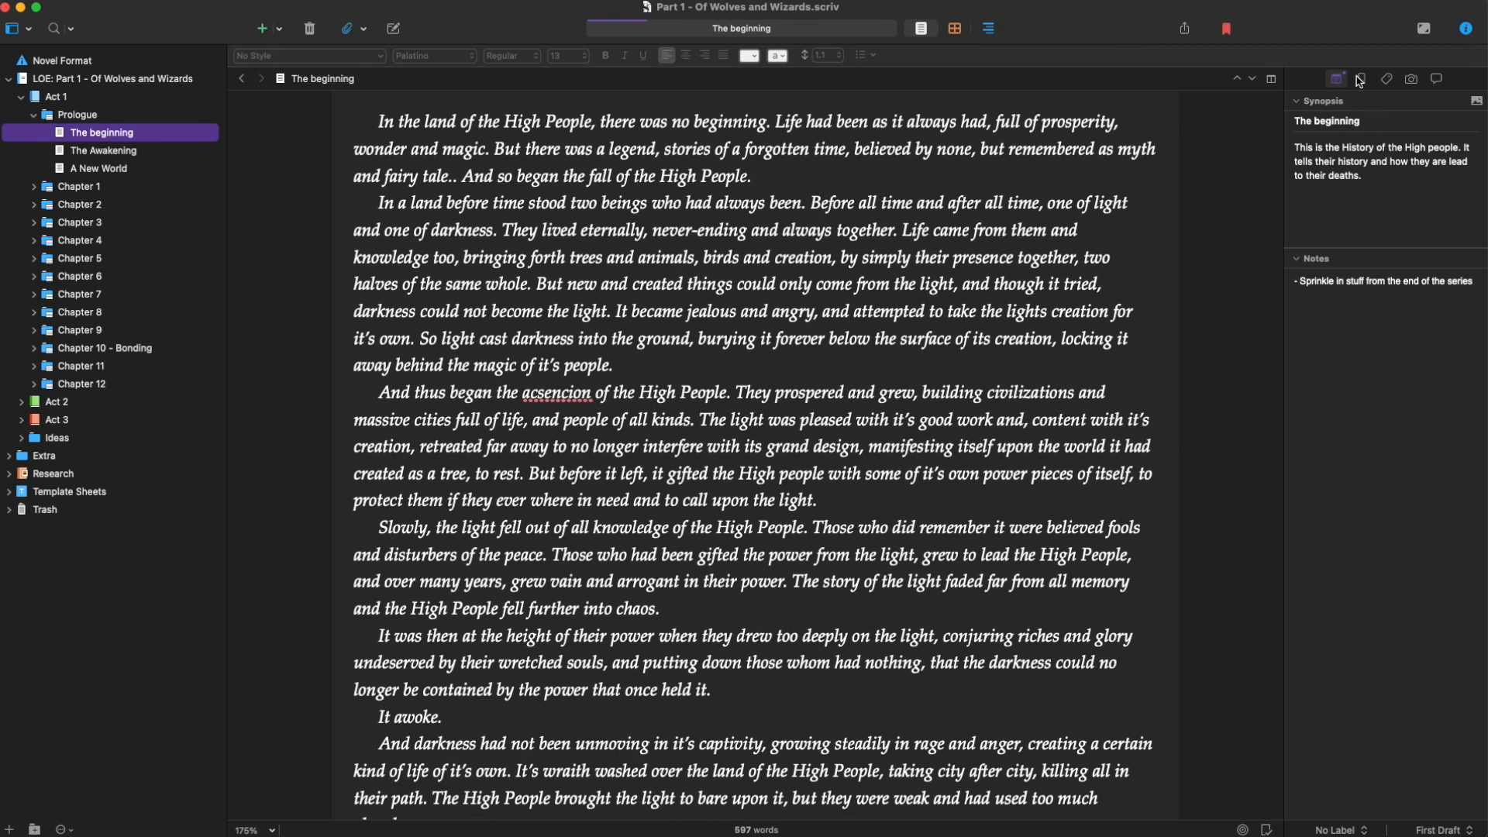
mouse_move(1412, 84)
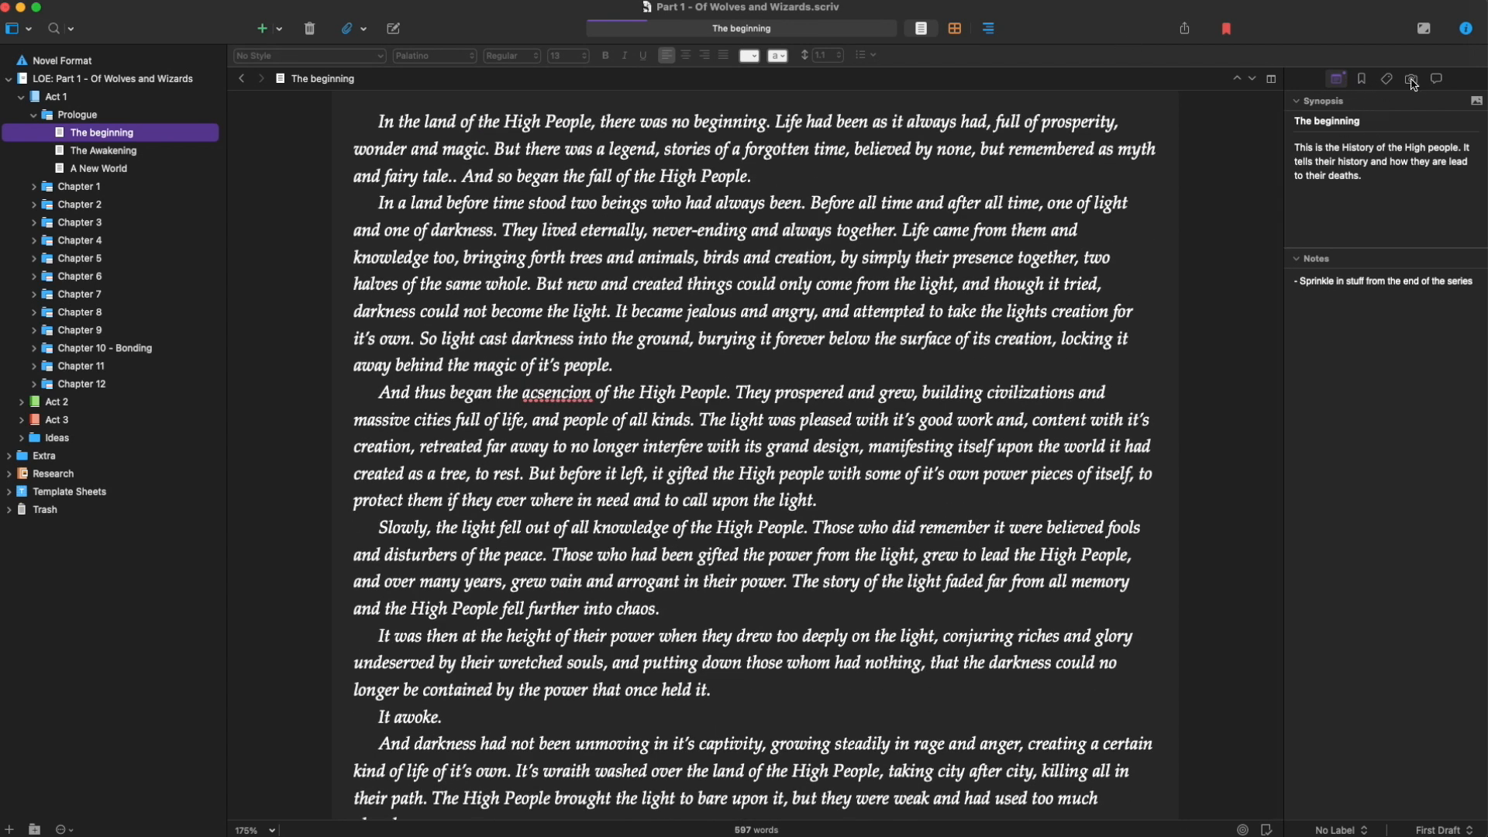
Take a First Draft snapshot of The beginning in the Inspector and read through its saved text
click(1411, 77)
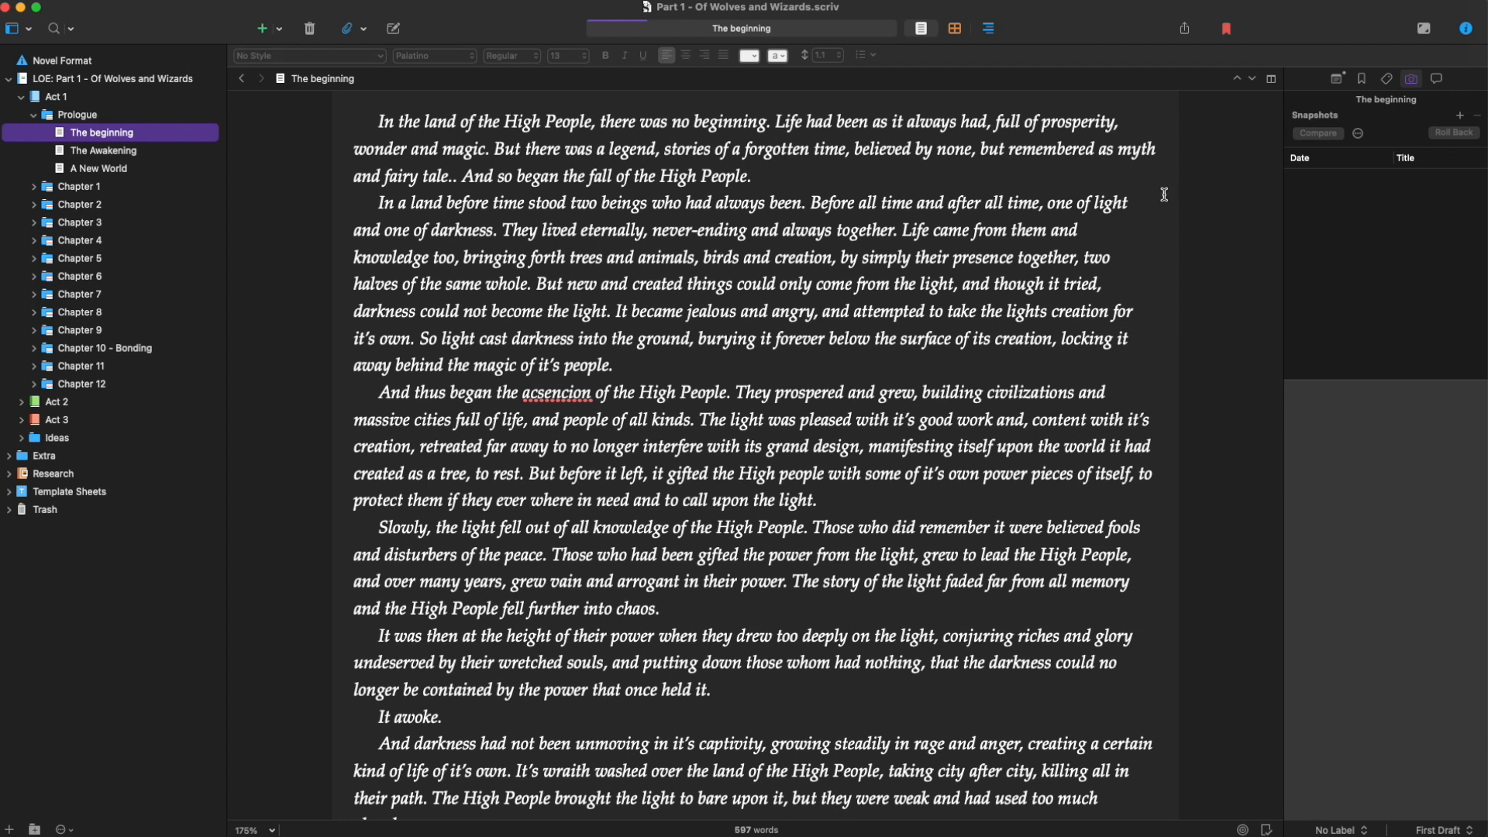
mouse_move(1454, 121)
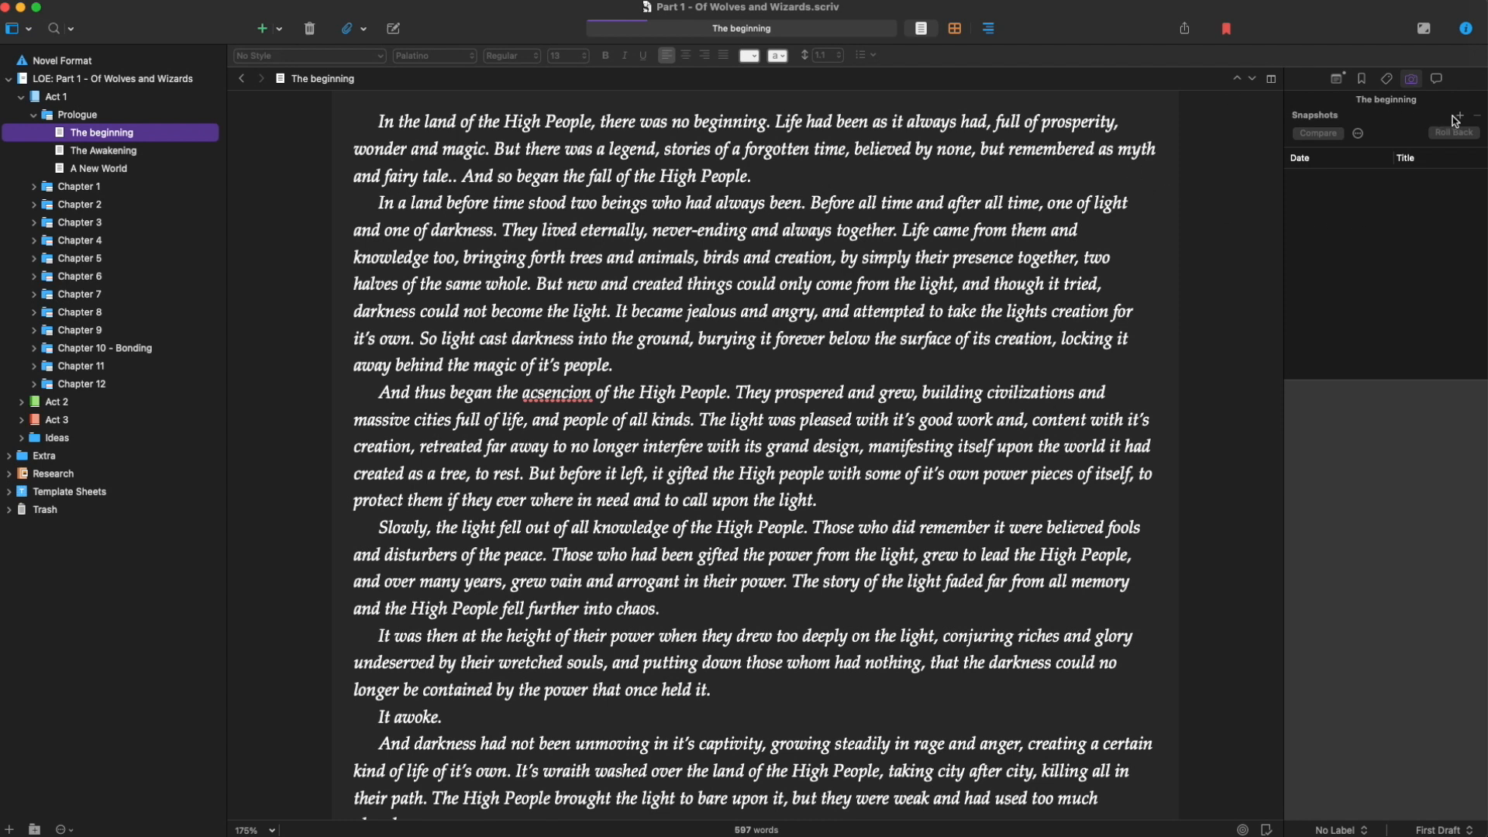
mouse_move(1460, 119)
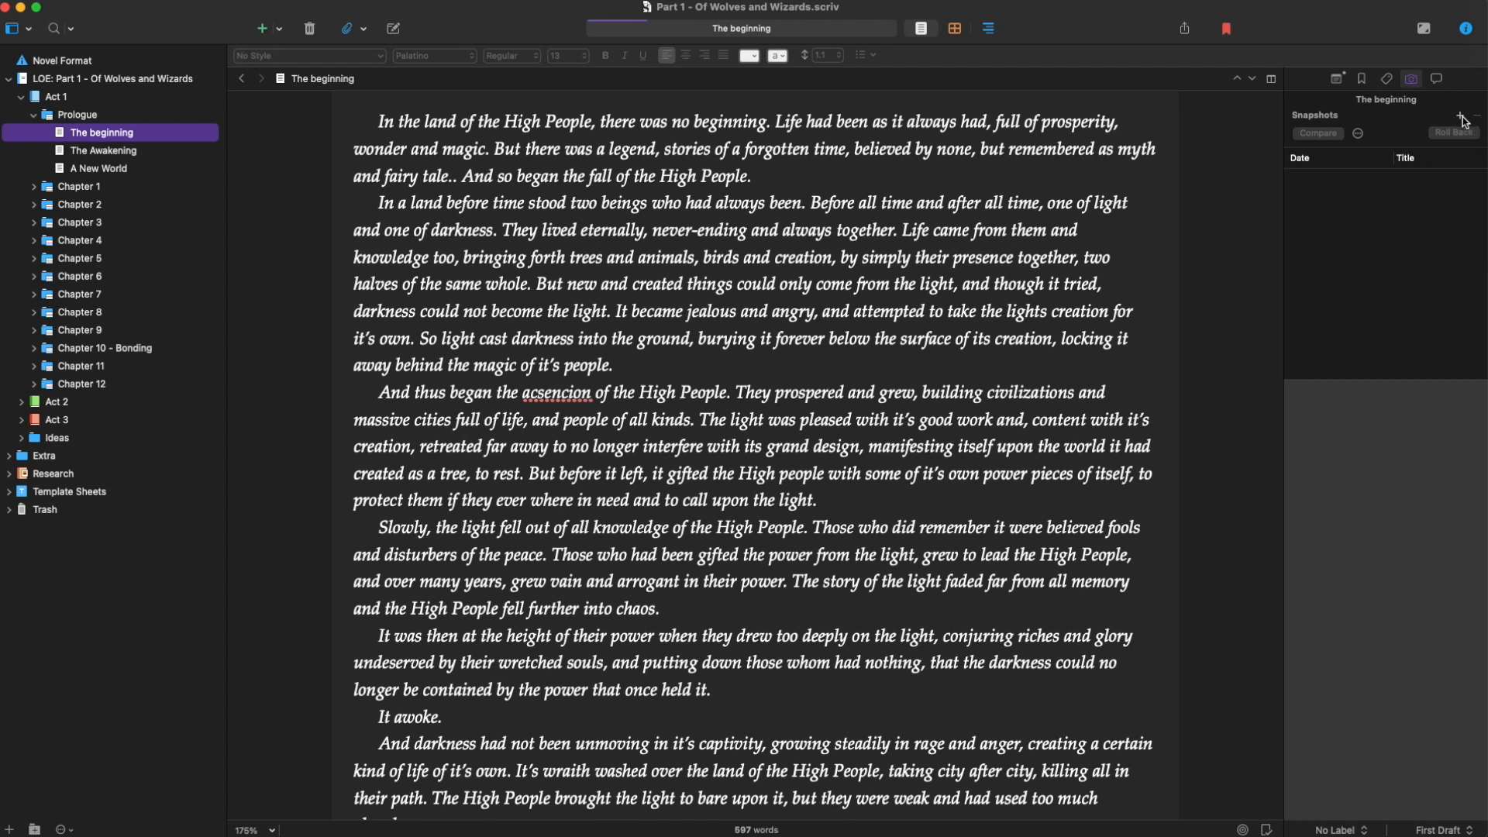
click(1460, 115)
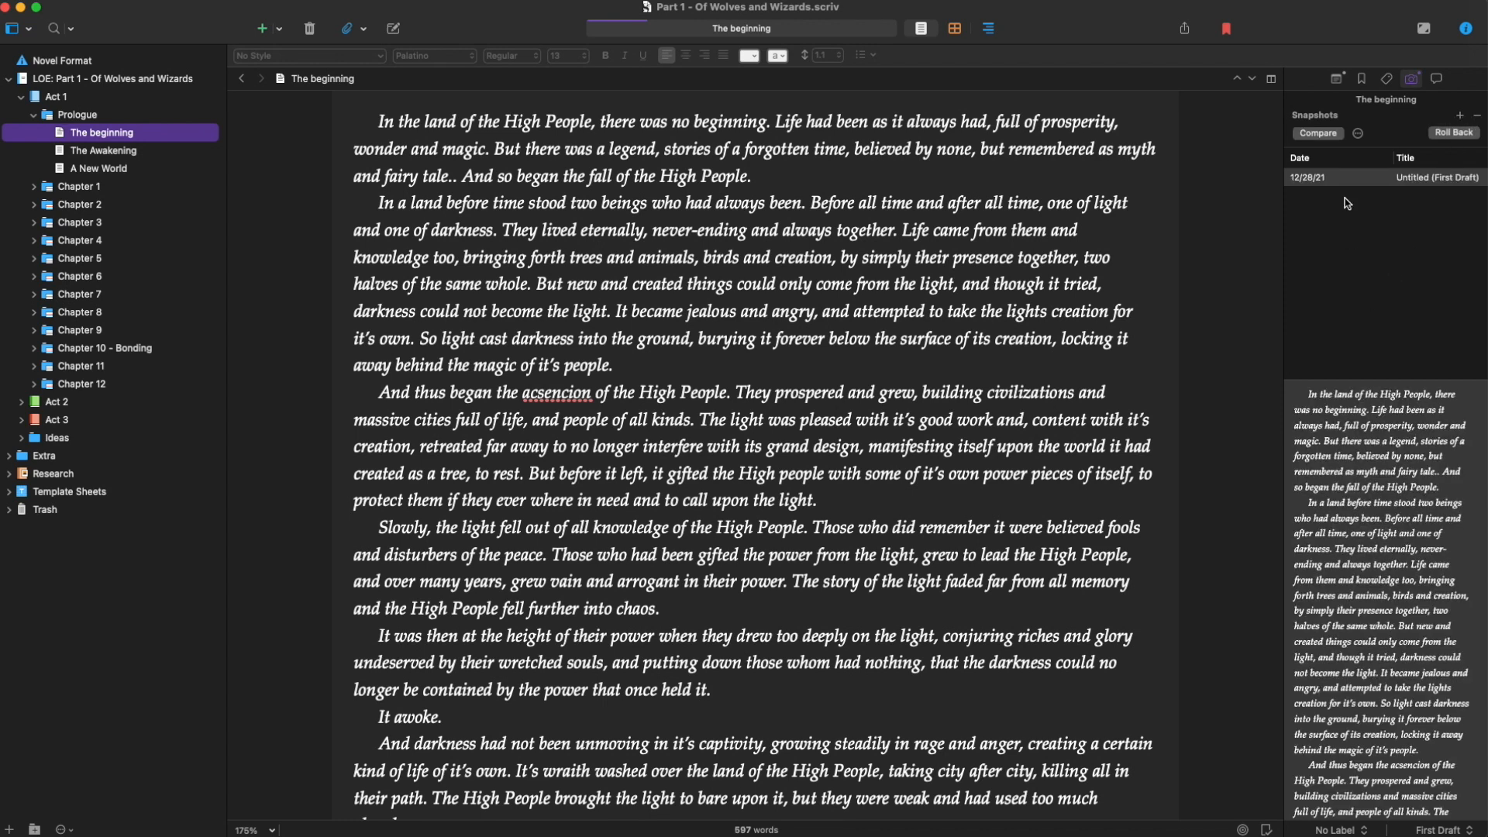
mouse_move(1395, 189)
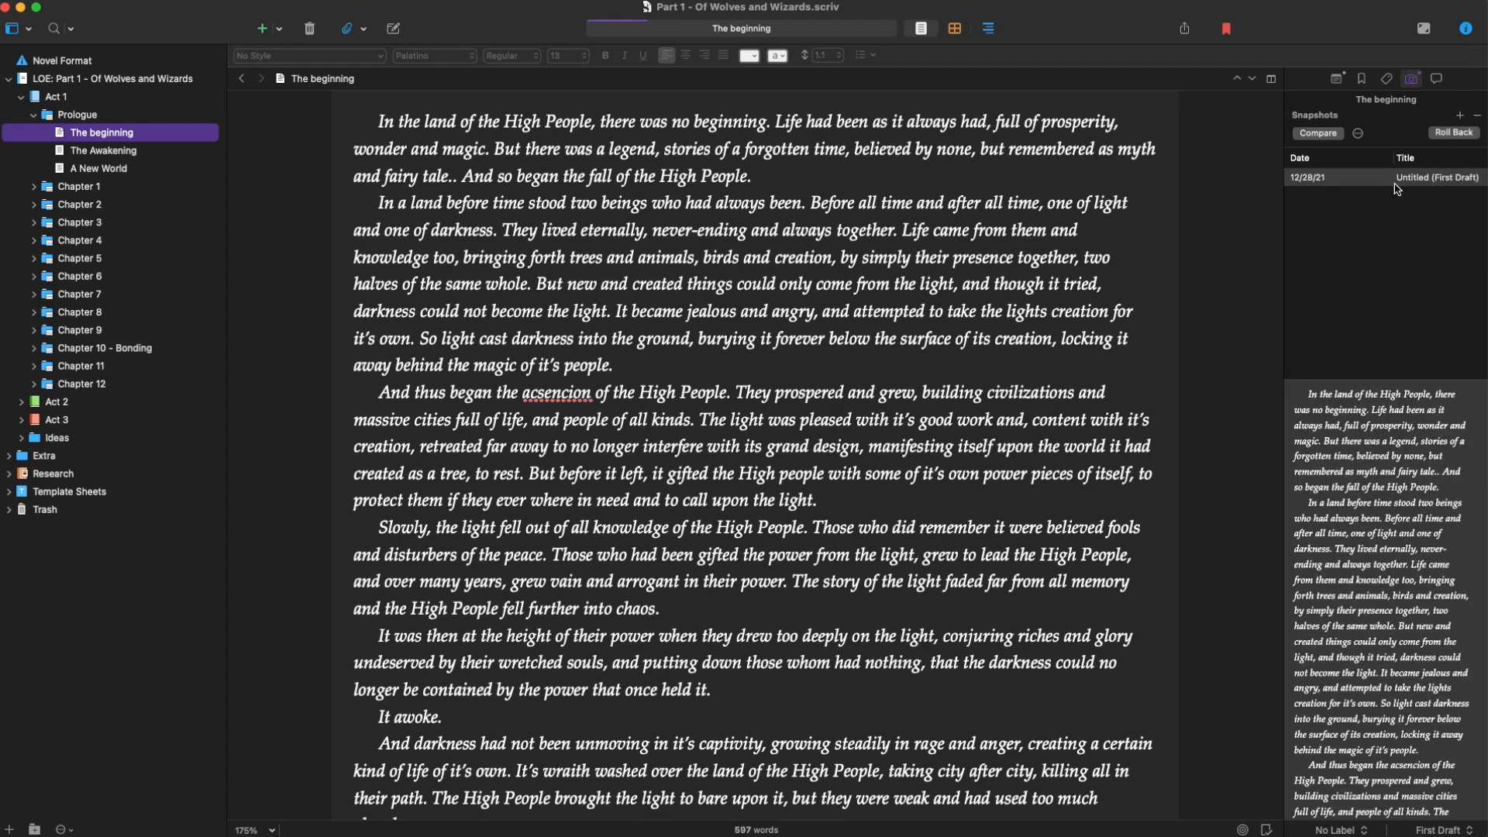
mouse_move(1312, 177)
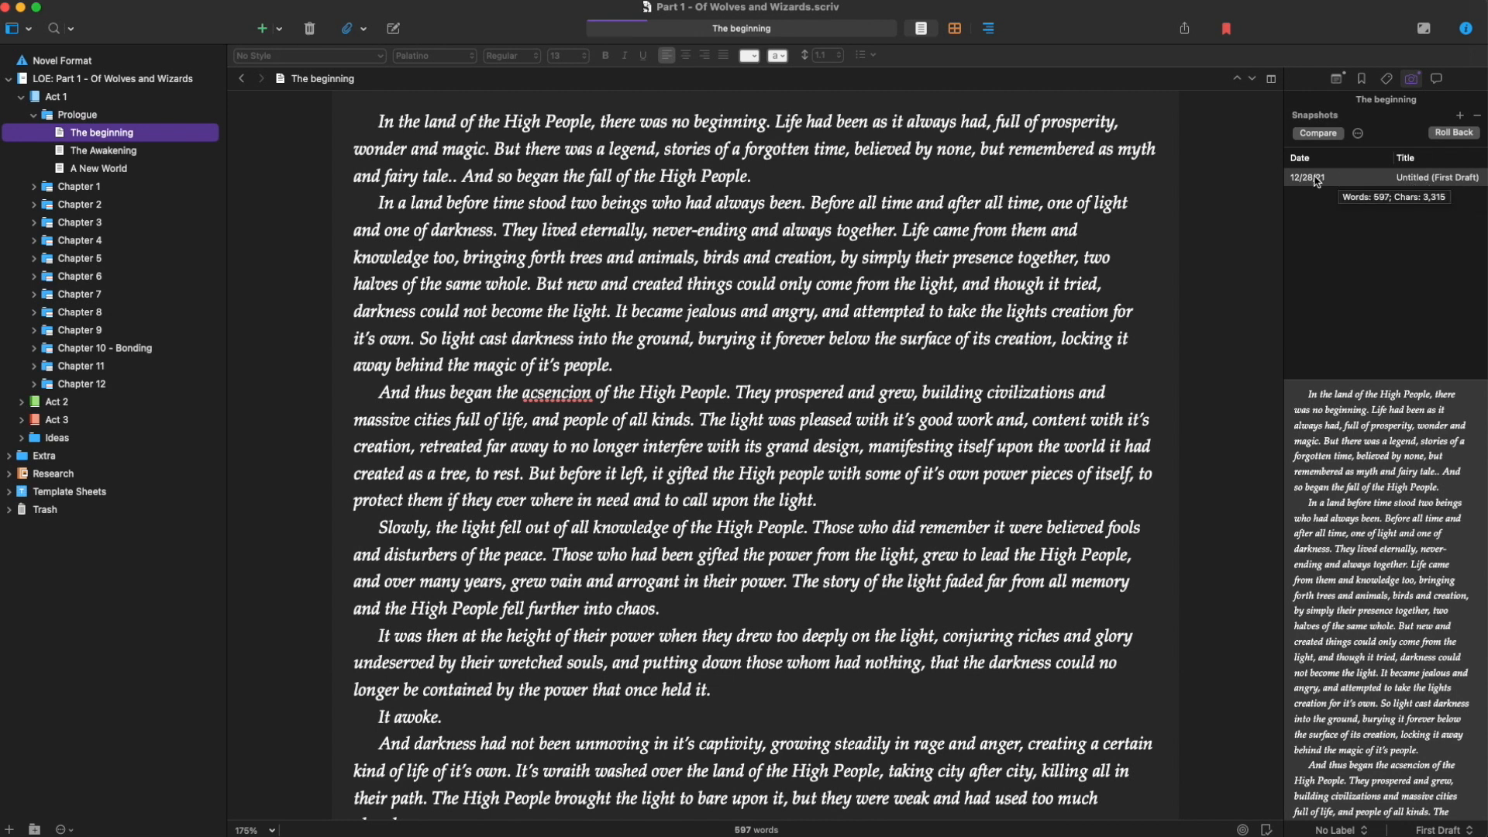
mouse_move(1328, 200)
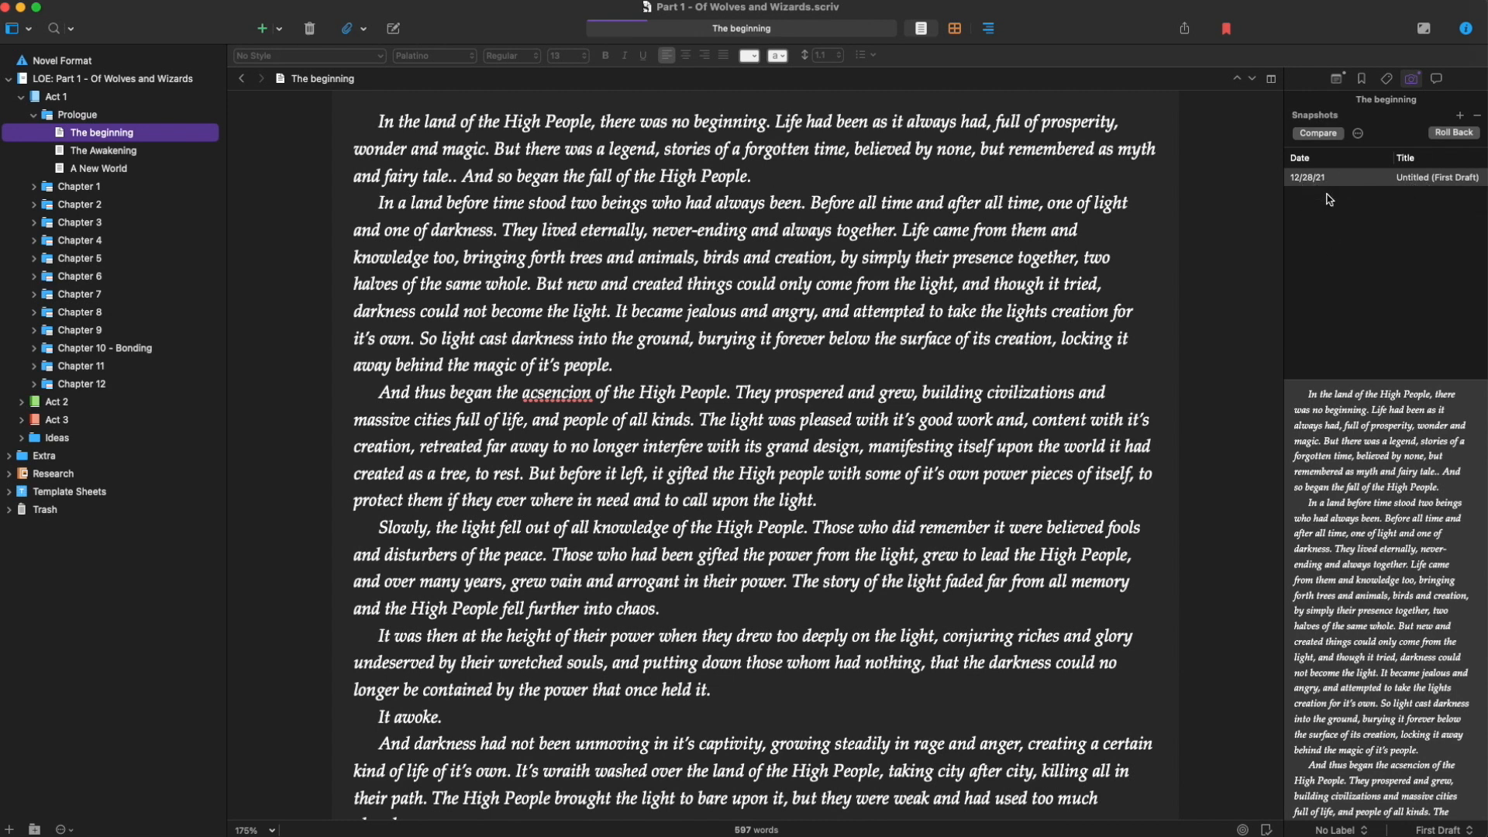
mouse_move(1327, 254)
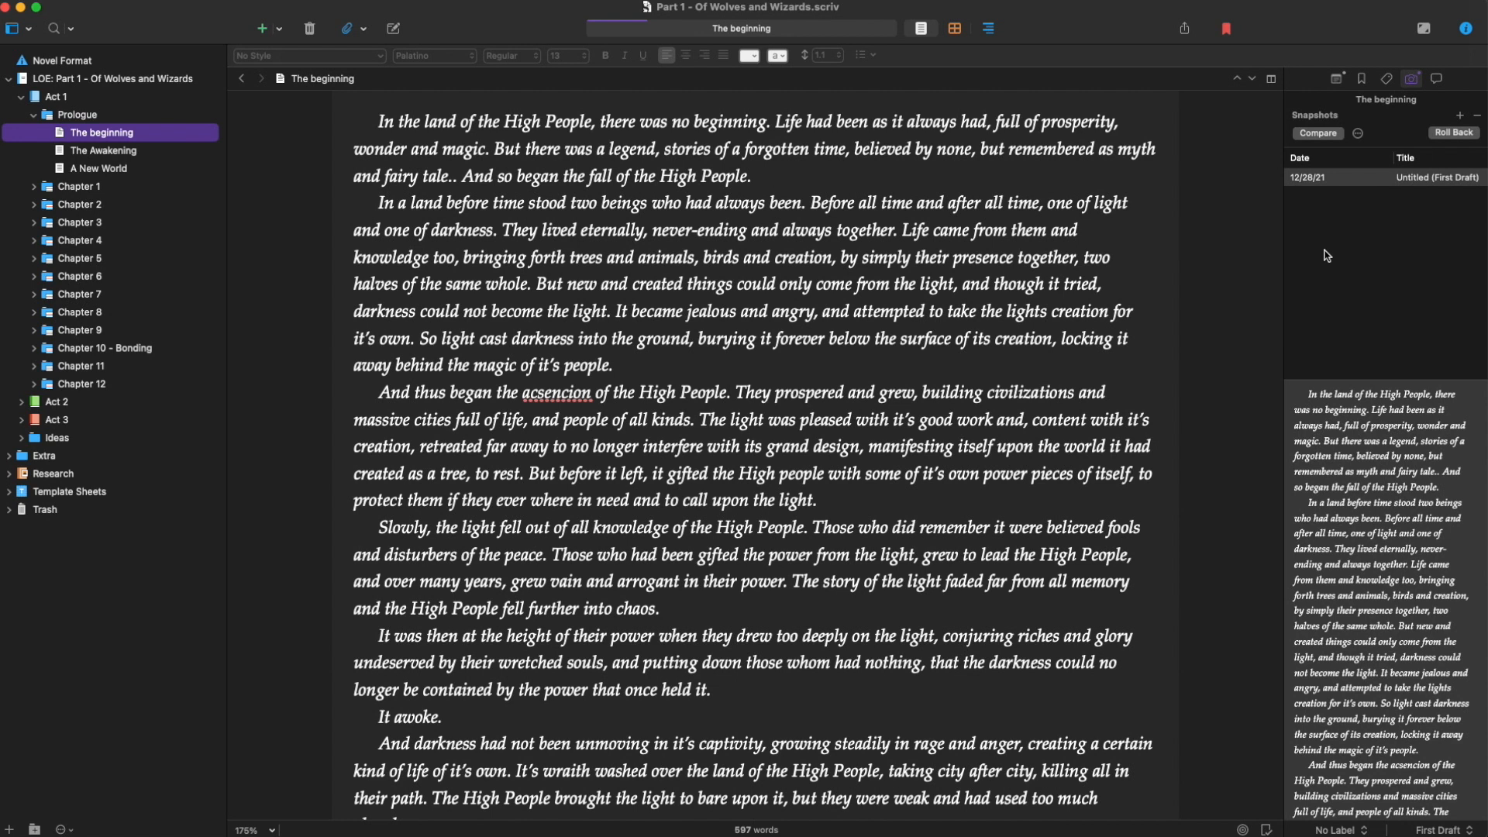
mouse_move(1345, 256)
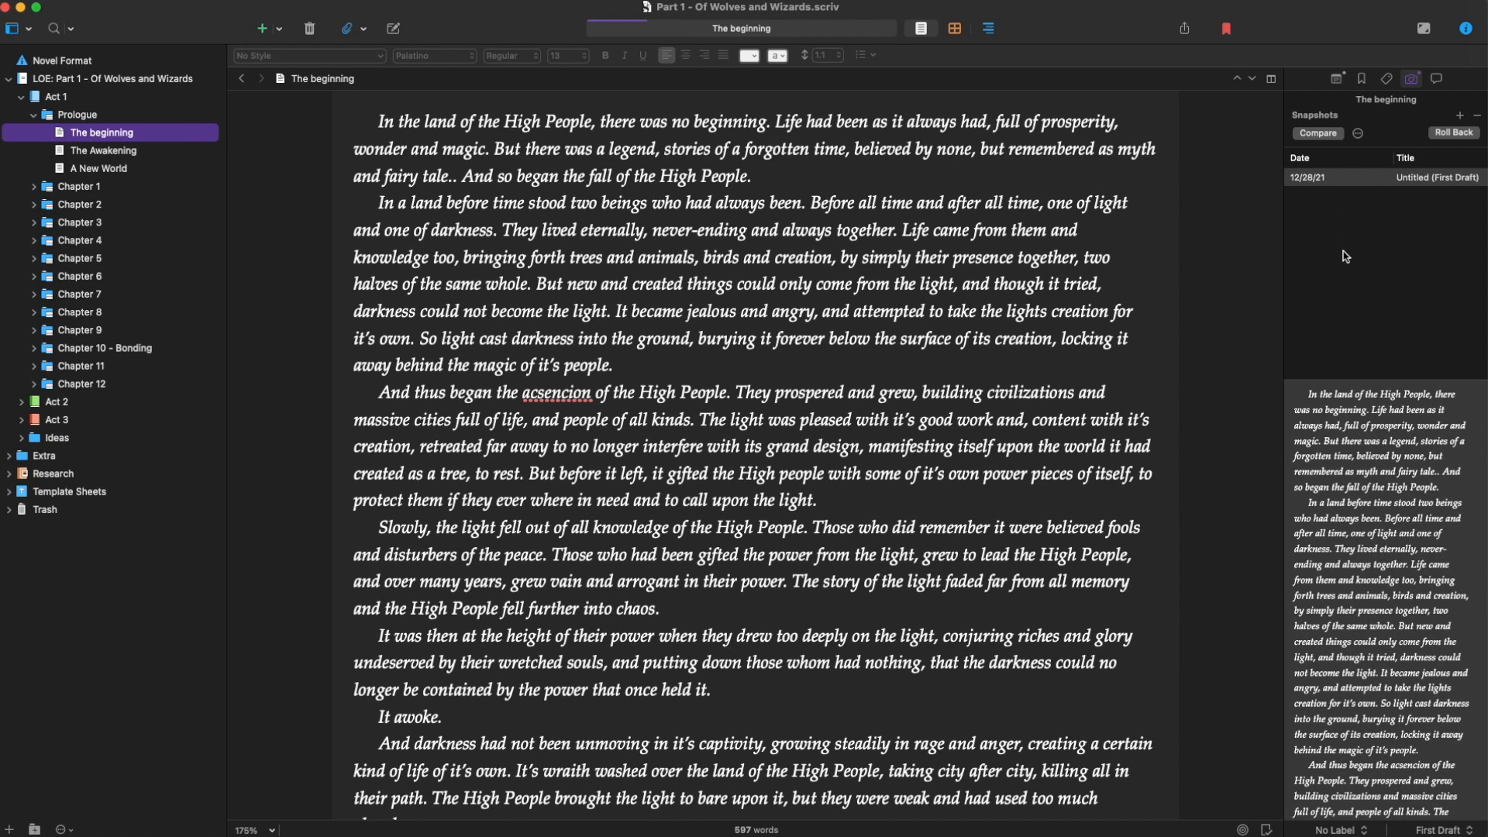
scroll(down, 3)
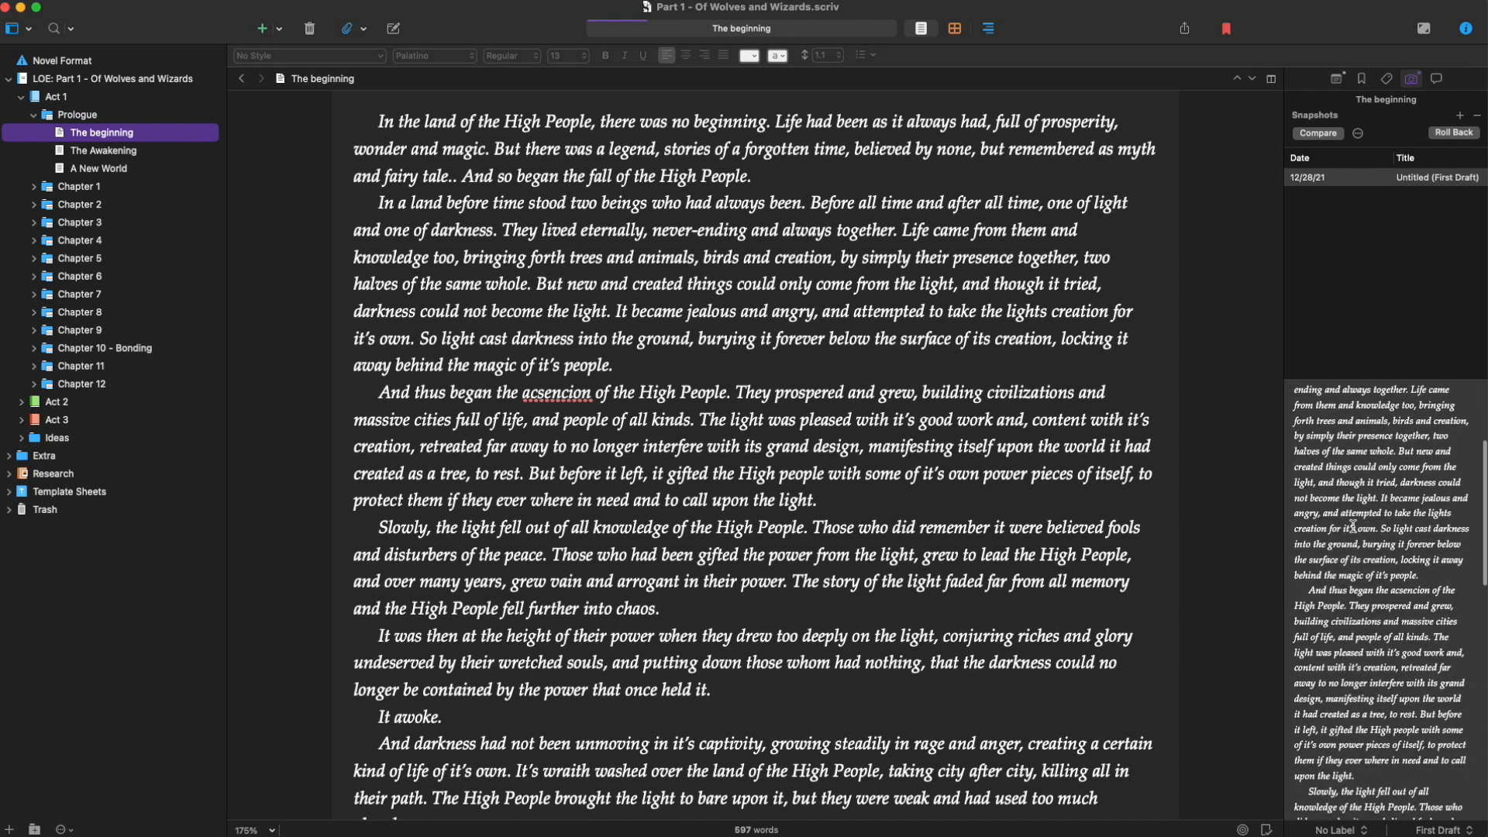
scroll(down, 3)
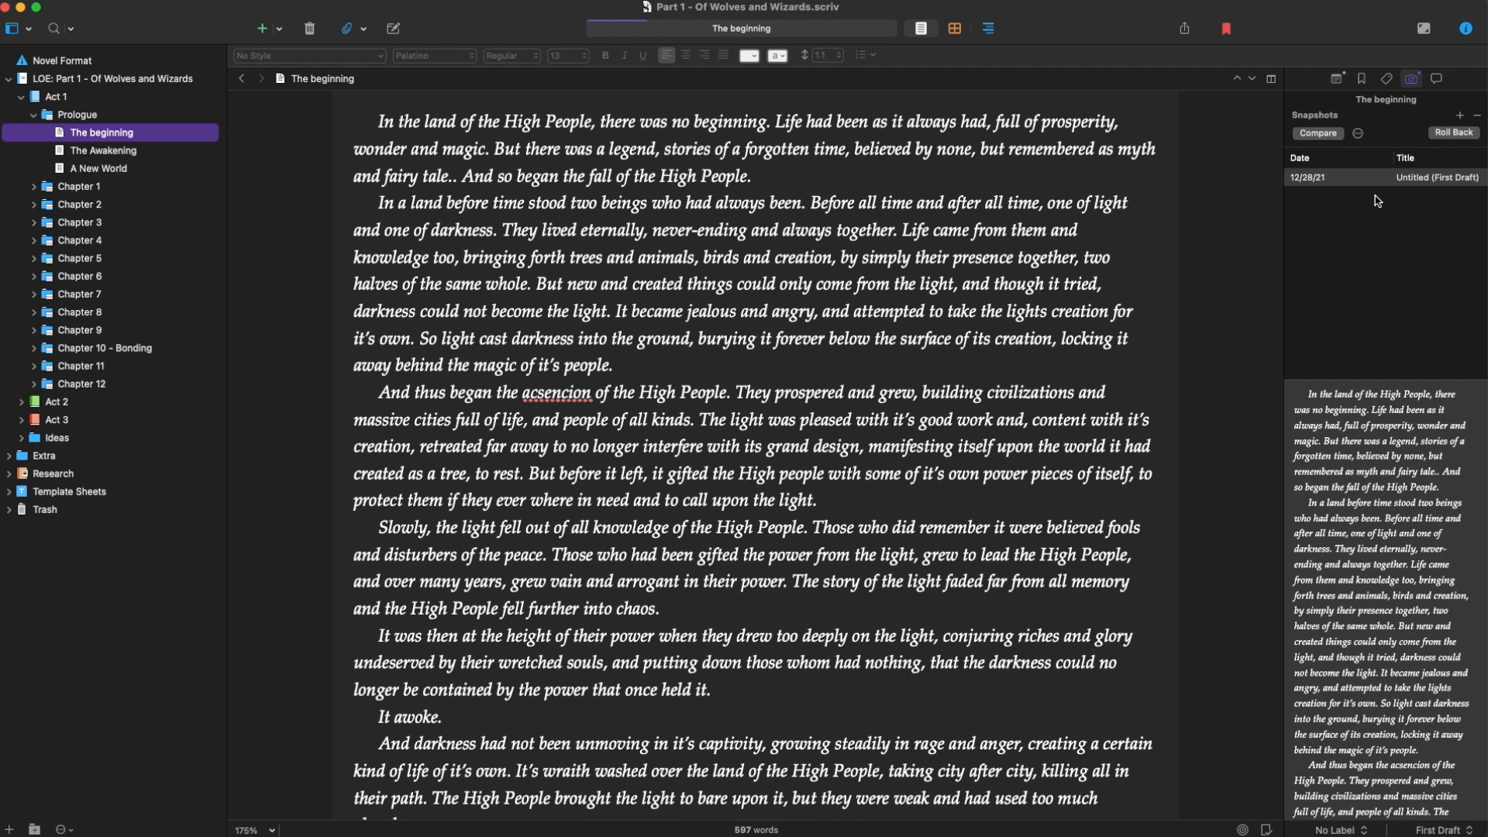
mouse_move(1330, 192)
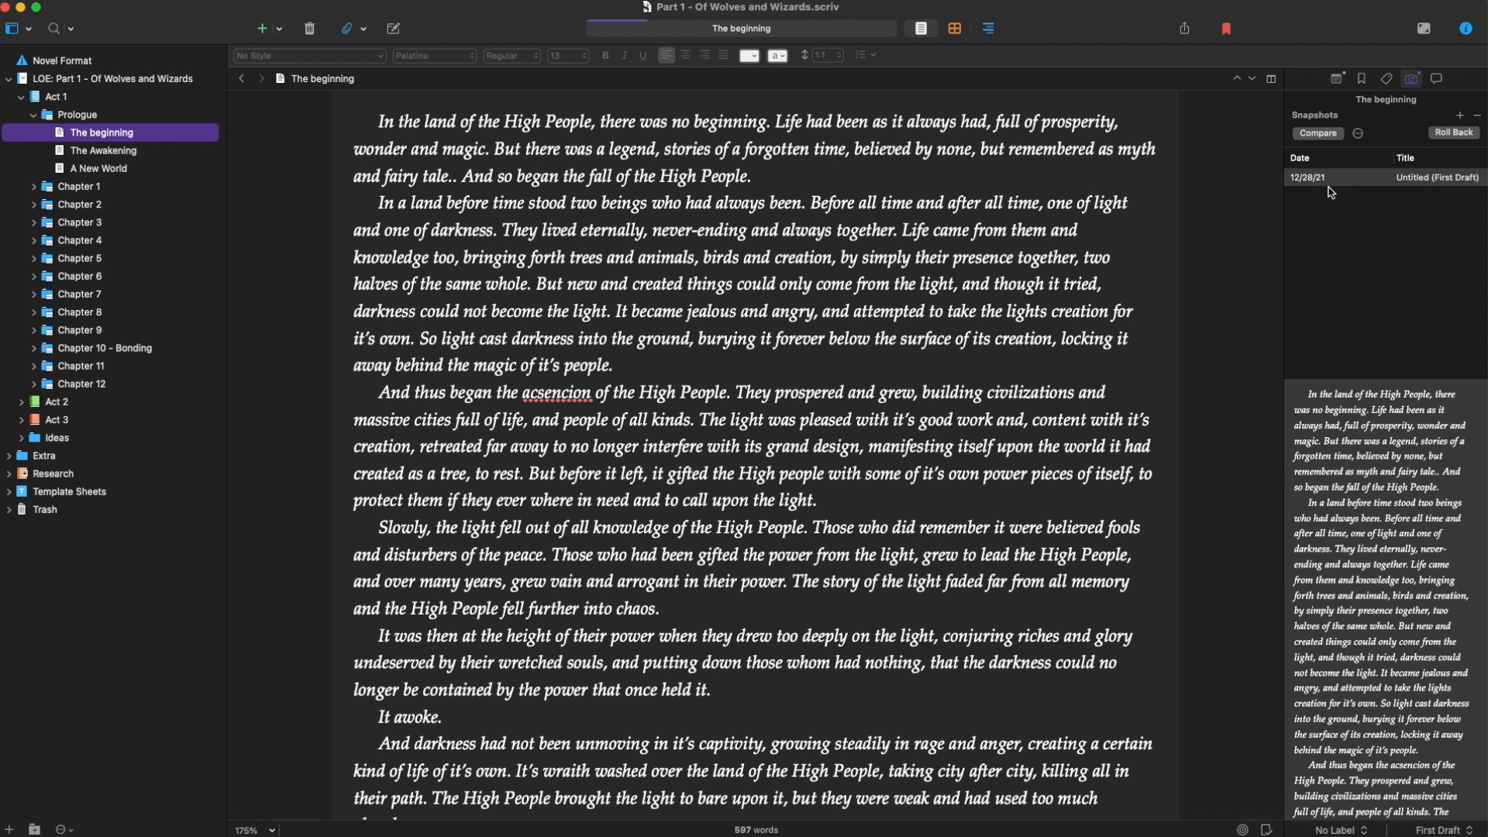
mouse_move(1305, 192)
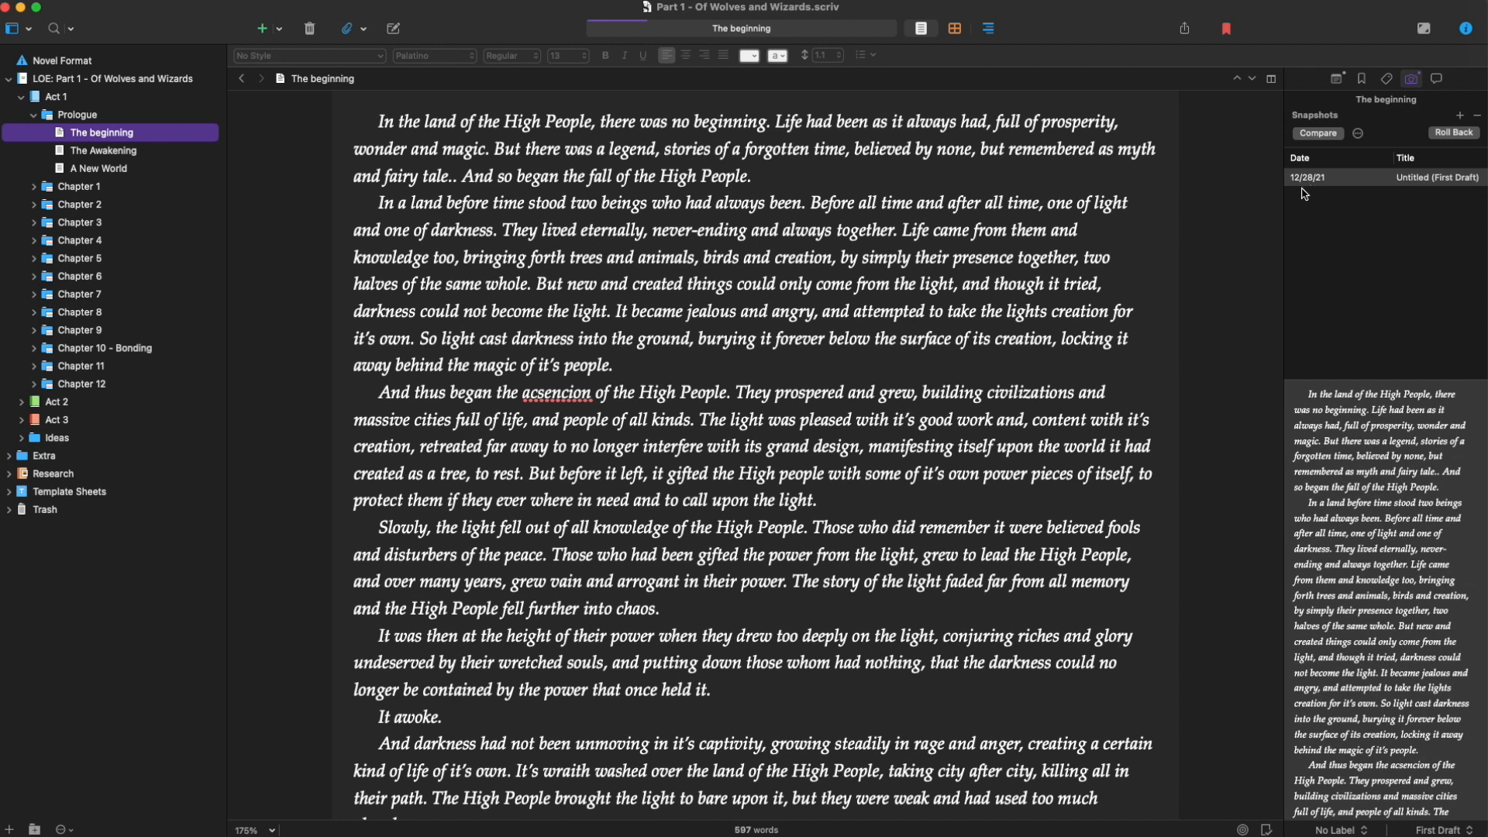
mouse_move(1375, 326)
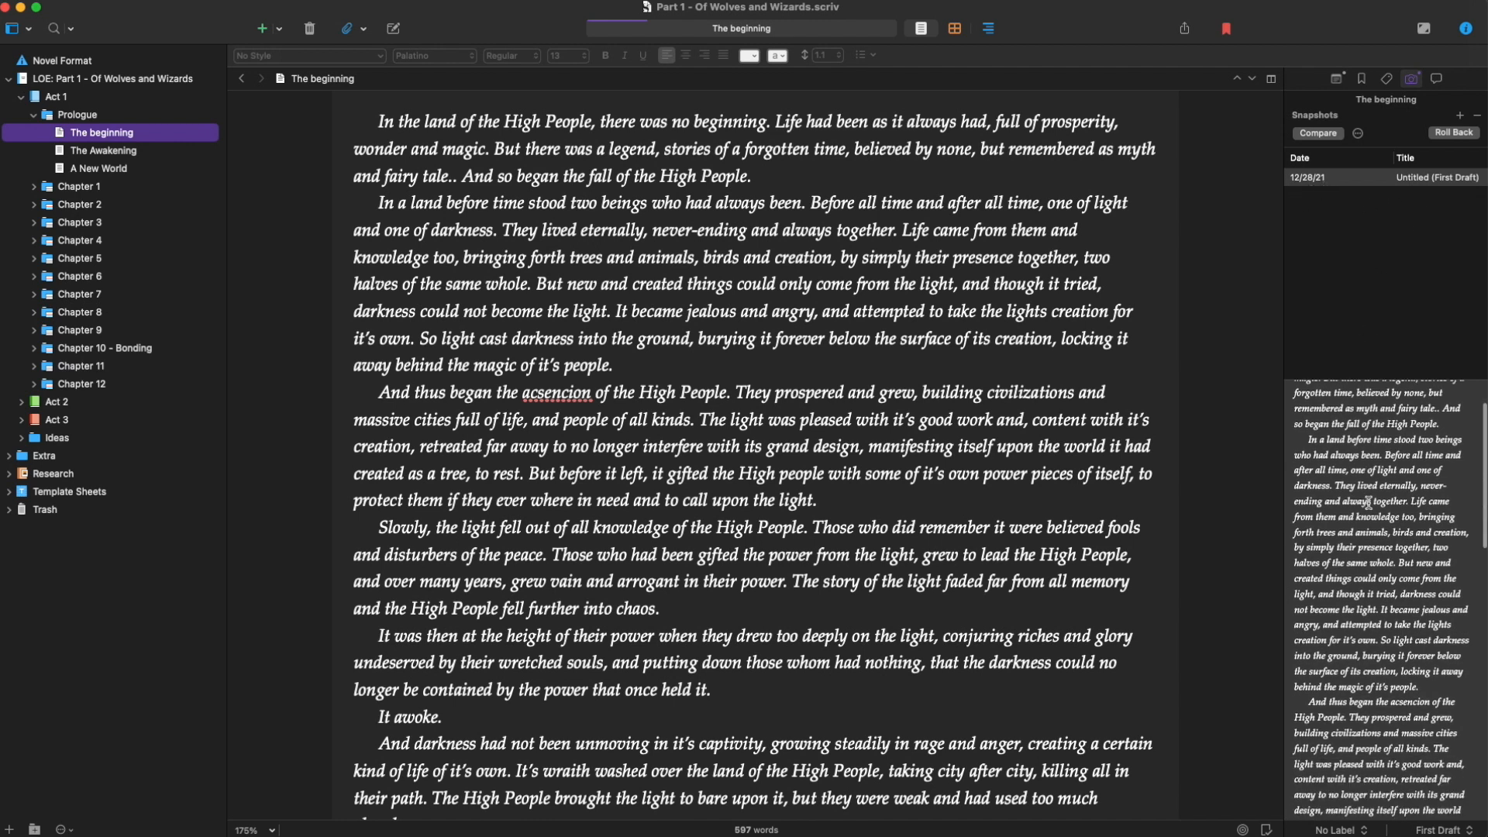
scroll(down, 3)
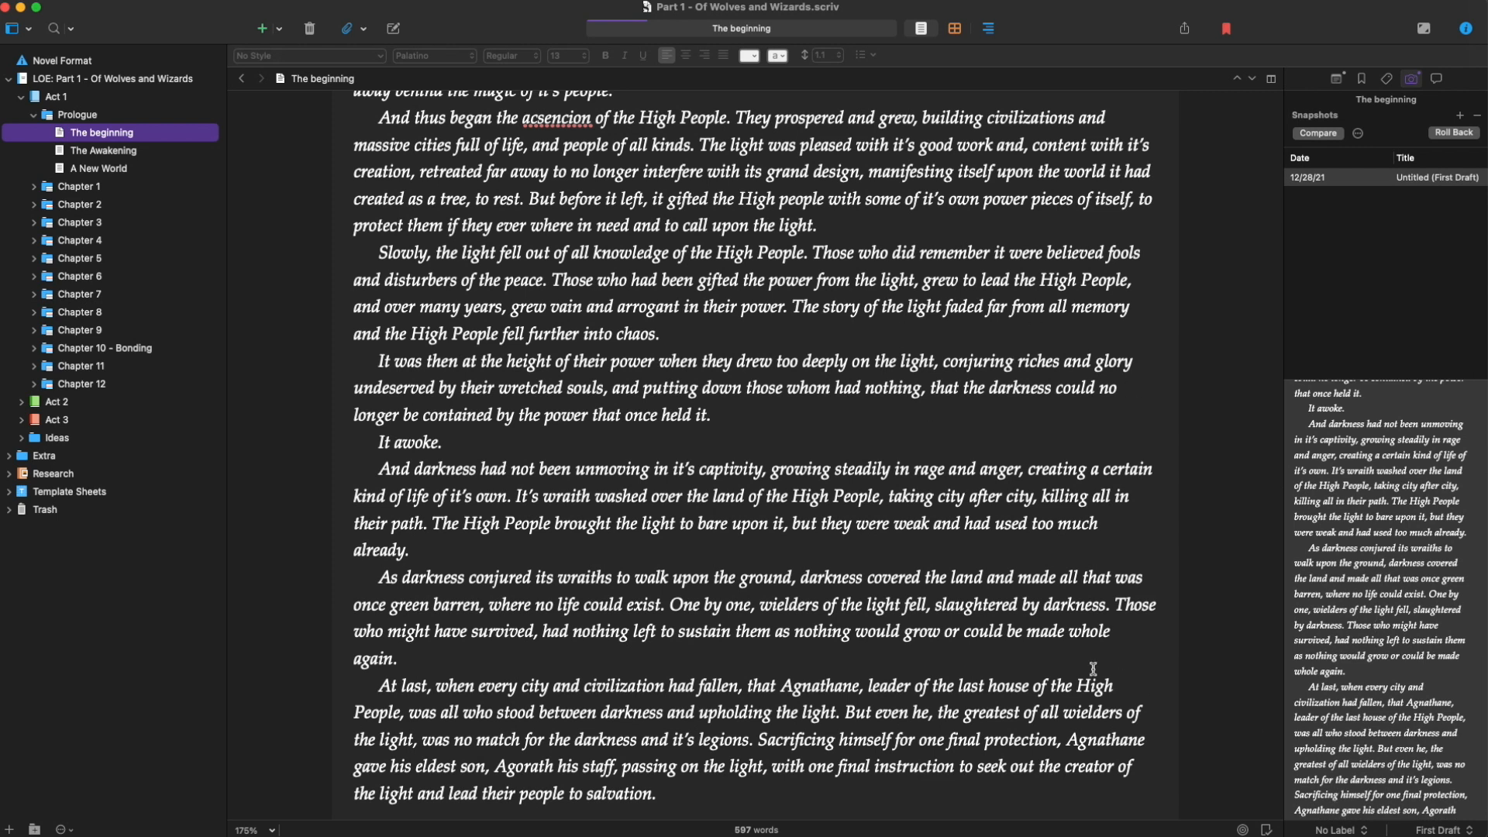
Return to the Prologue's scene cards and bring up Label and Status options for The beginning
click(78, 115)
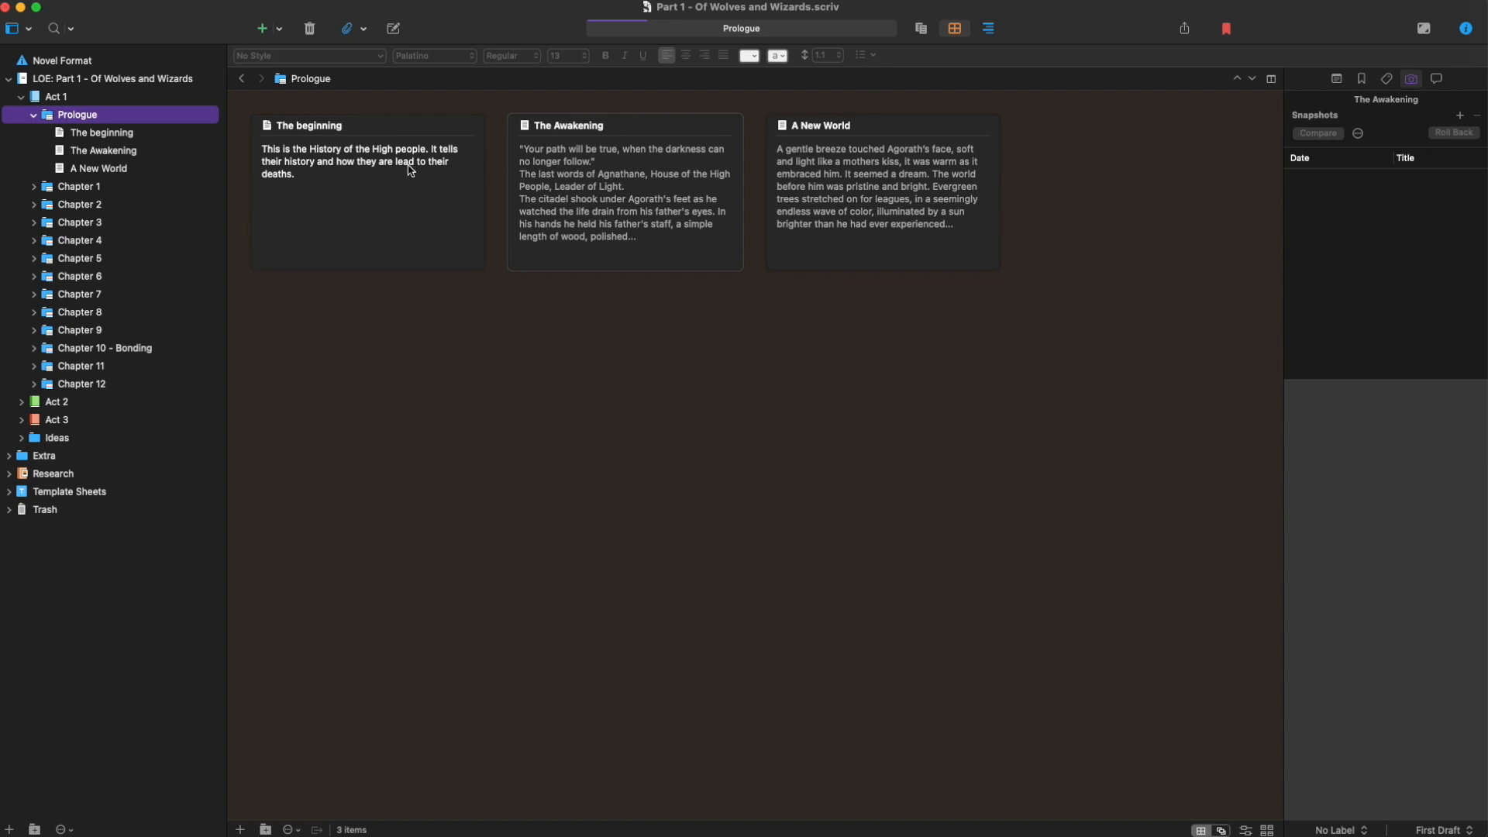
right_click(367, 189)
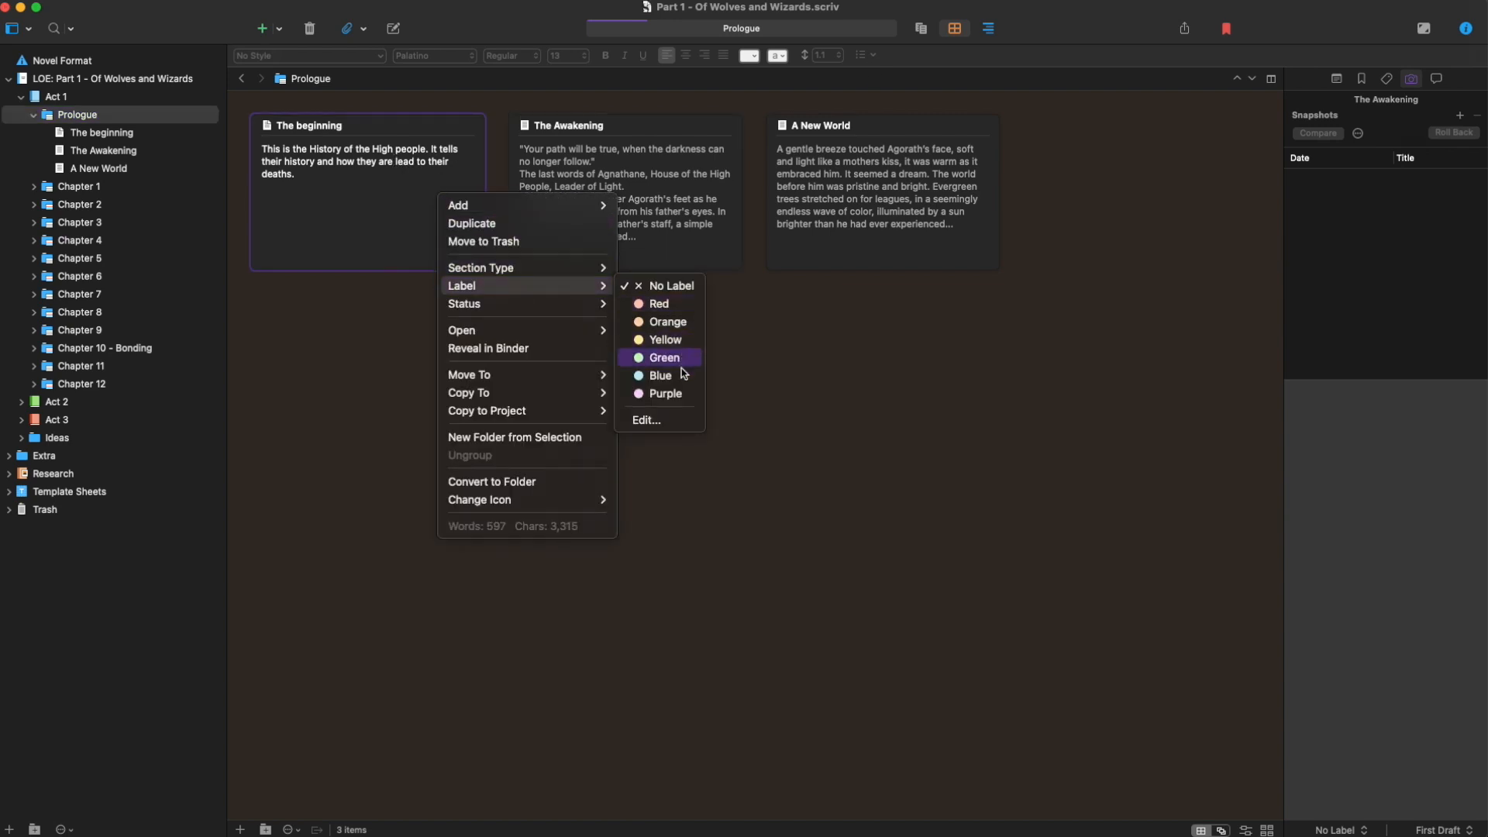
mouse_move(665, 340)
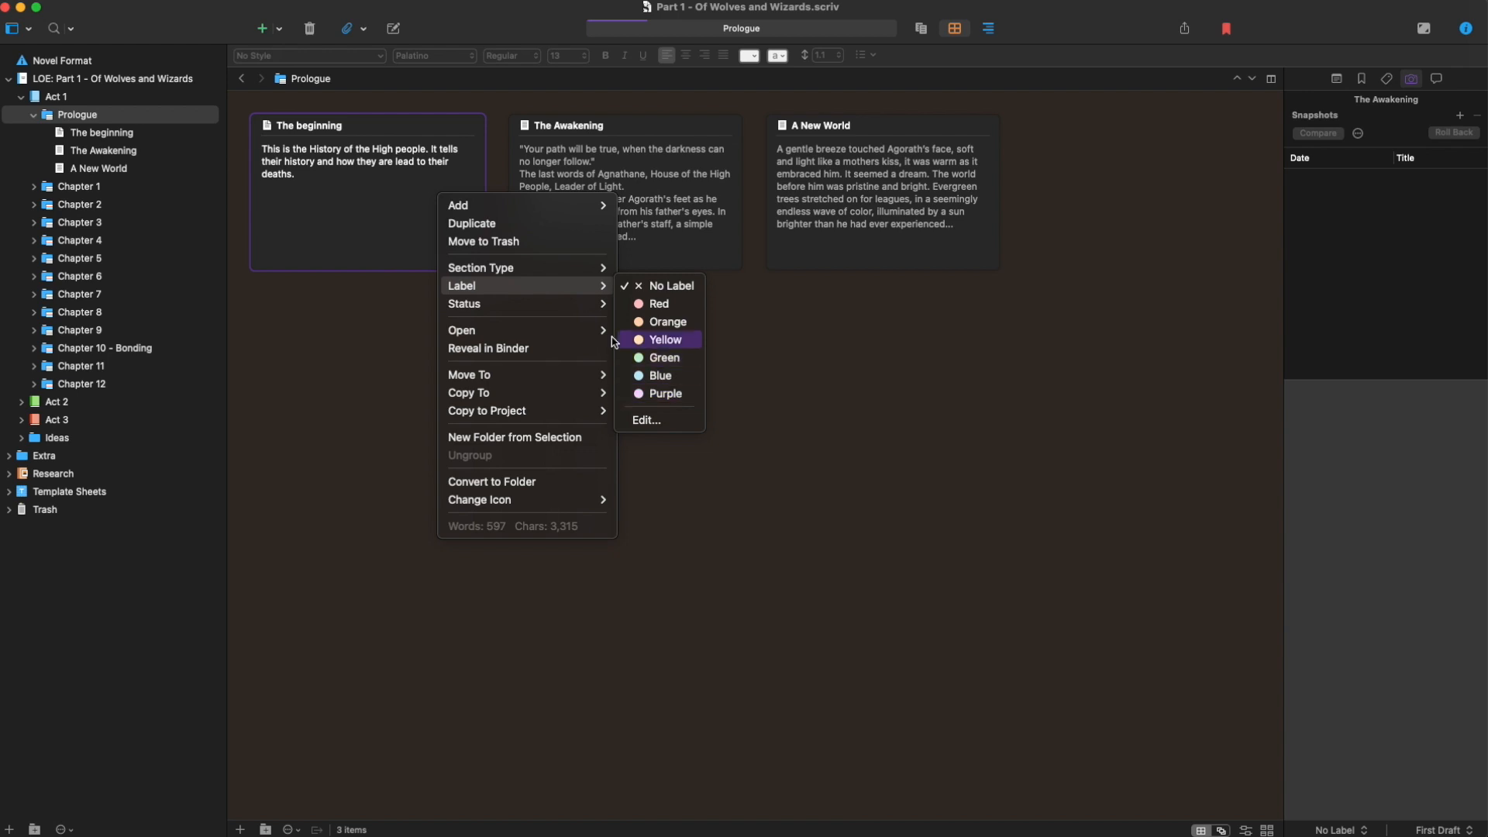
mouse_move(463, 304)
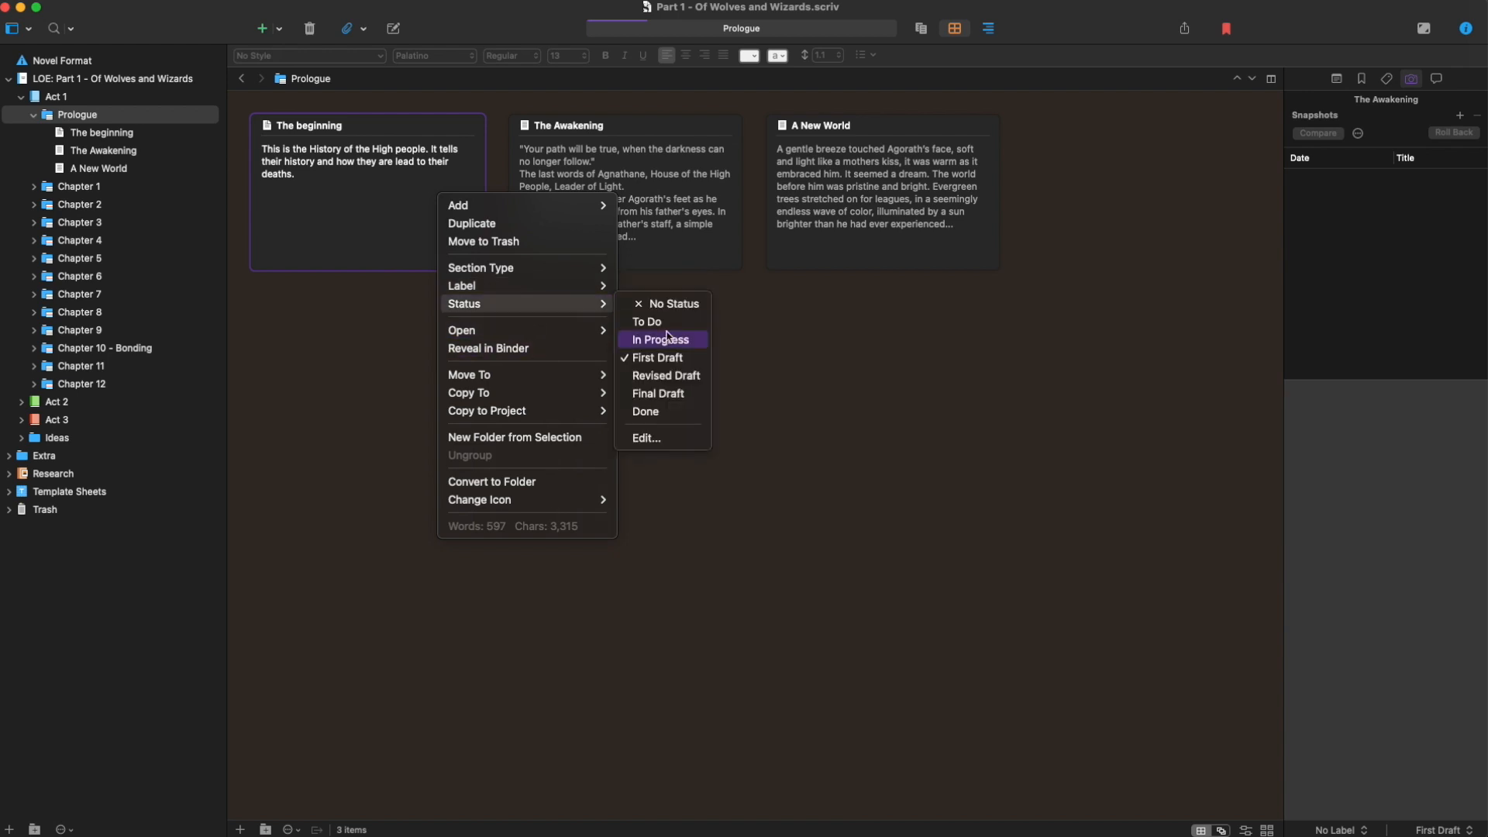
mouse_move(662, 358)
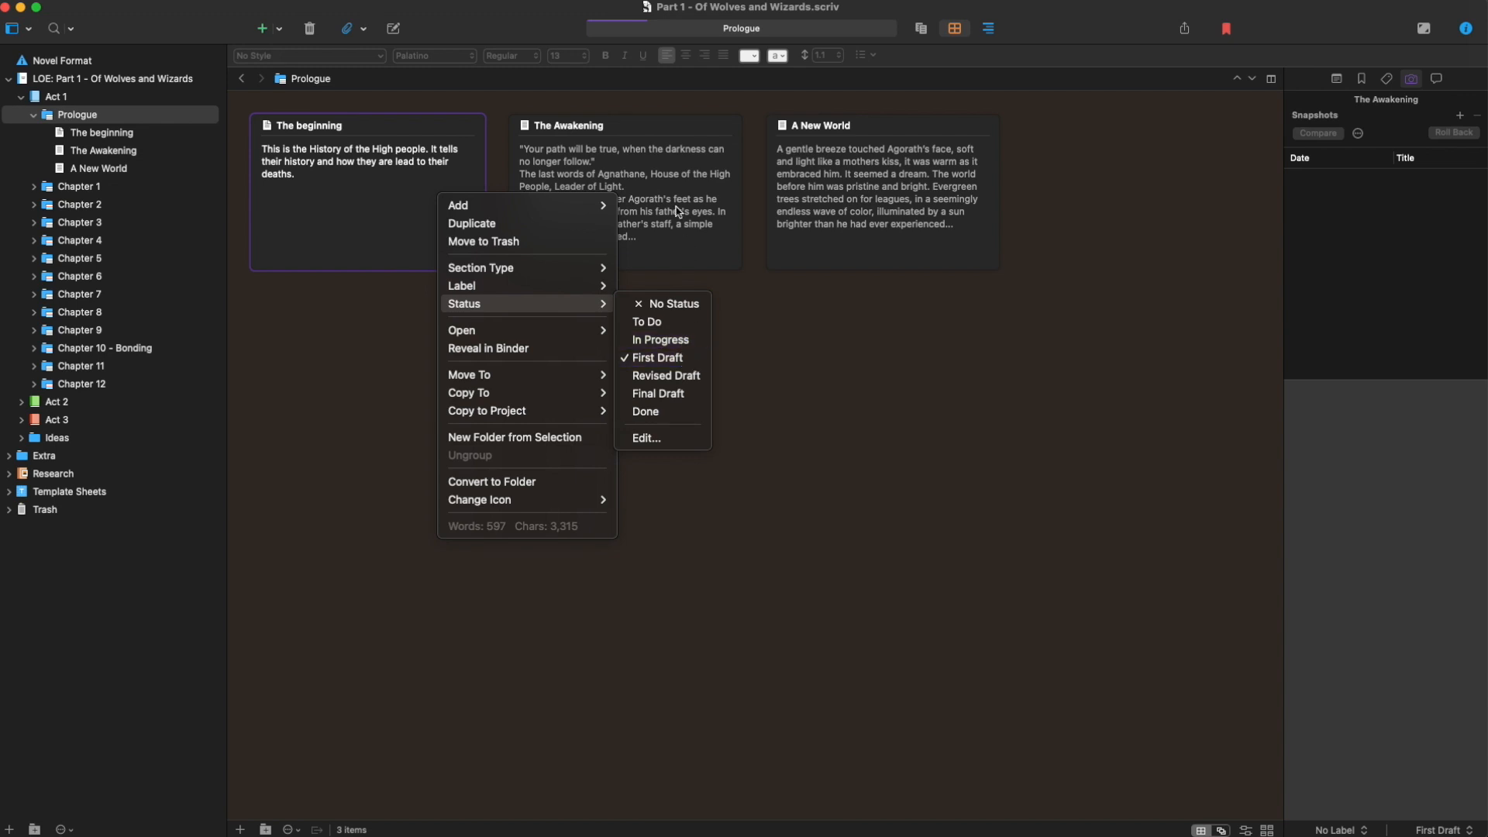
mouse_move(1190, 256)
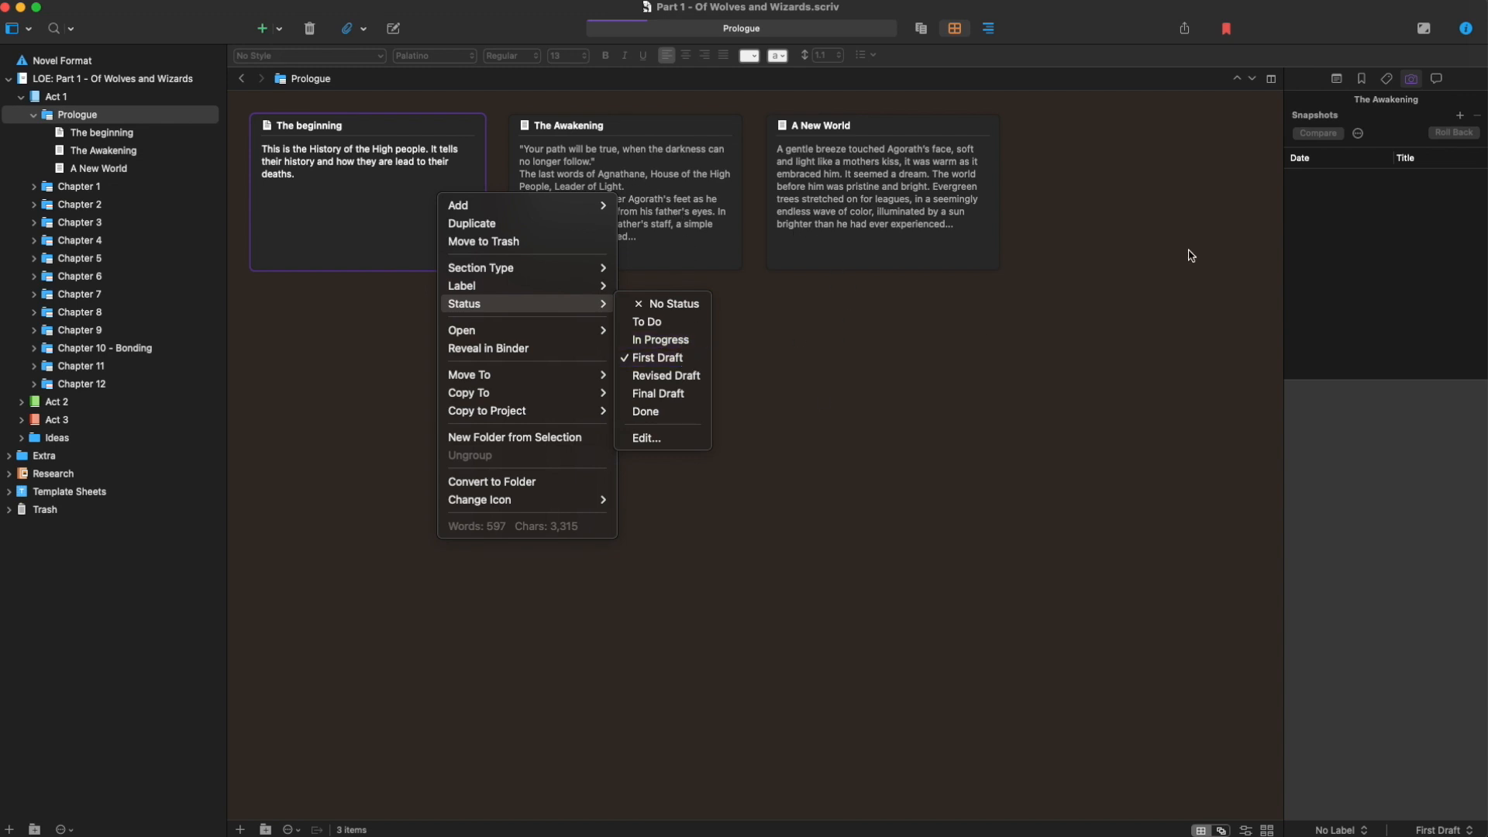
mouse_move(945, 352)
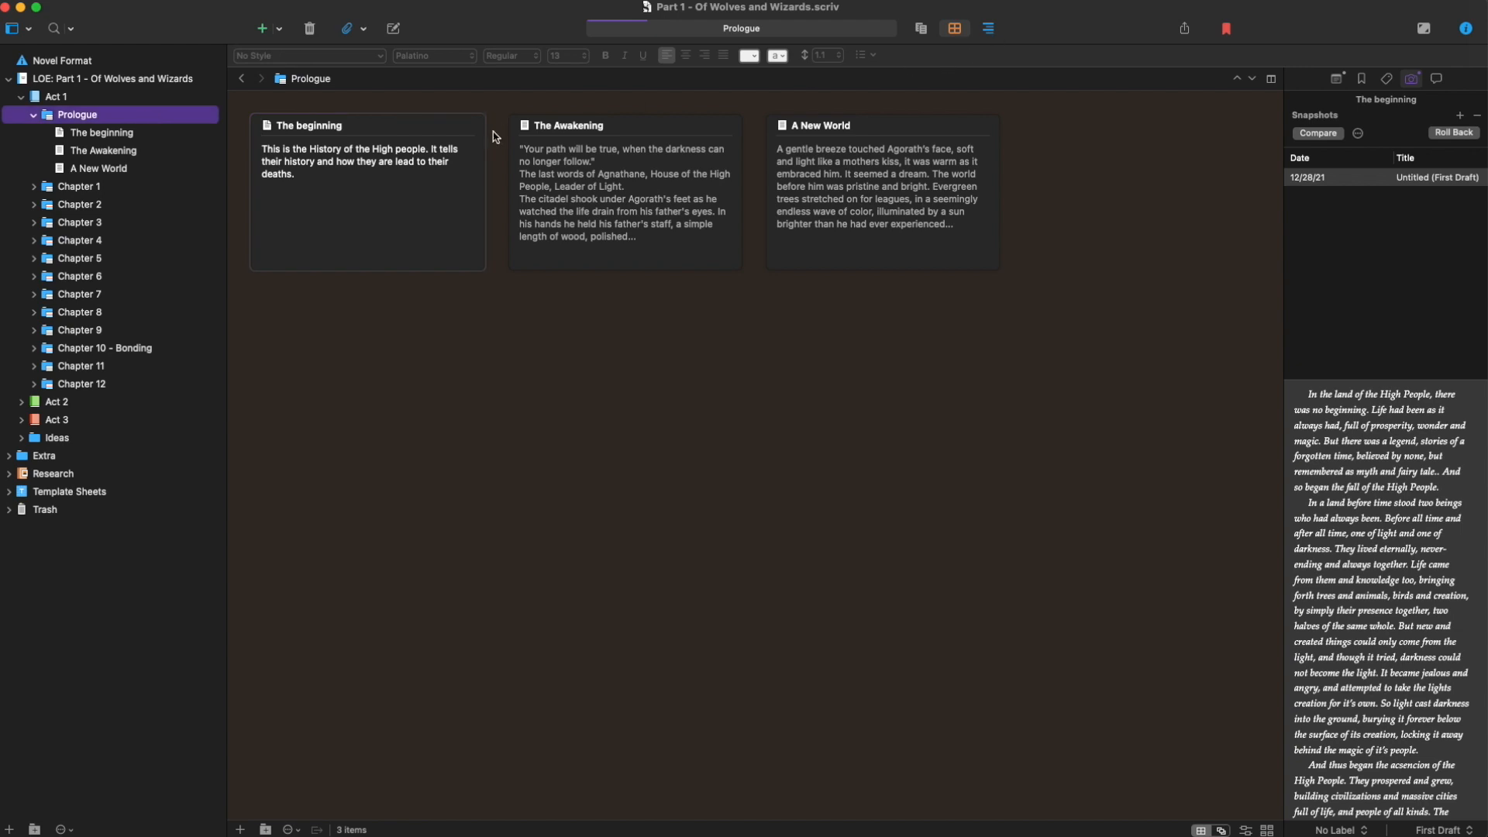
mouse_move(40, 161)
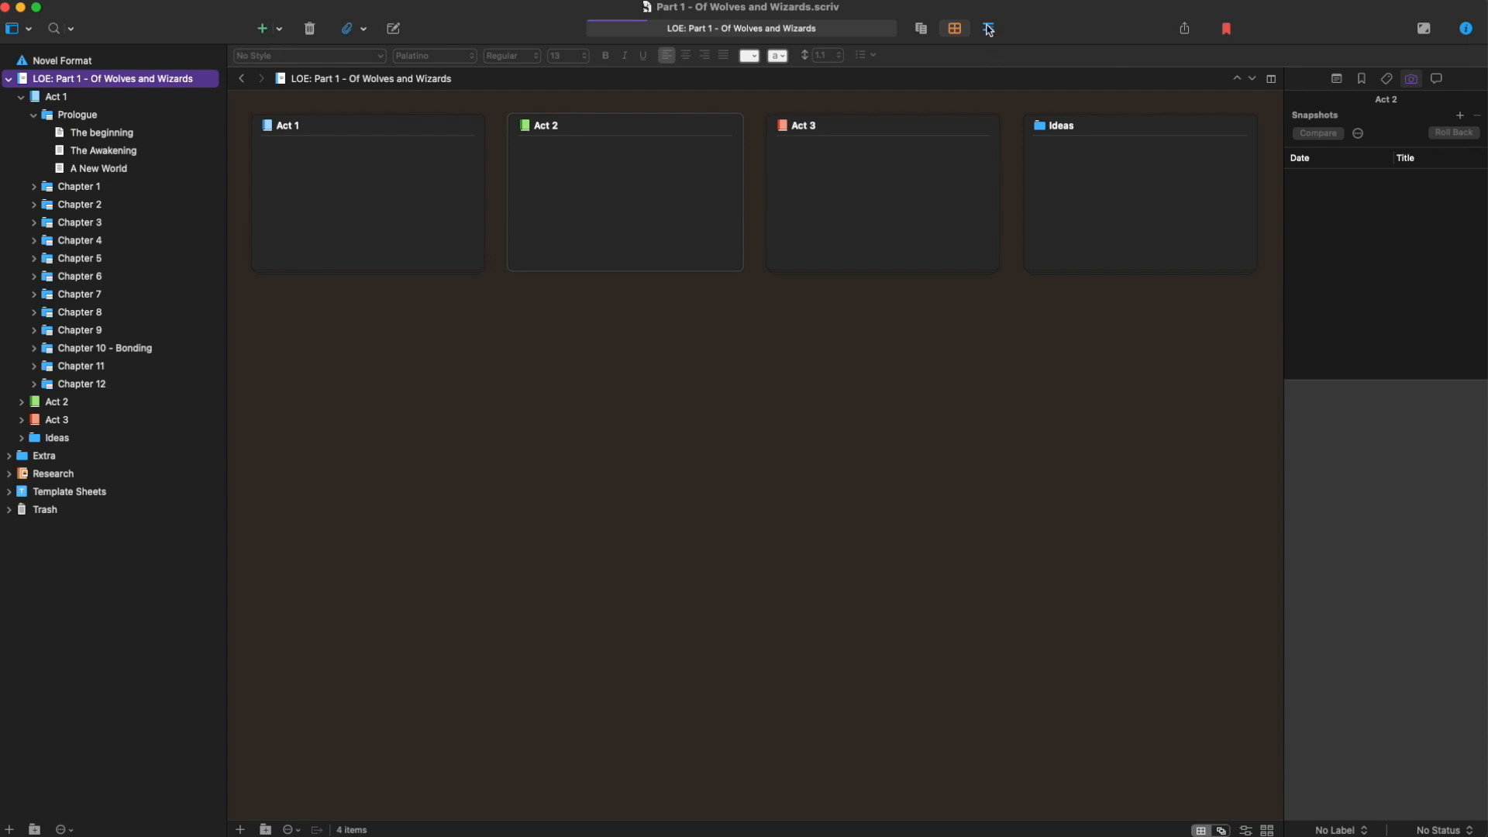
Switch to the outliner with word counts and expand Act 1 and Chapter 2 to browse synopses
click(986, 28)
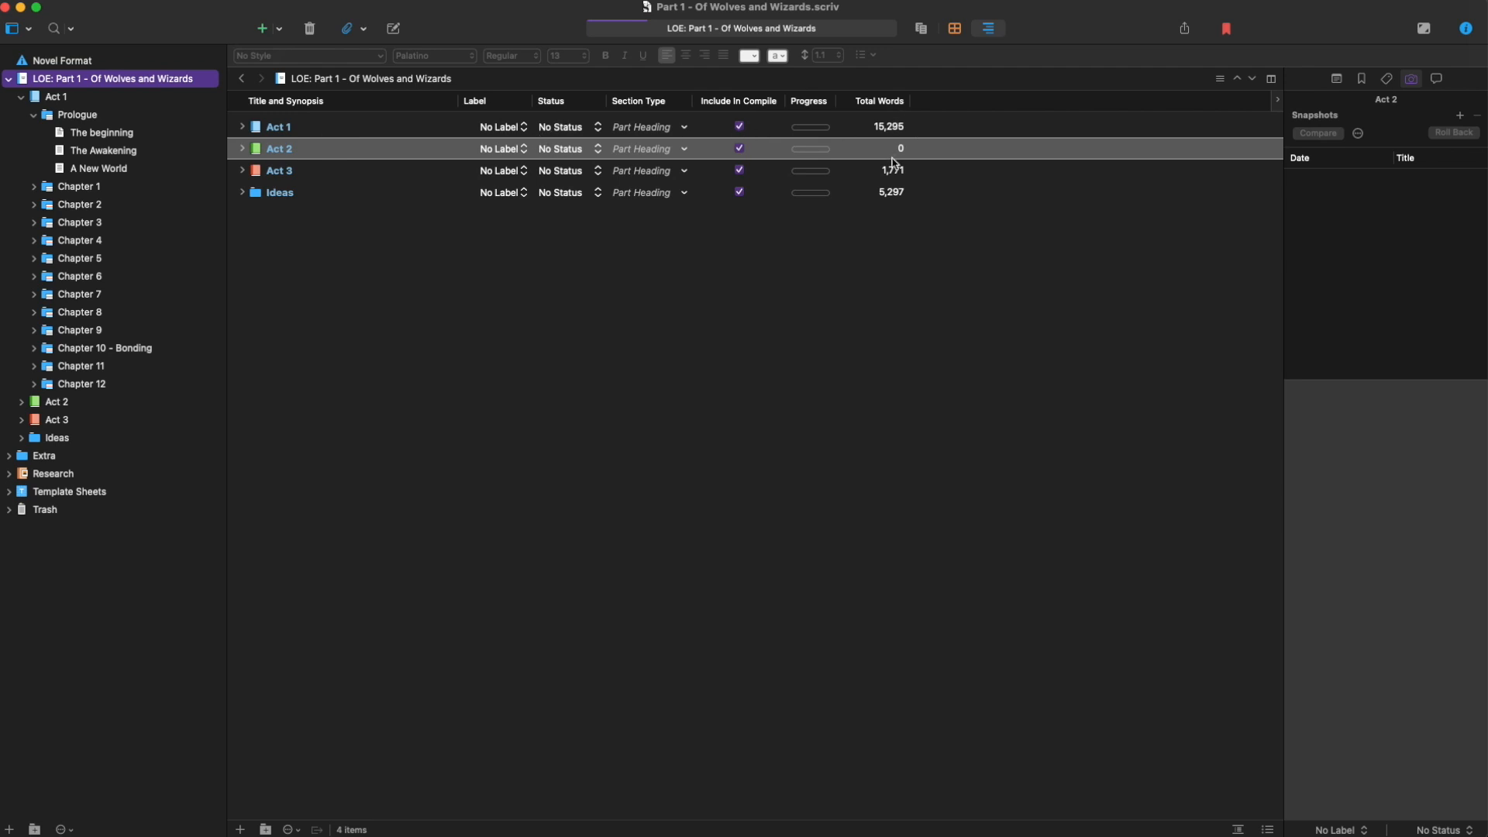
mouse_move(494, 99)
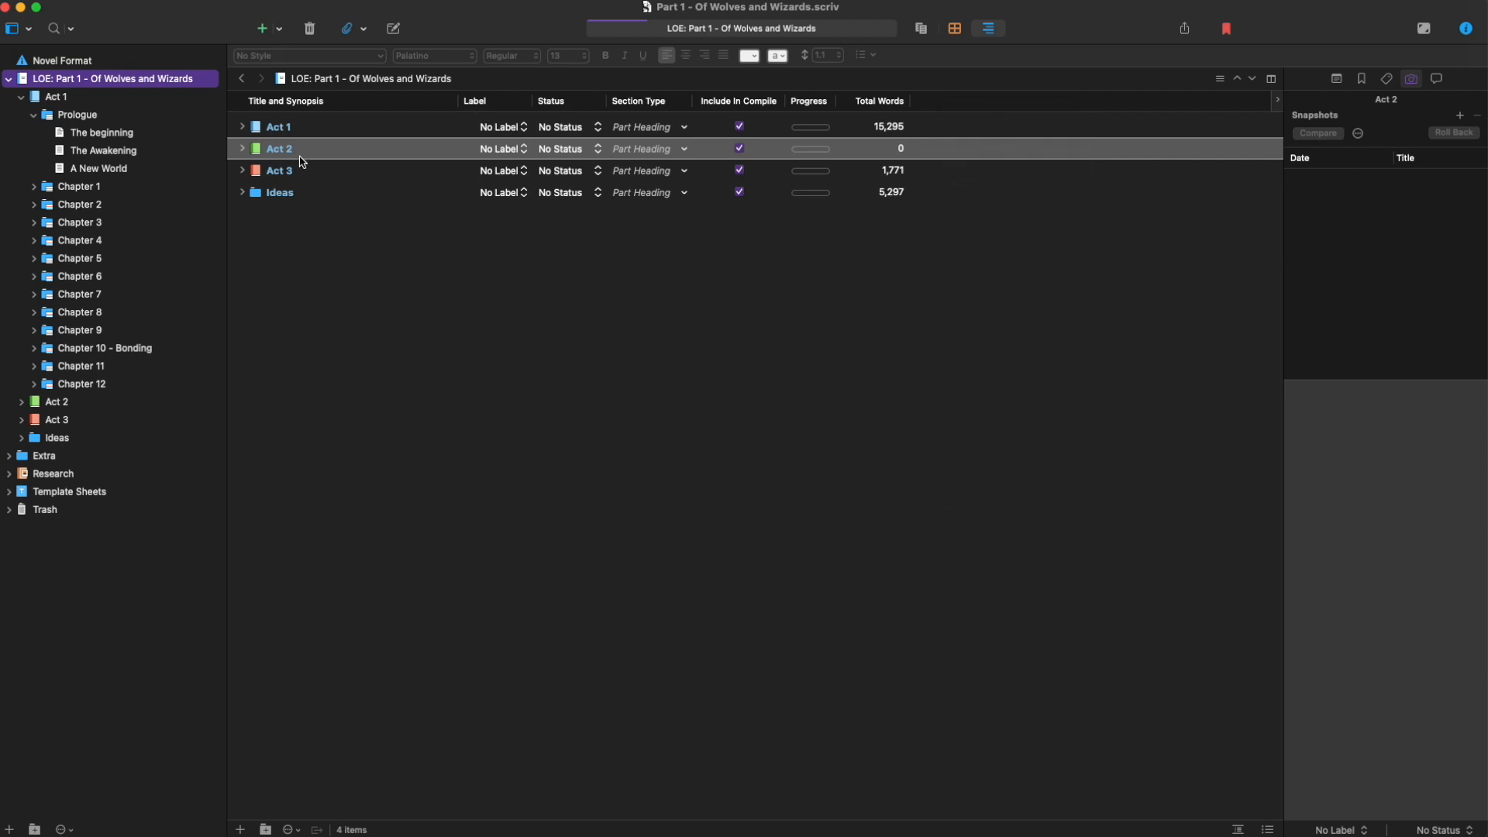
click(243, 126)
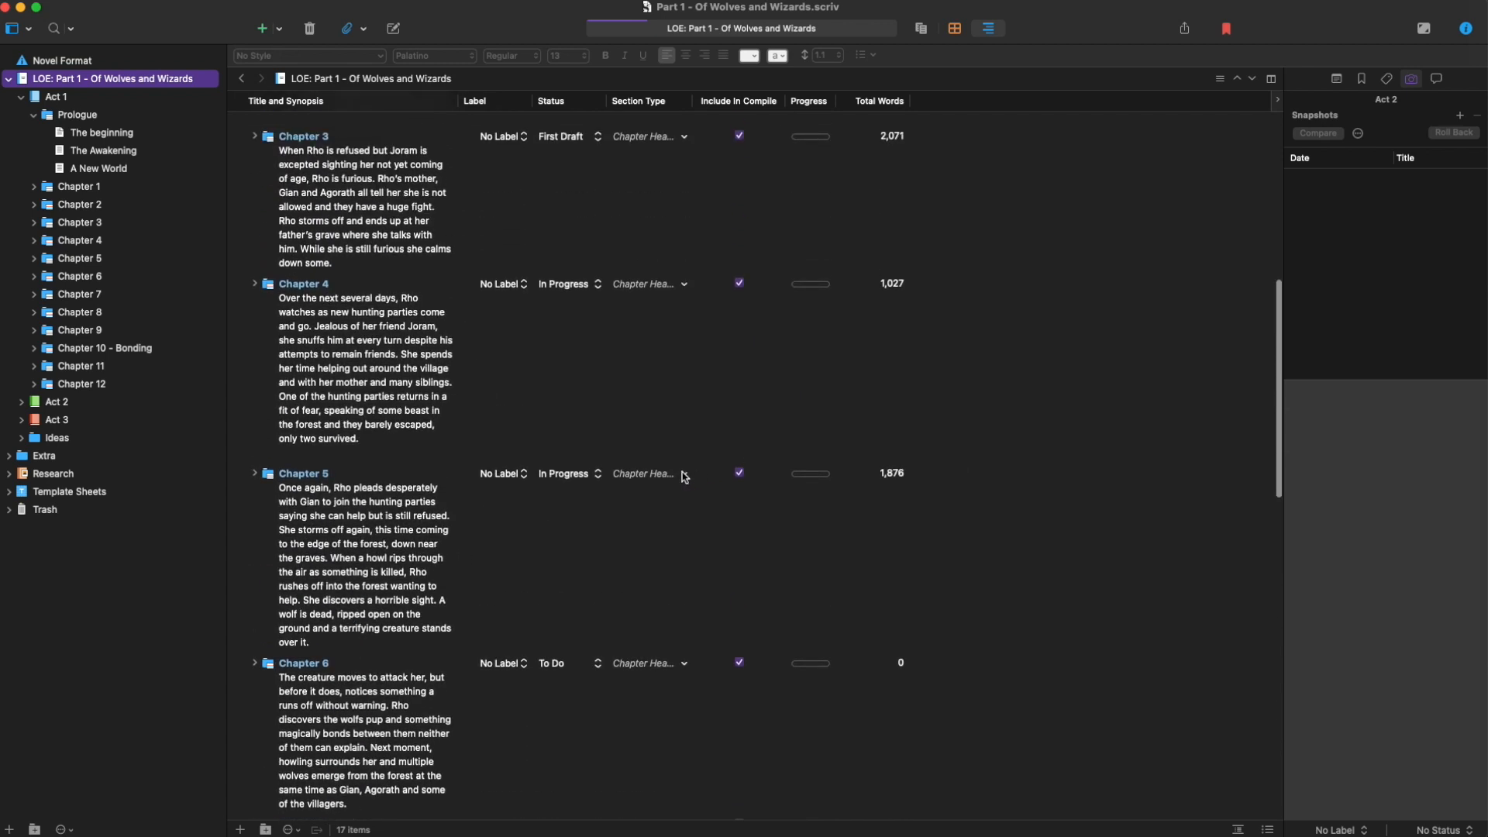
click(683, 474)
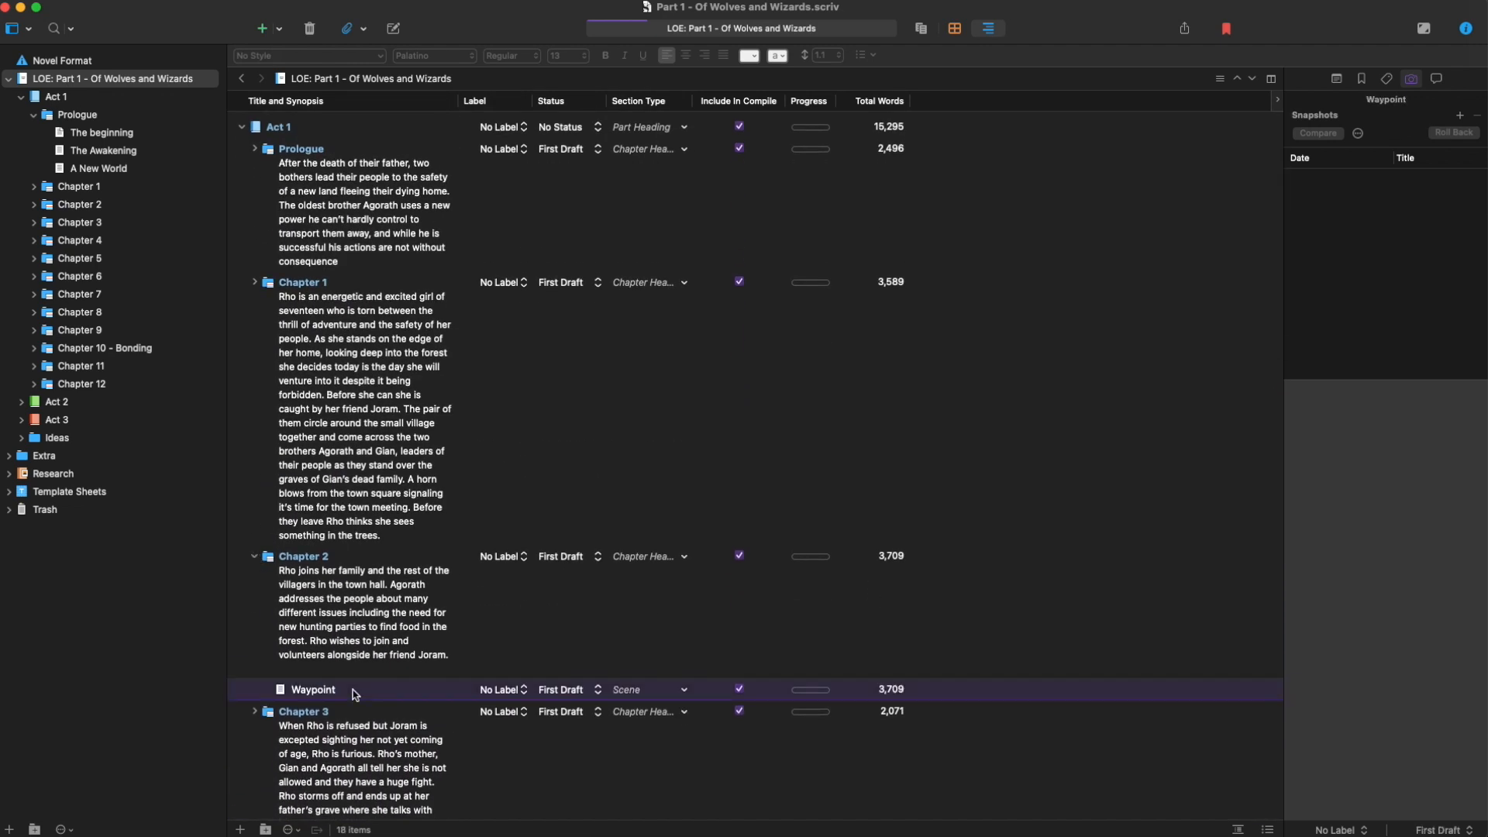
scroll(down, 3)
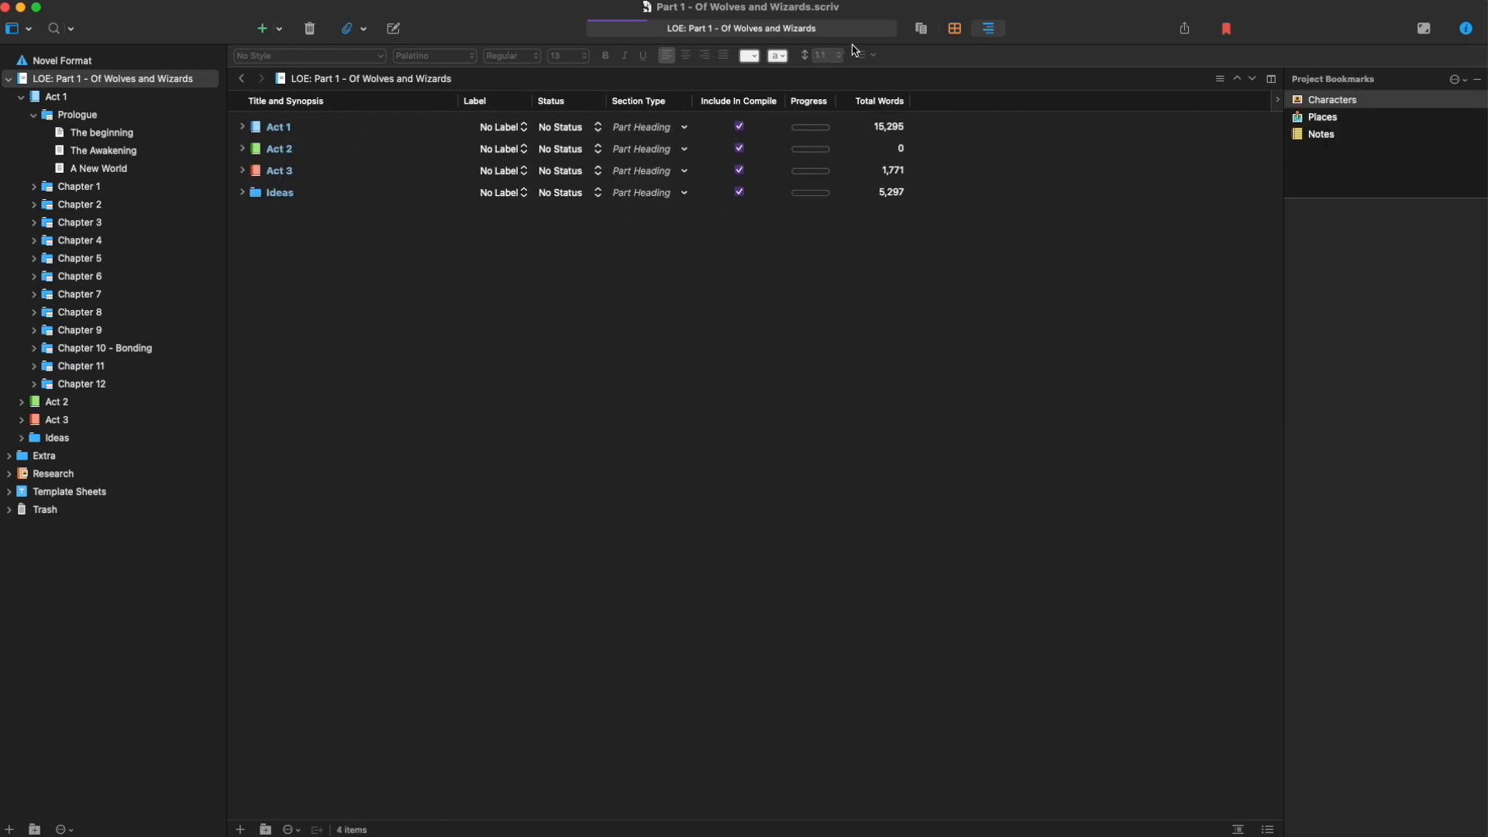
Return the top-level parts Act 1–3 and Ideas to corkboard index cards
click(954, 28)
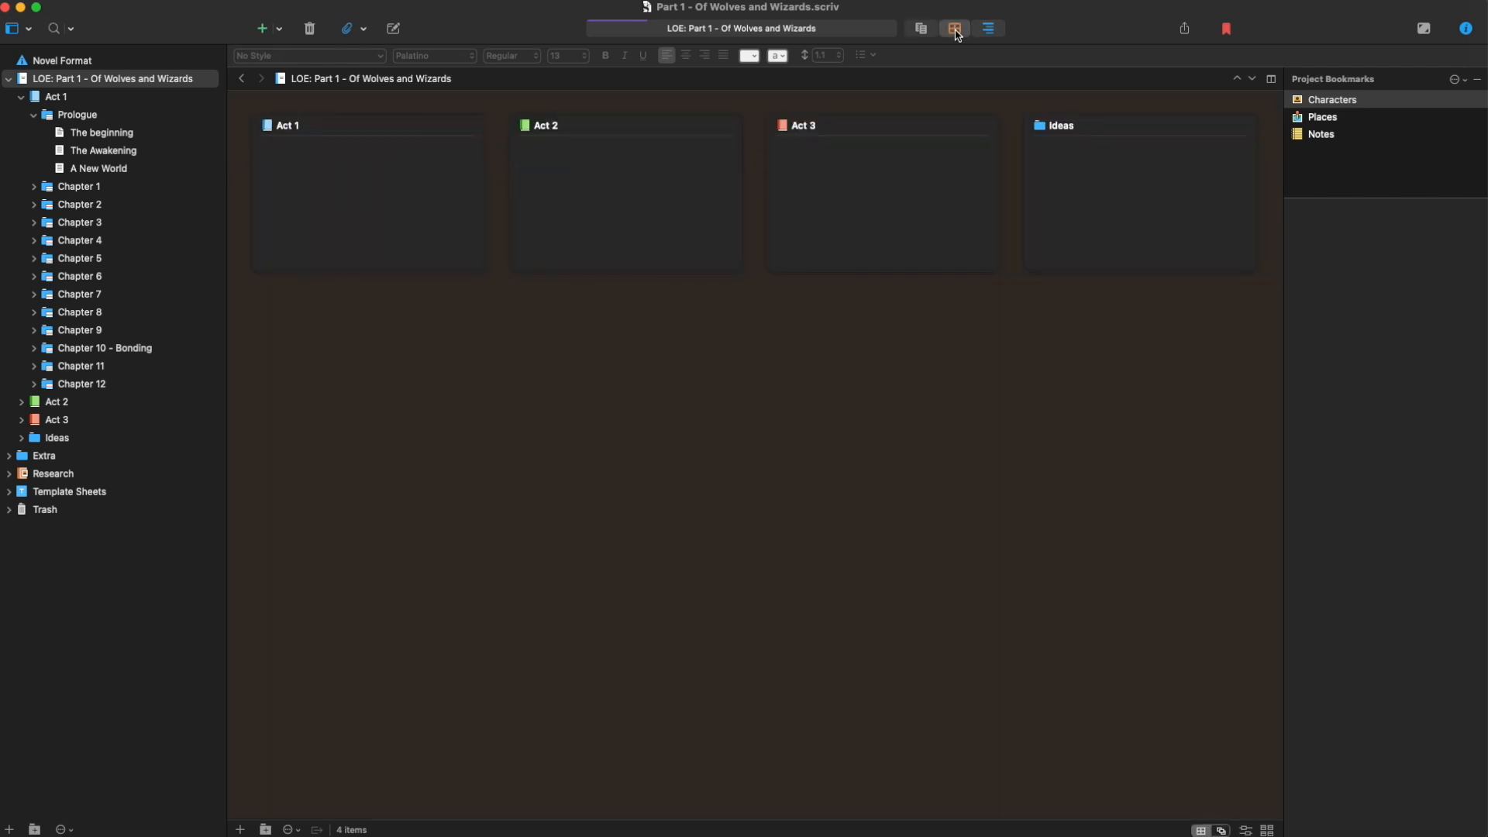
mouse_move(955, 28)
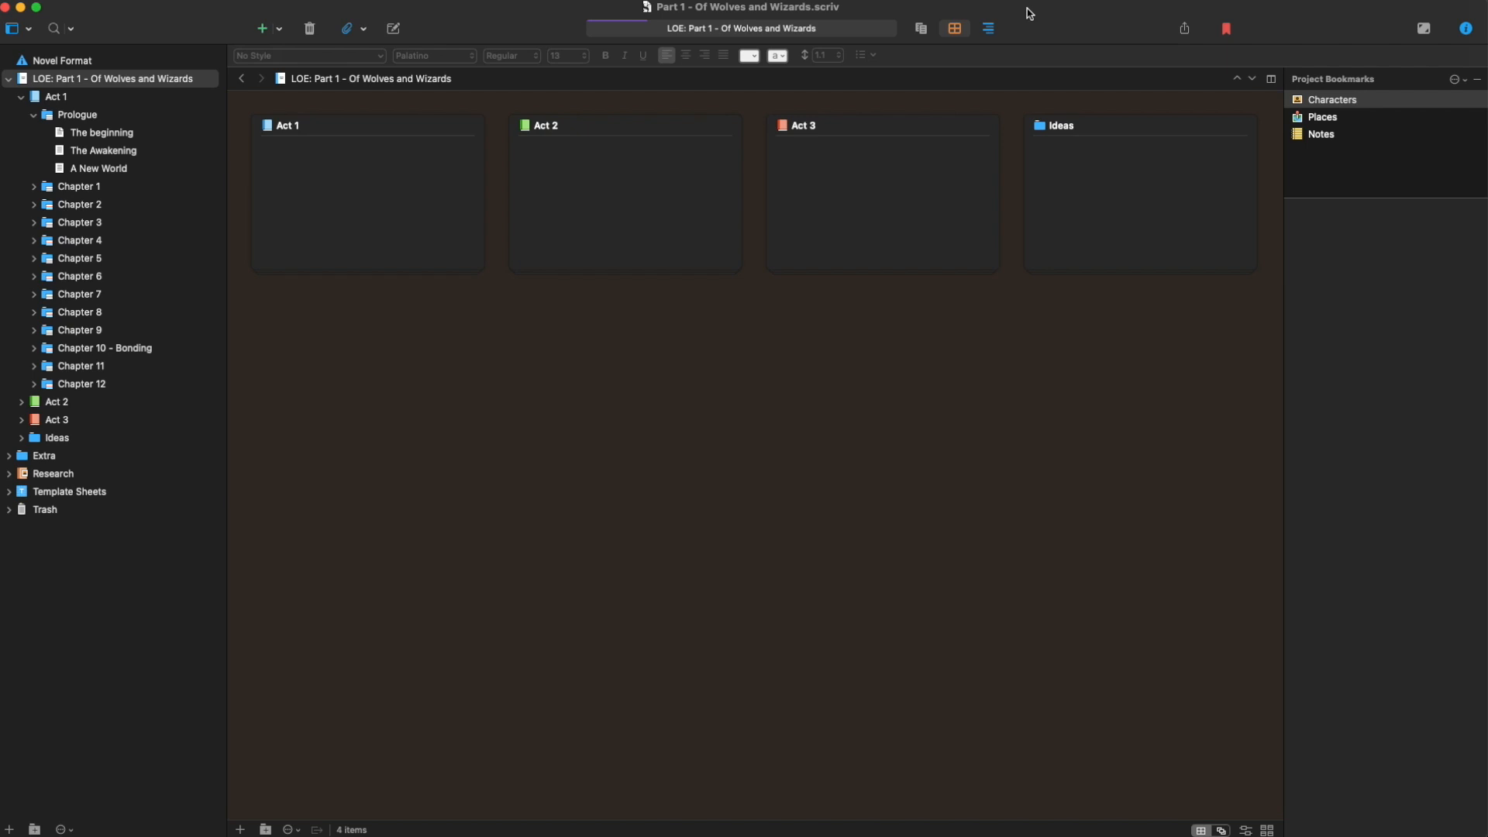
mouse_move(916, 336)
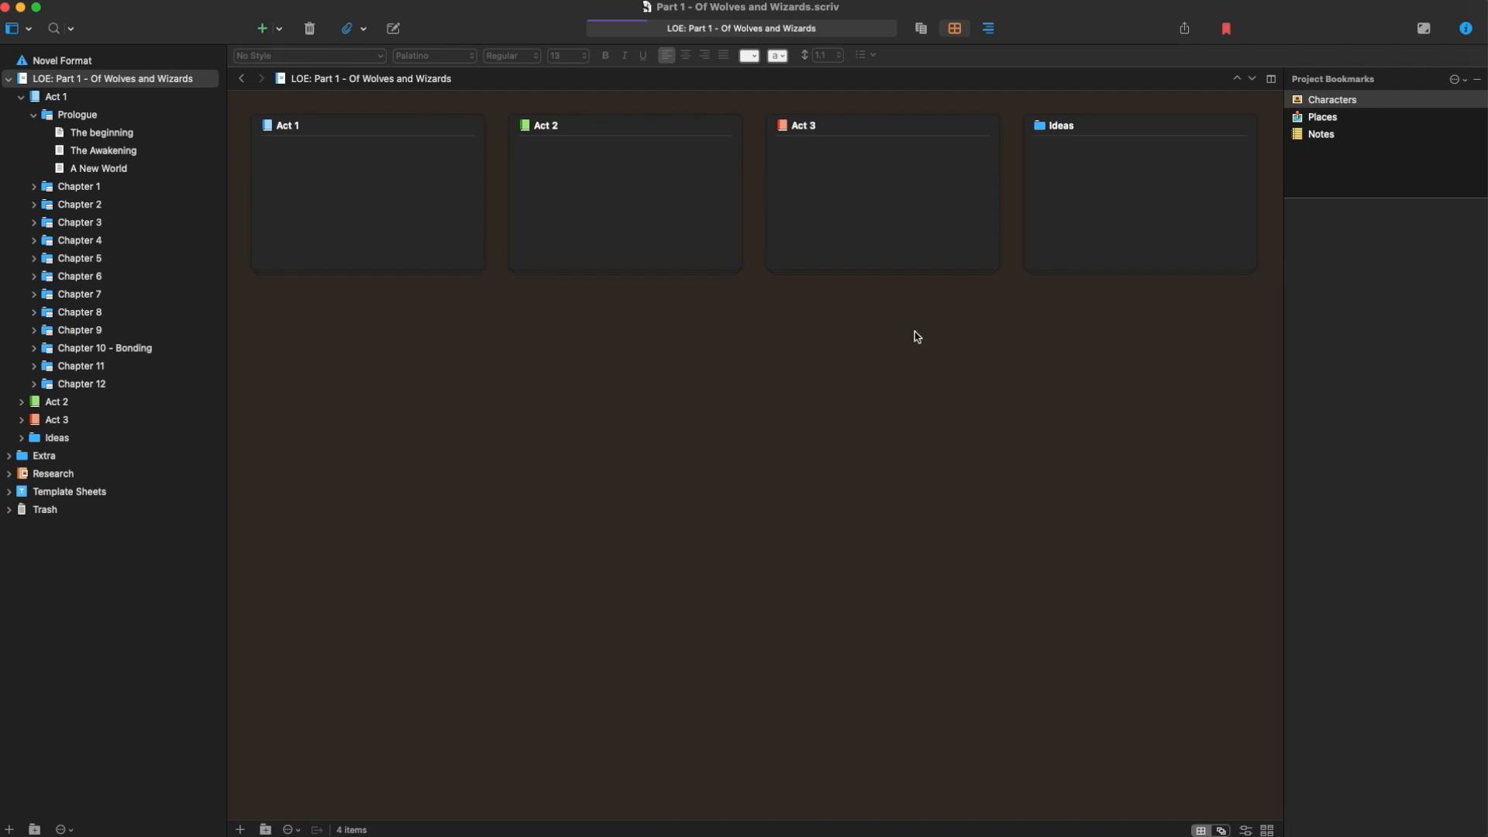